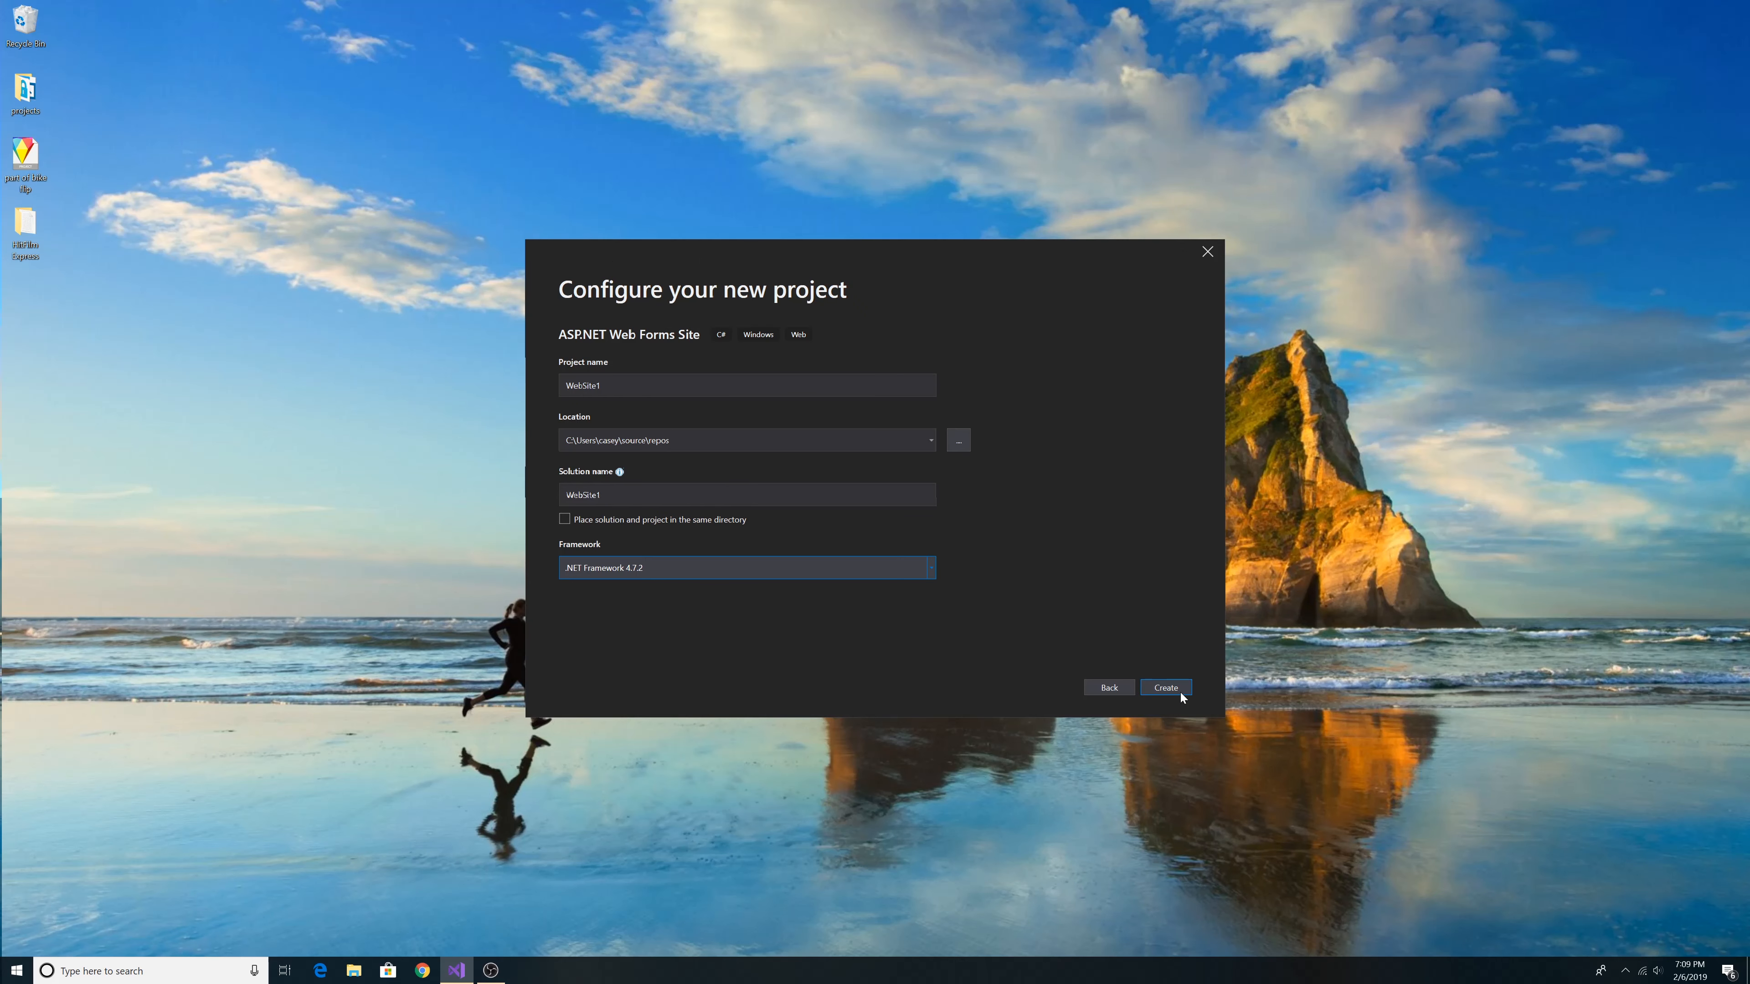
Create the WebSite1 ASP.NET Web Forms Site project on .NET Framework 4.7.2
{"action": "left_click", "coordinate": [1165, 686]}
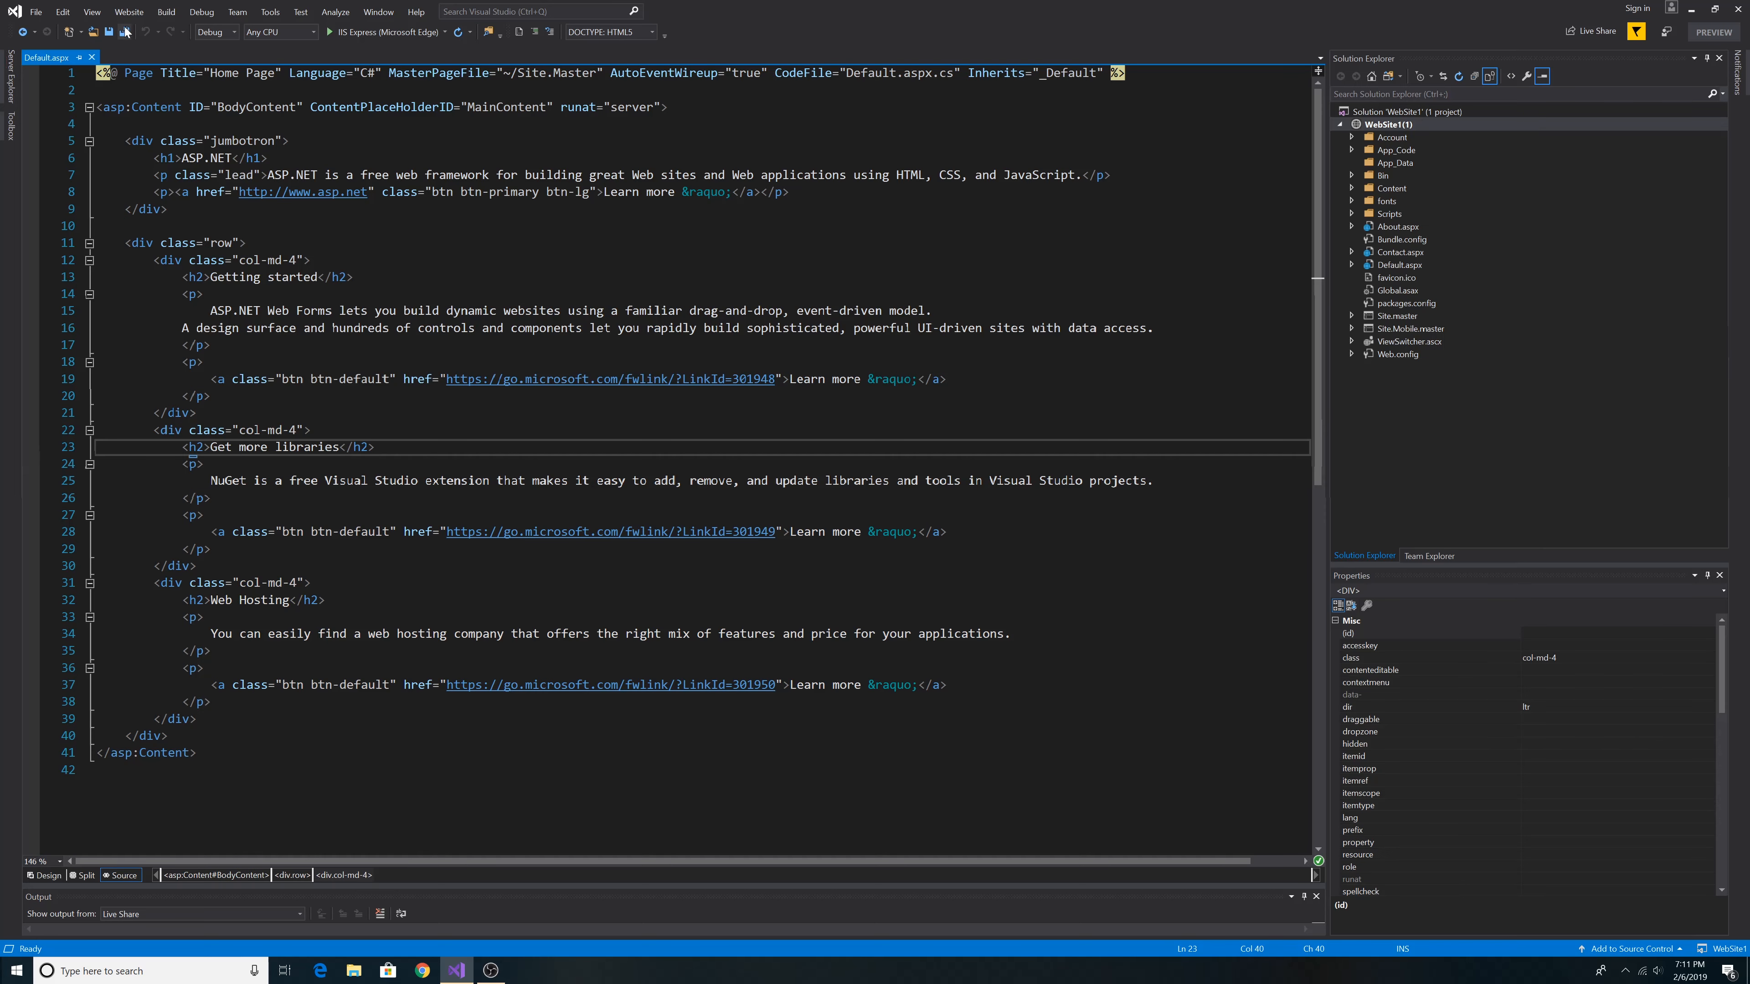
{"action": "left_click", "coordinate": [129, 11]}
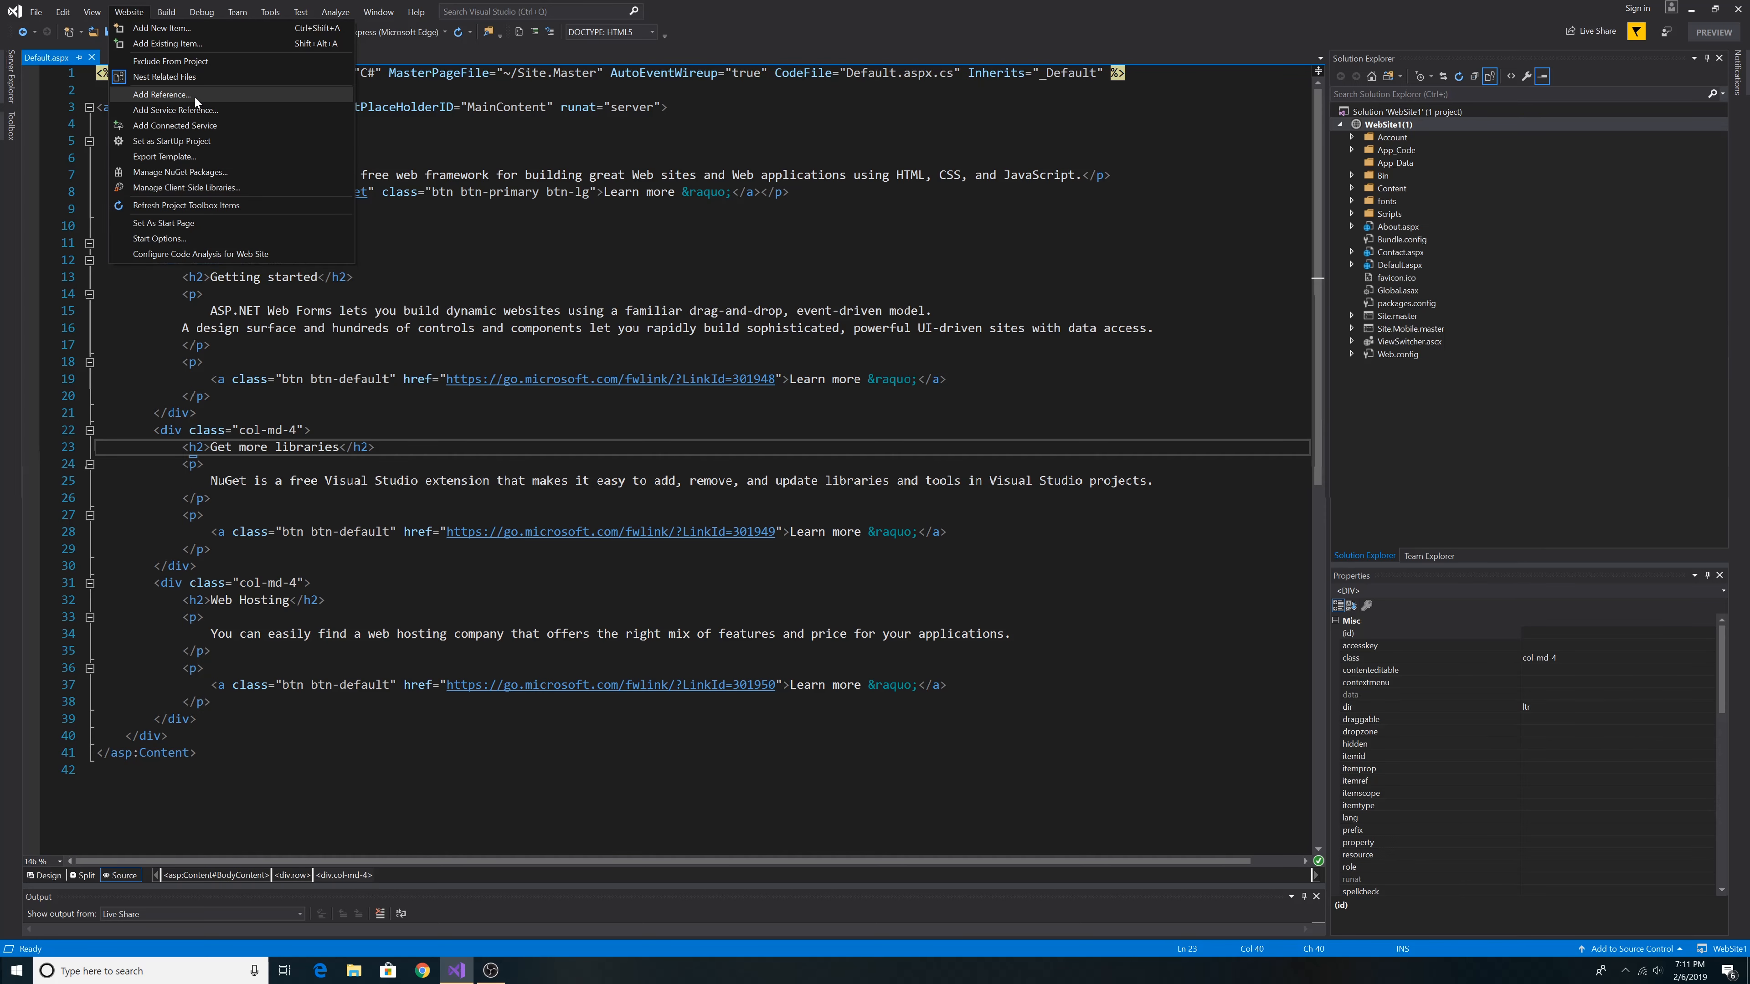
{"action": "left_click", "coordinate": [160, 94]}
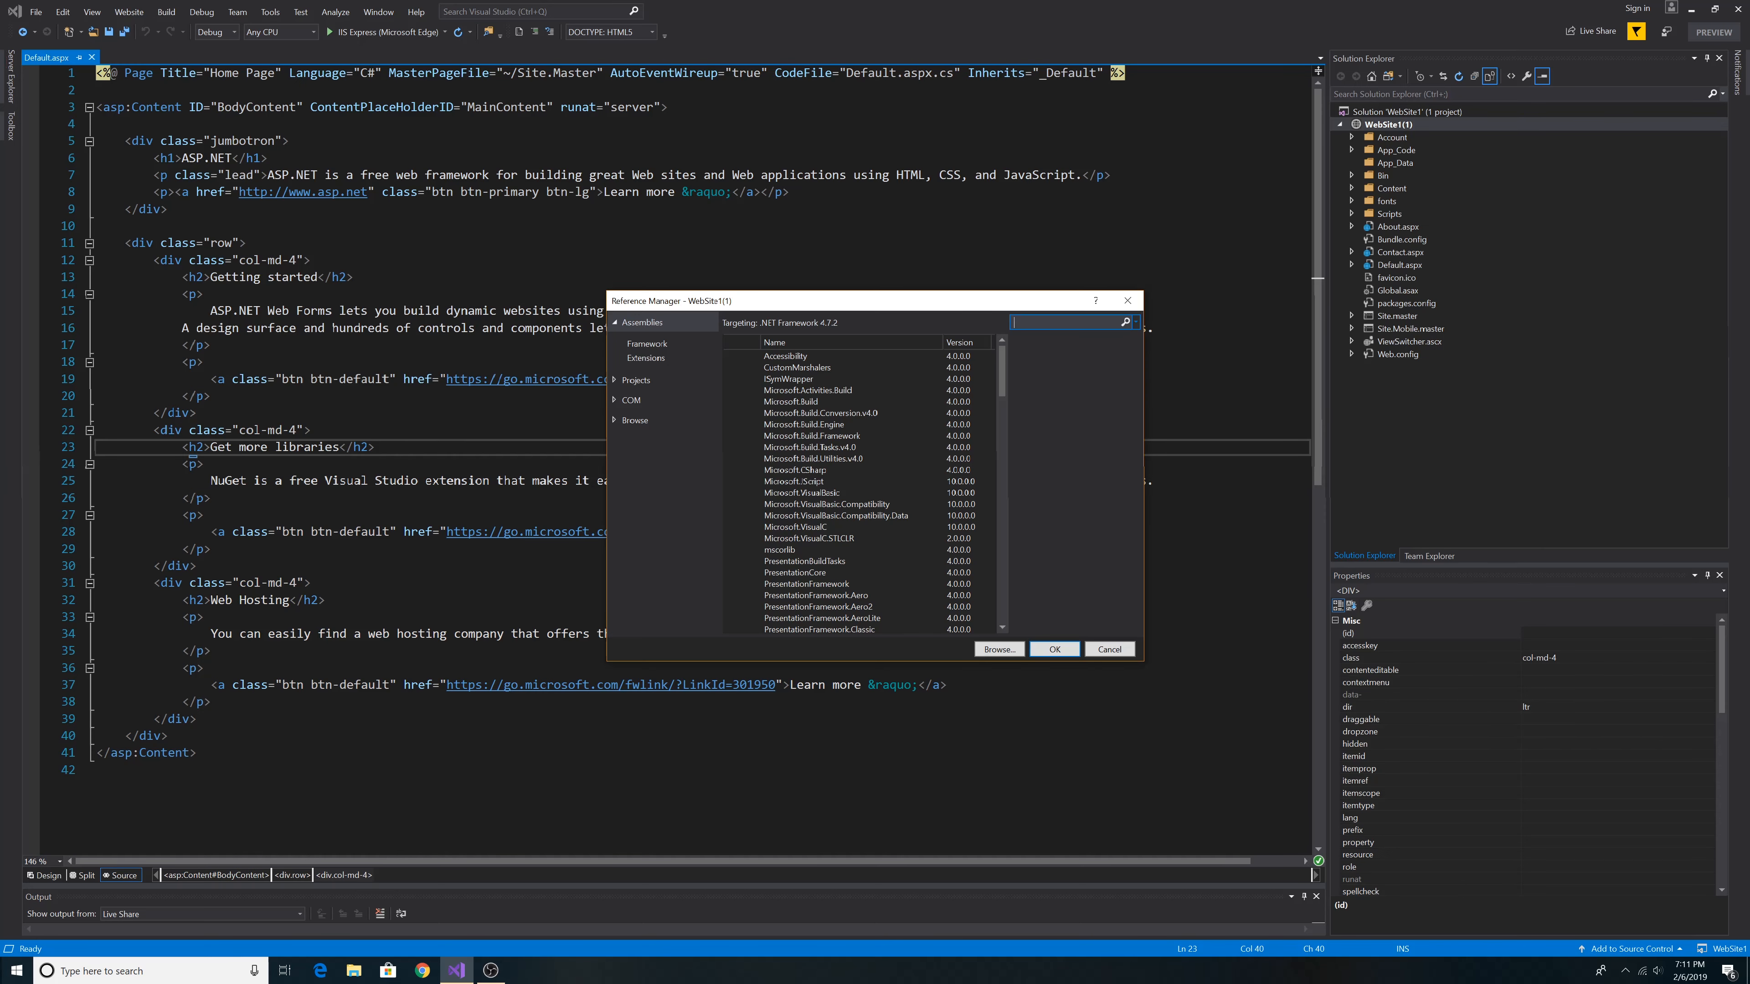
{"action": "left_click", "coordinate": [1060, 323]}
{"action": "type", "text": "System.Web.Webpages"}
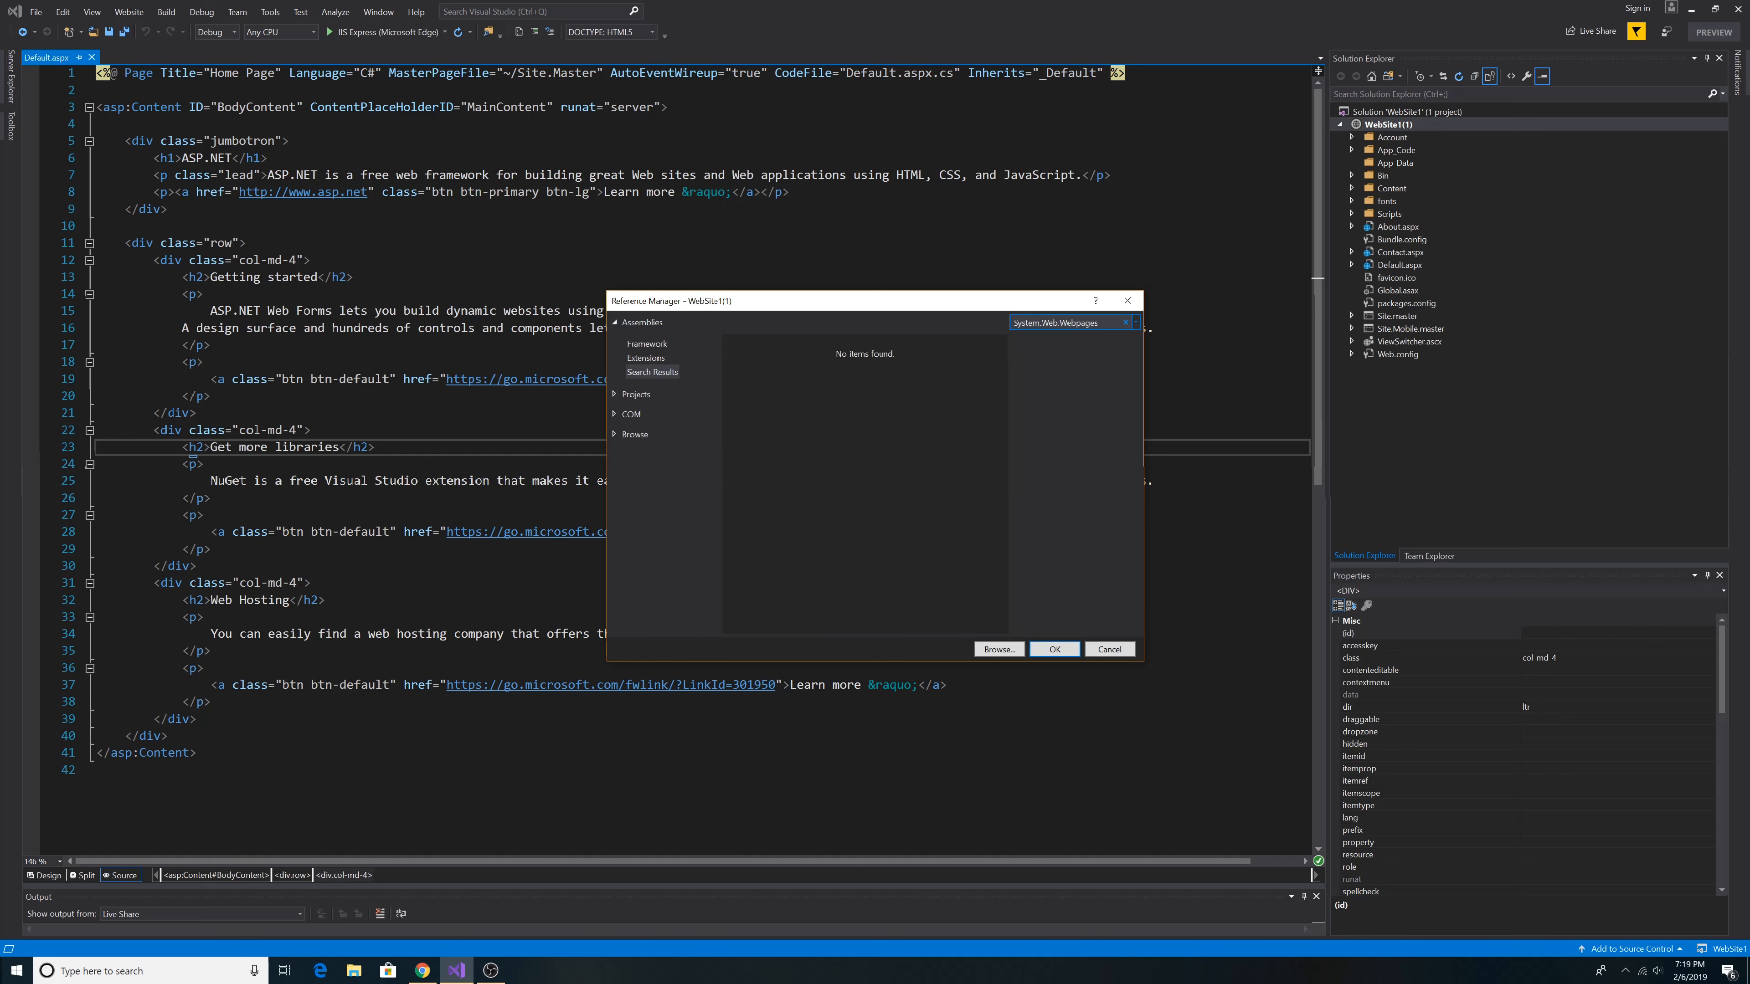
{"action": "left_click", "coordinate": [1054, 322]}
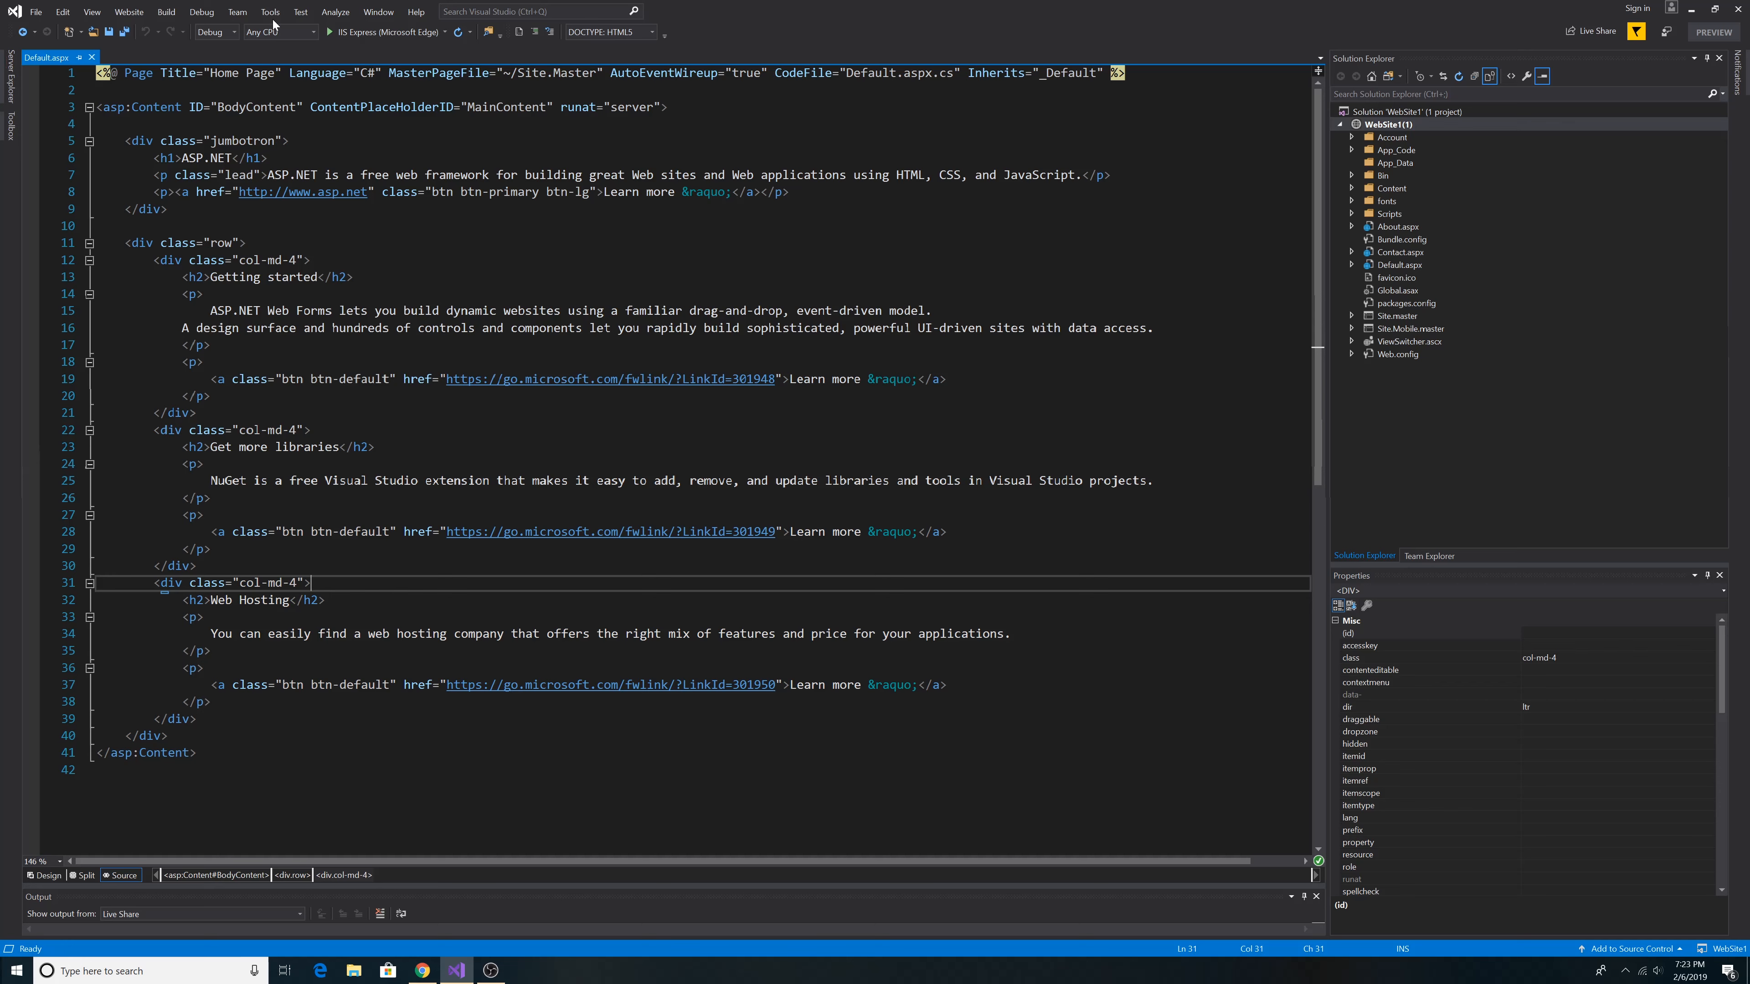
Install Microsoft.AspNet.WebPages into WebSite1 via NuGet and approve the previewed changes
{"action": "left_click", "coordinate": [270, 11]}
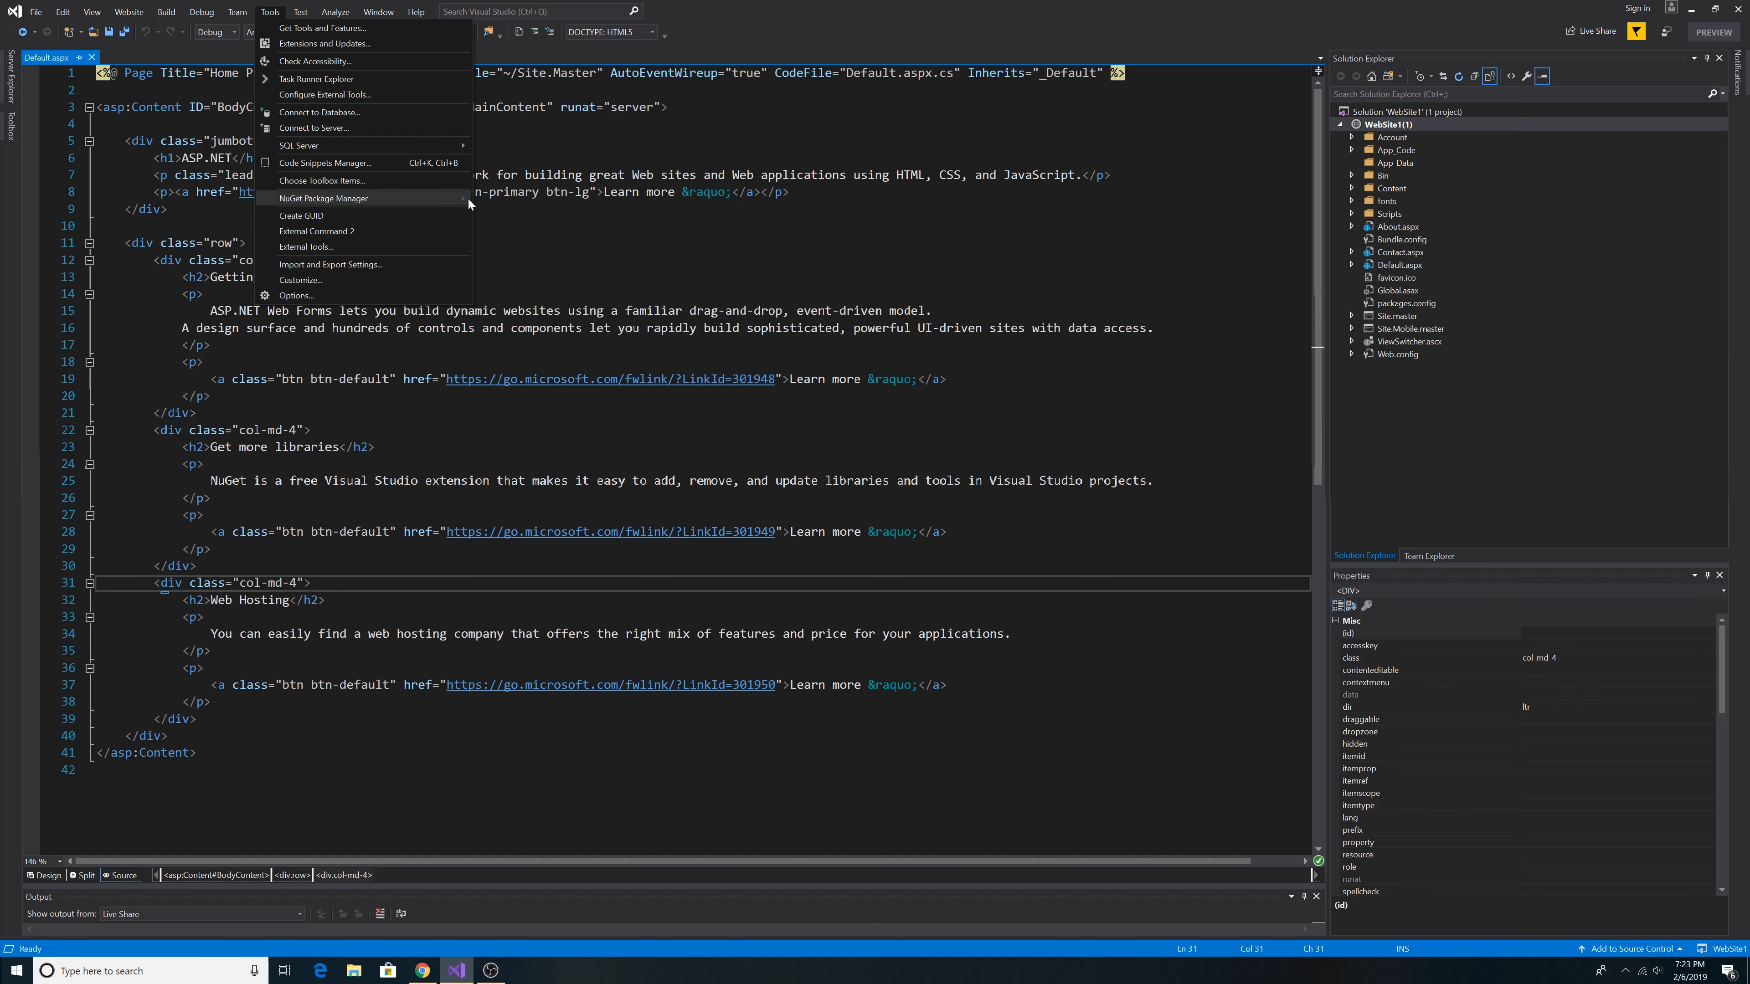
{"action": "mouse_move", "coordinate": [323, 197]}
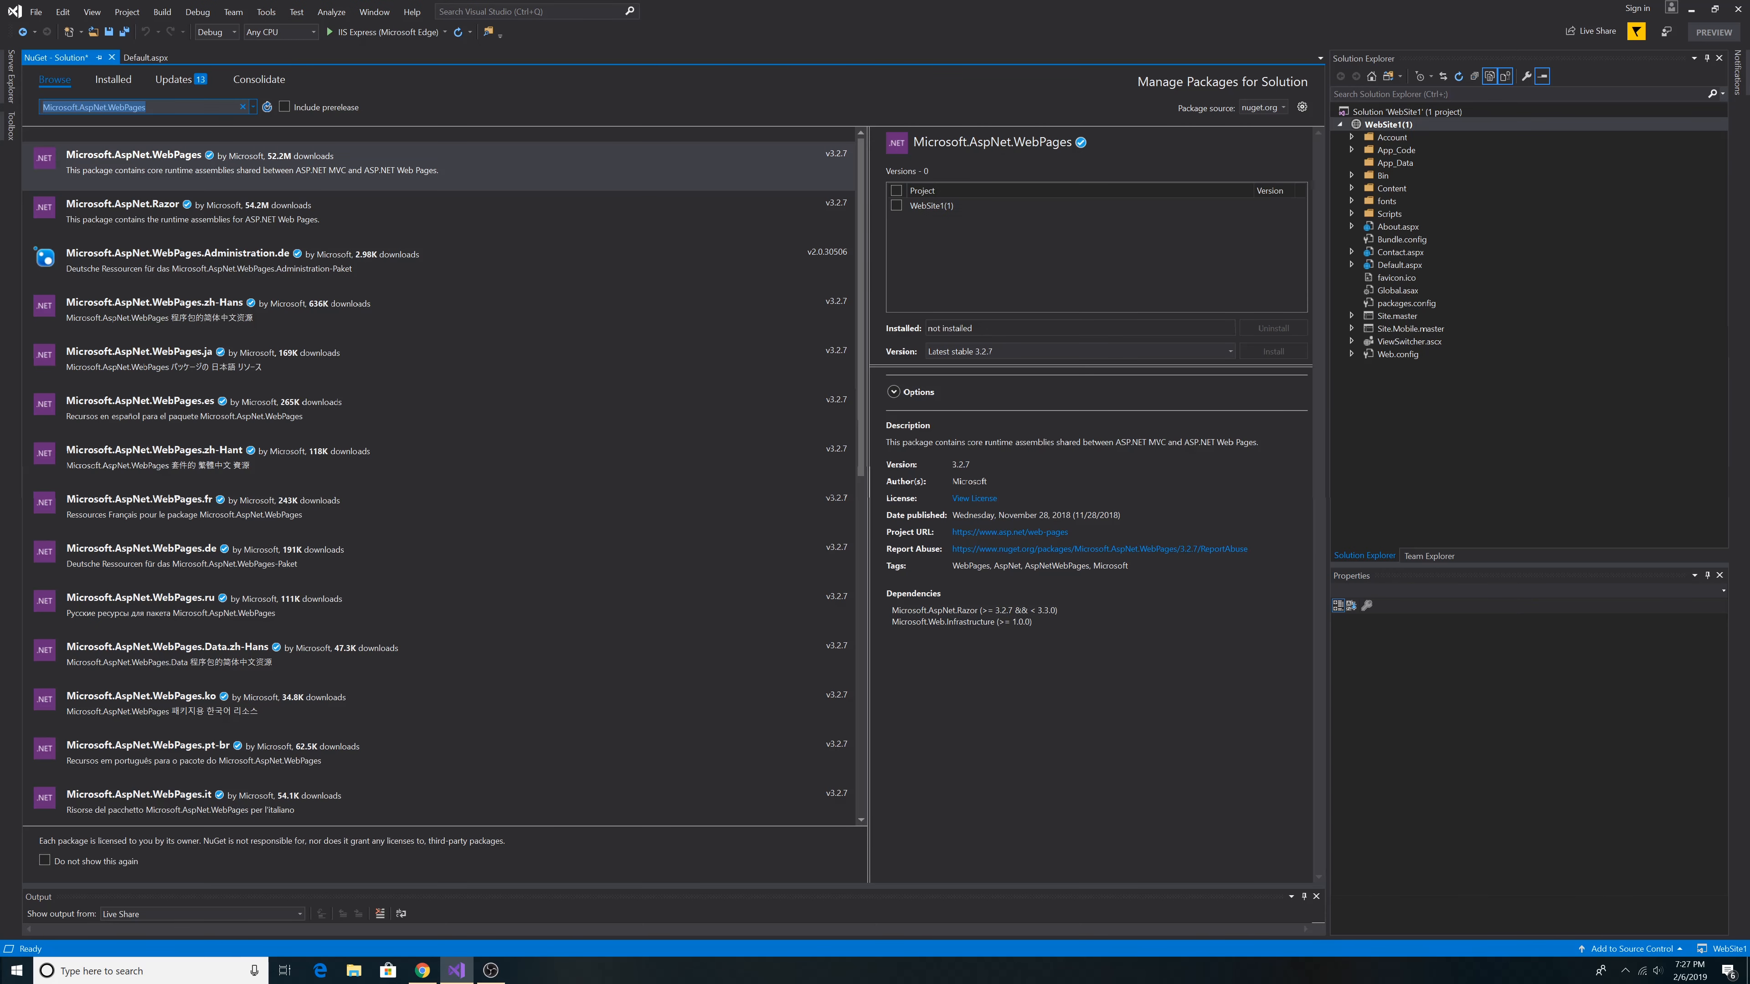
{"action": "left_click", "coordinate": [896, 190]}
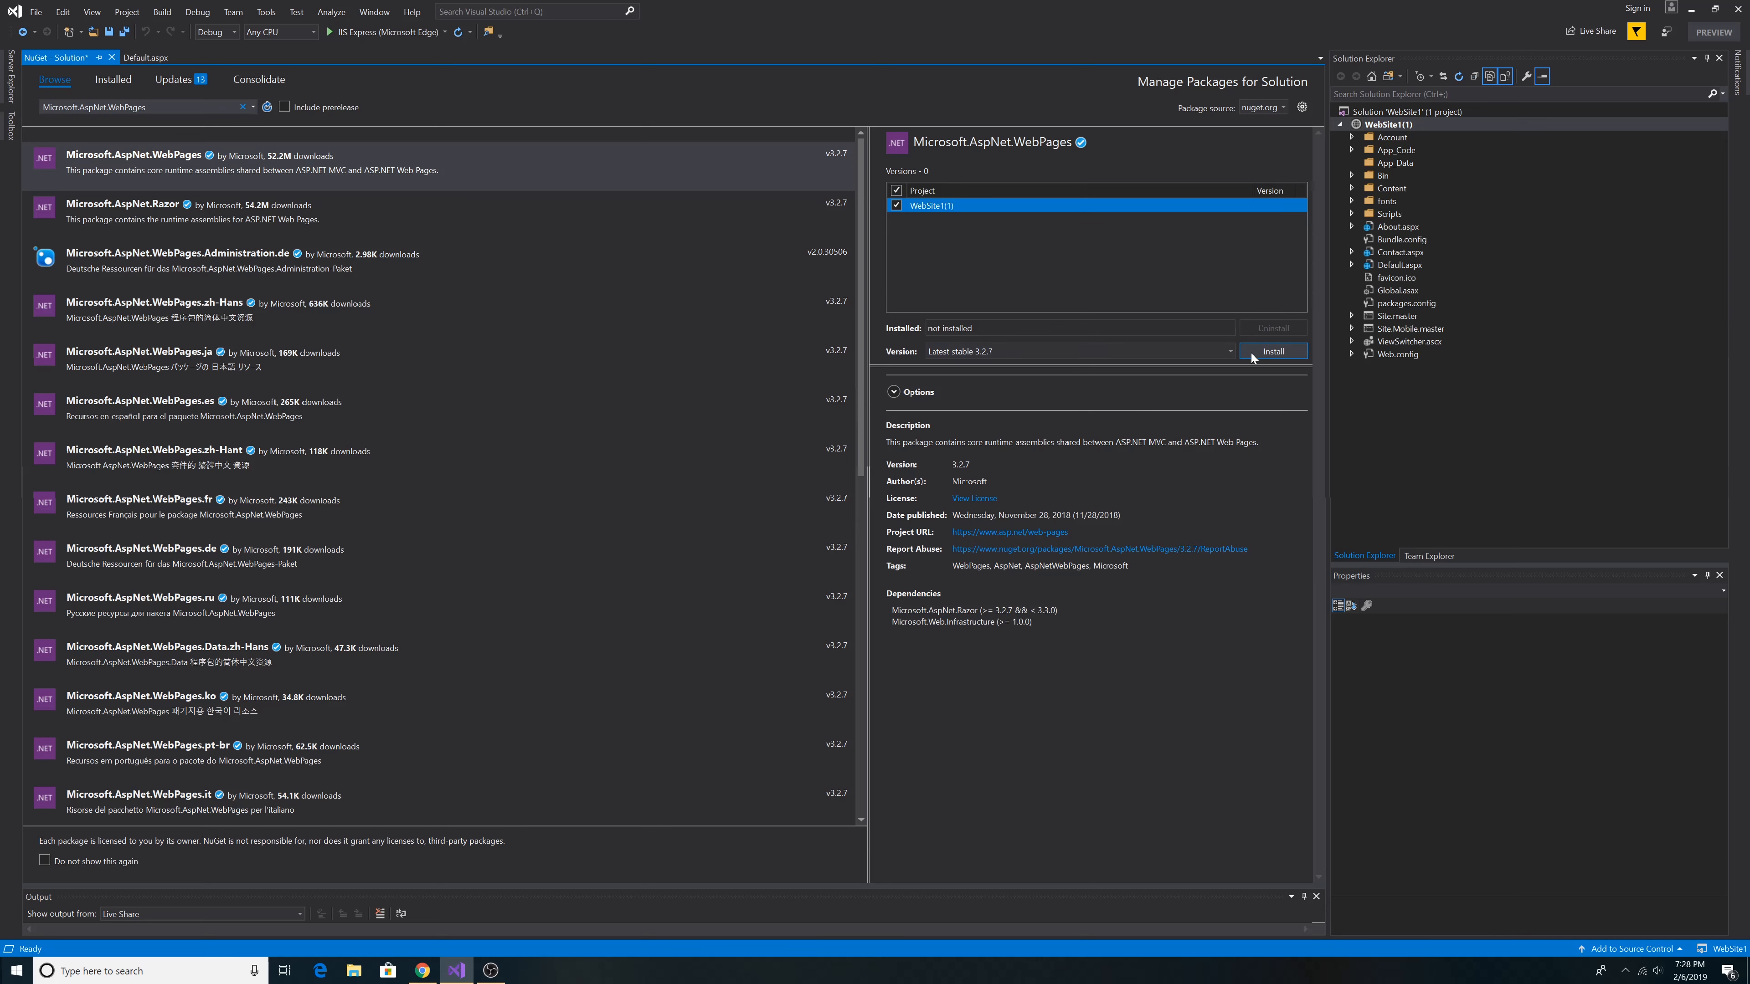
{"action": "left_click", "coordinate": [1272, 350]}
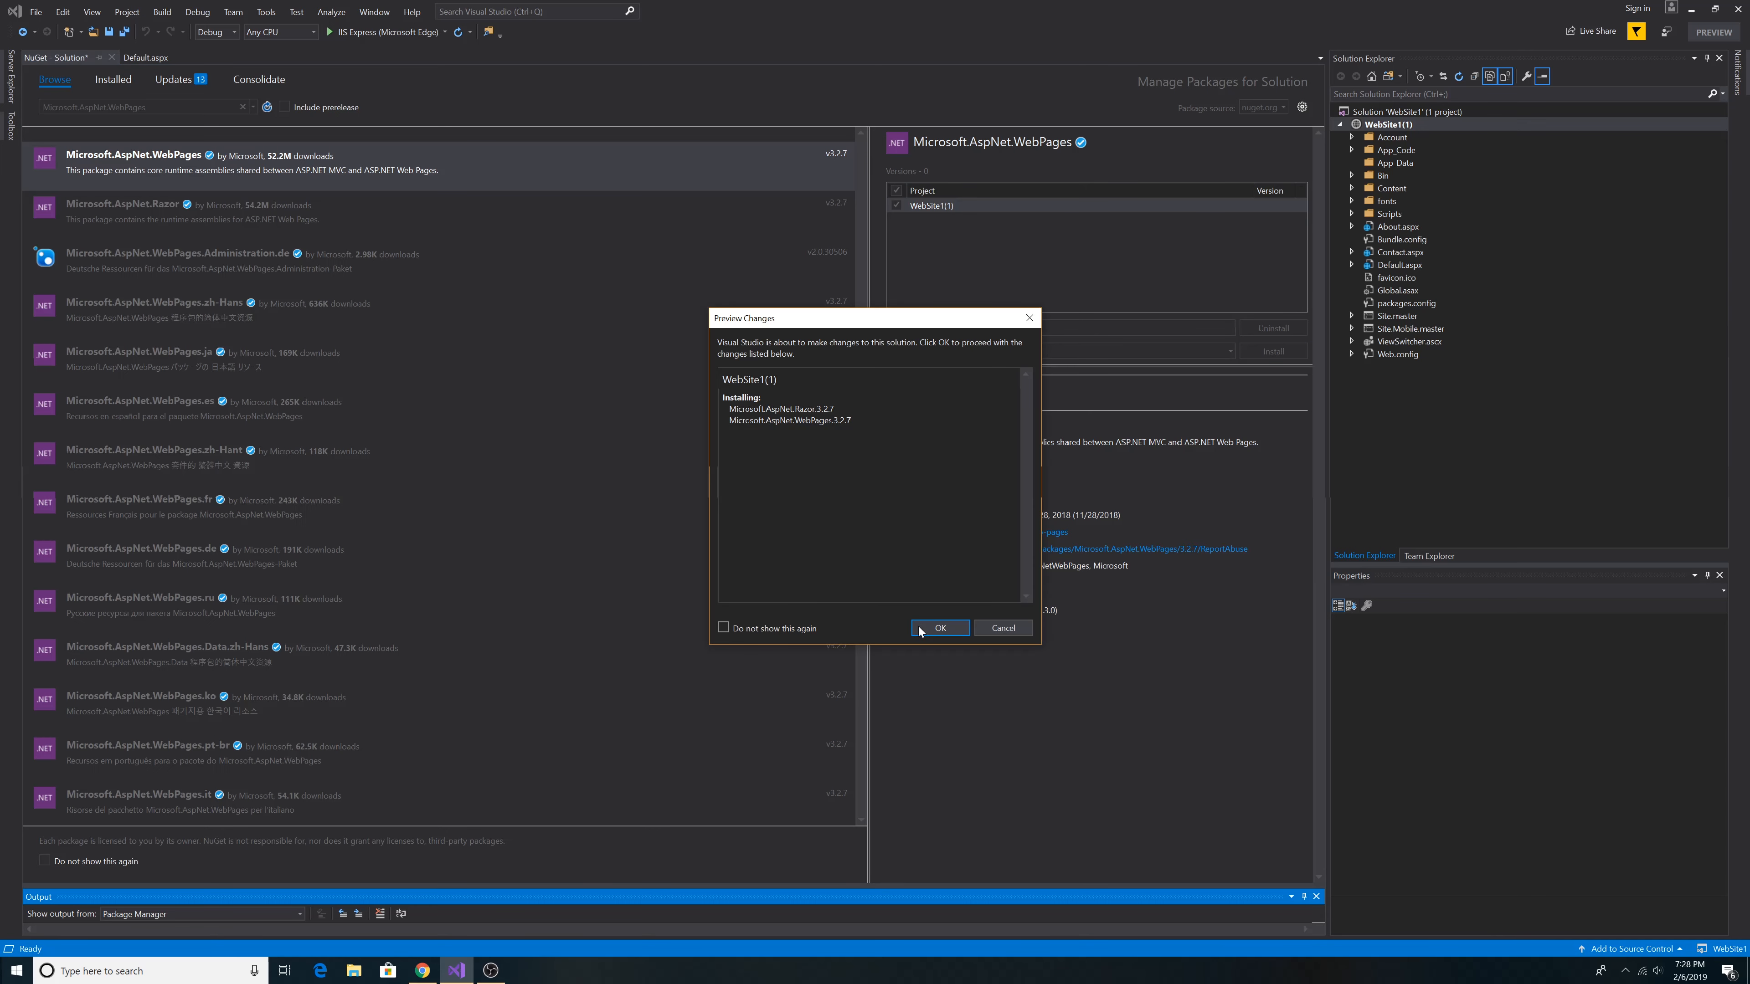
{"action": "left_click", "coordinate": [939, 627]}
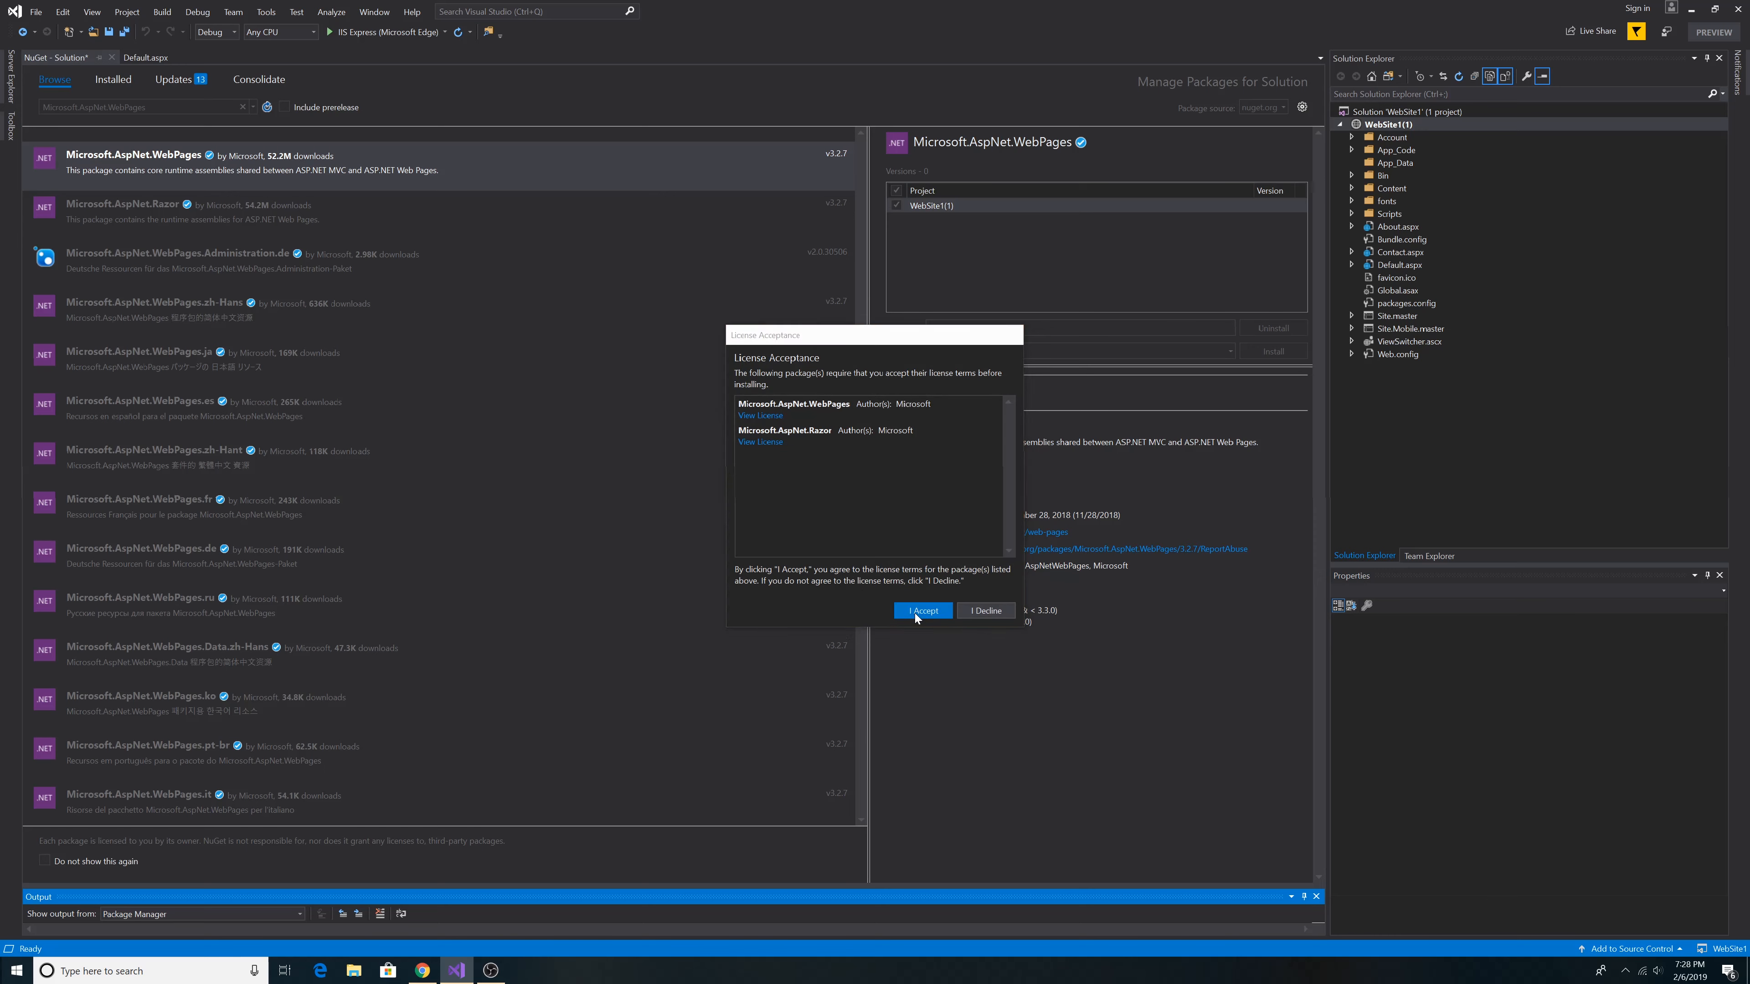
Accept the package license terms and close the NuGet package manager
{"action": "left_click", "coordinate": [921, 611]}
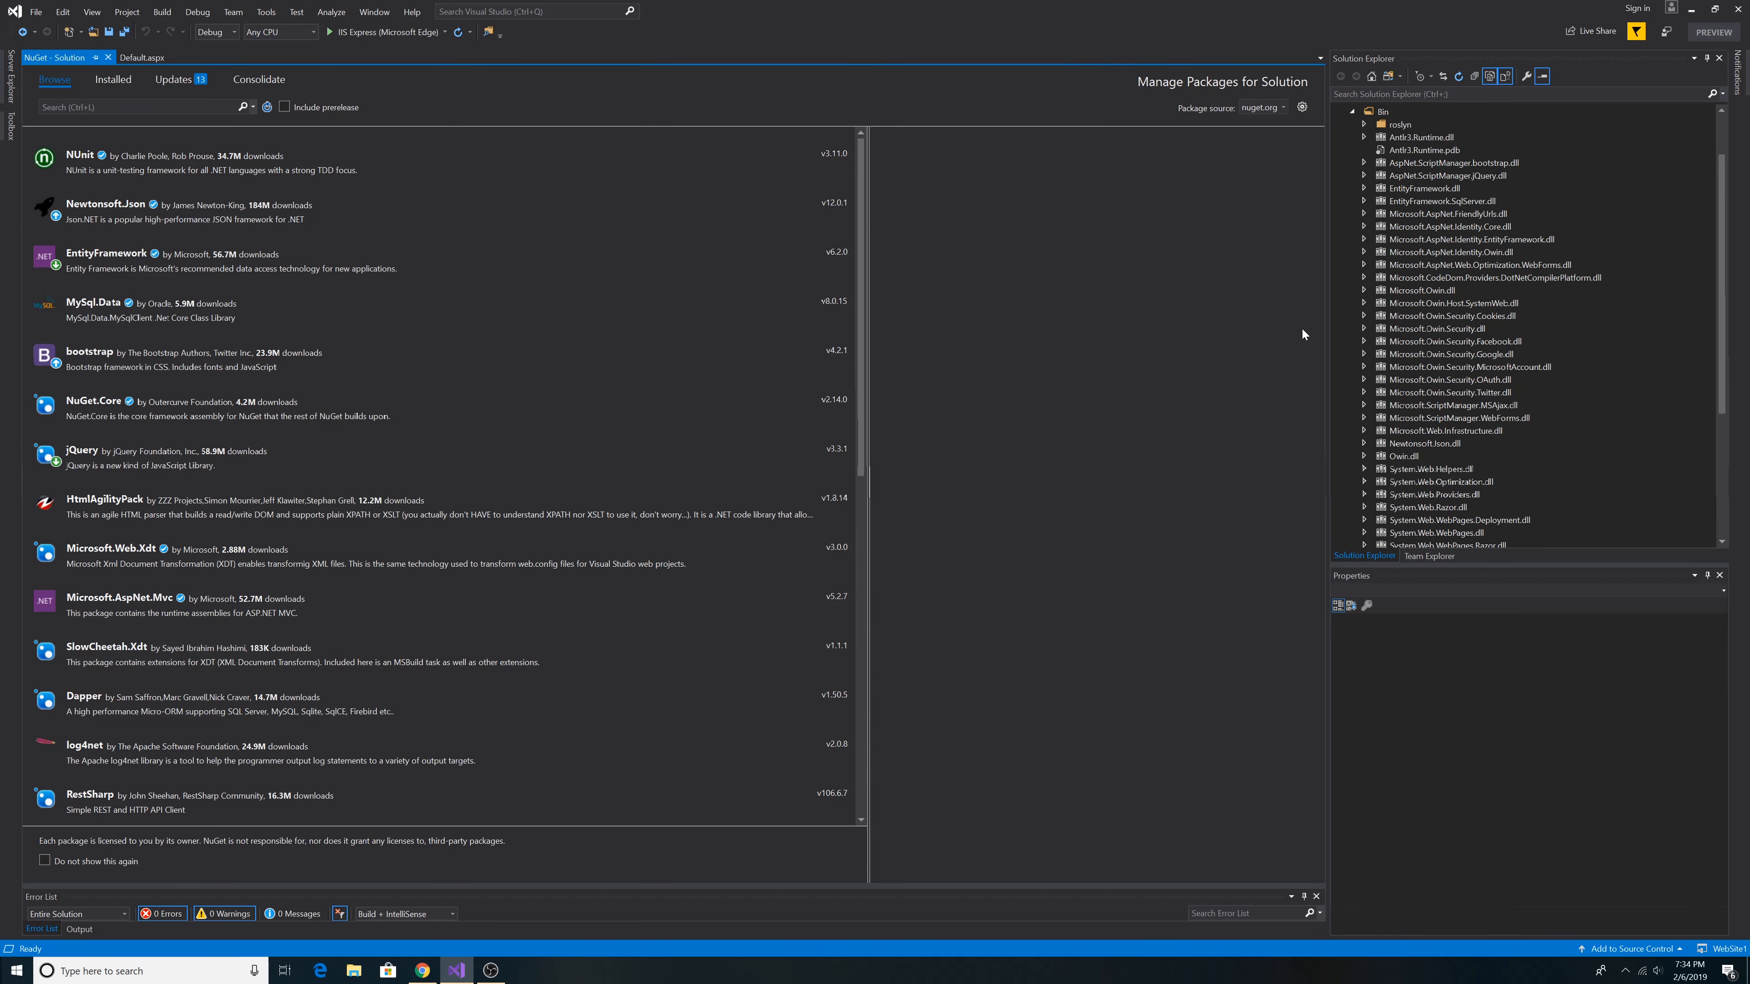
{"action": "mouse_move", "coordinate": [1511, 378]}
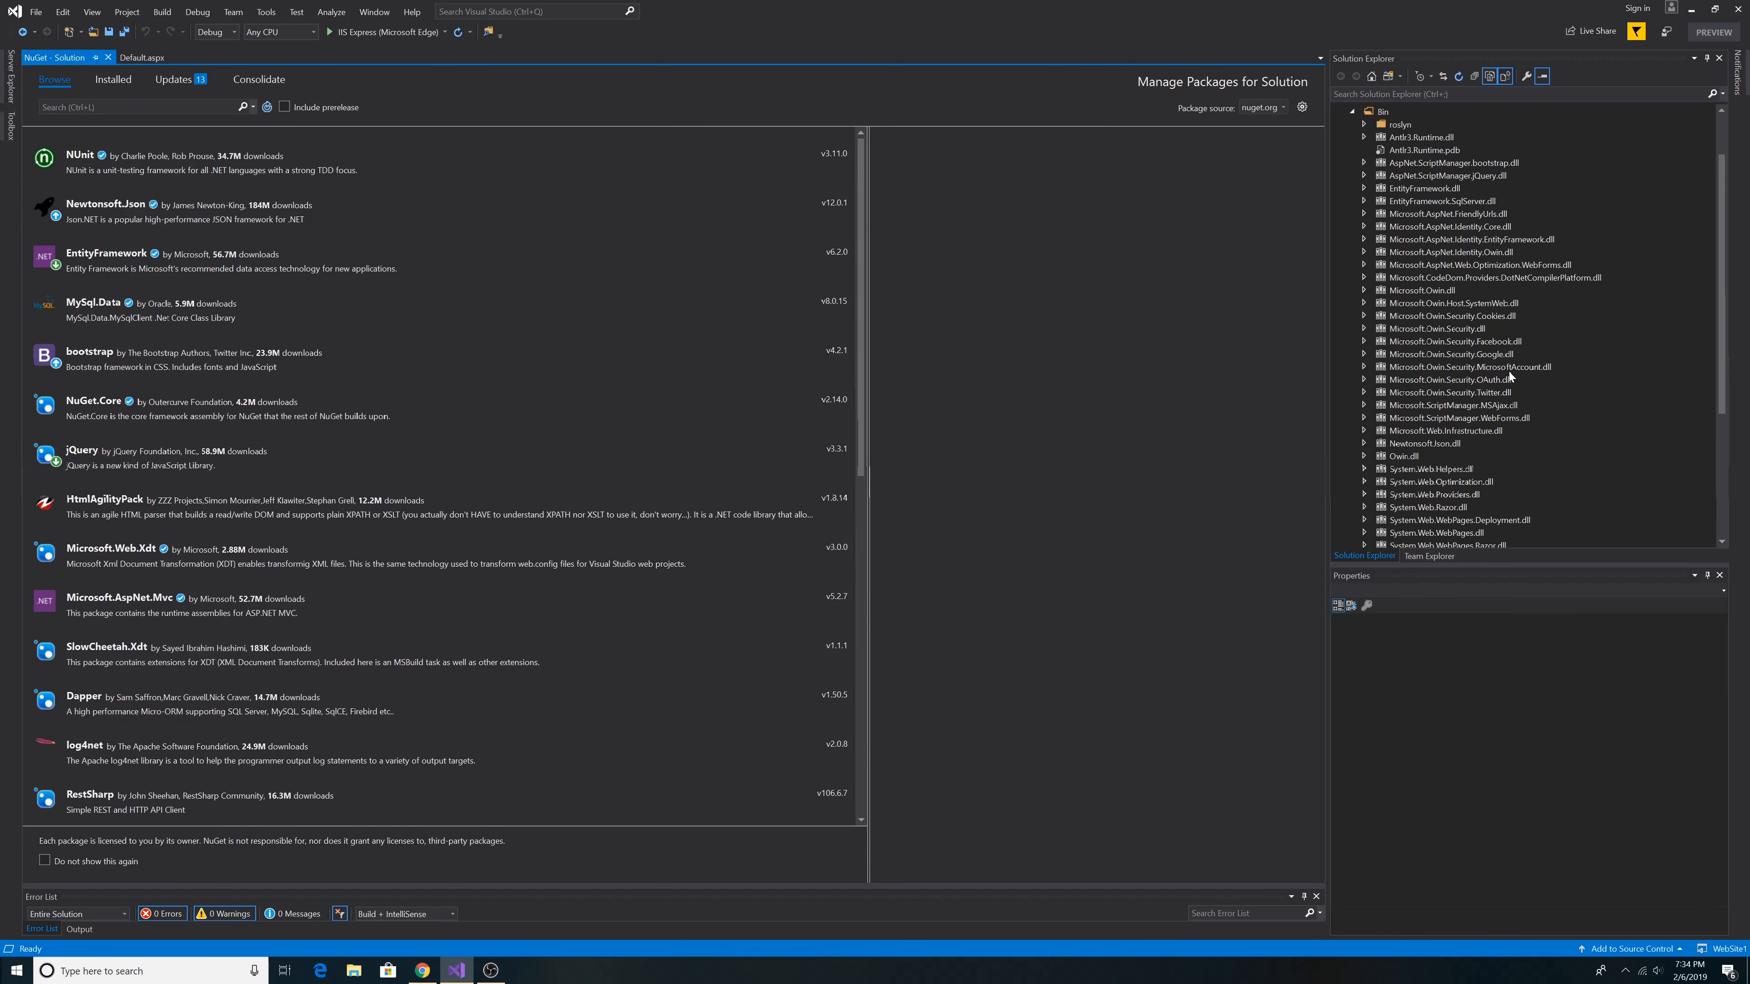
{"action": "mouse_move", "coordinate": [1499, 491]}
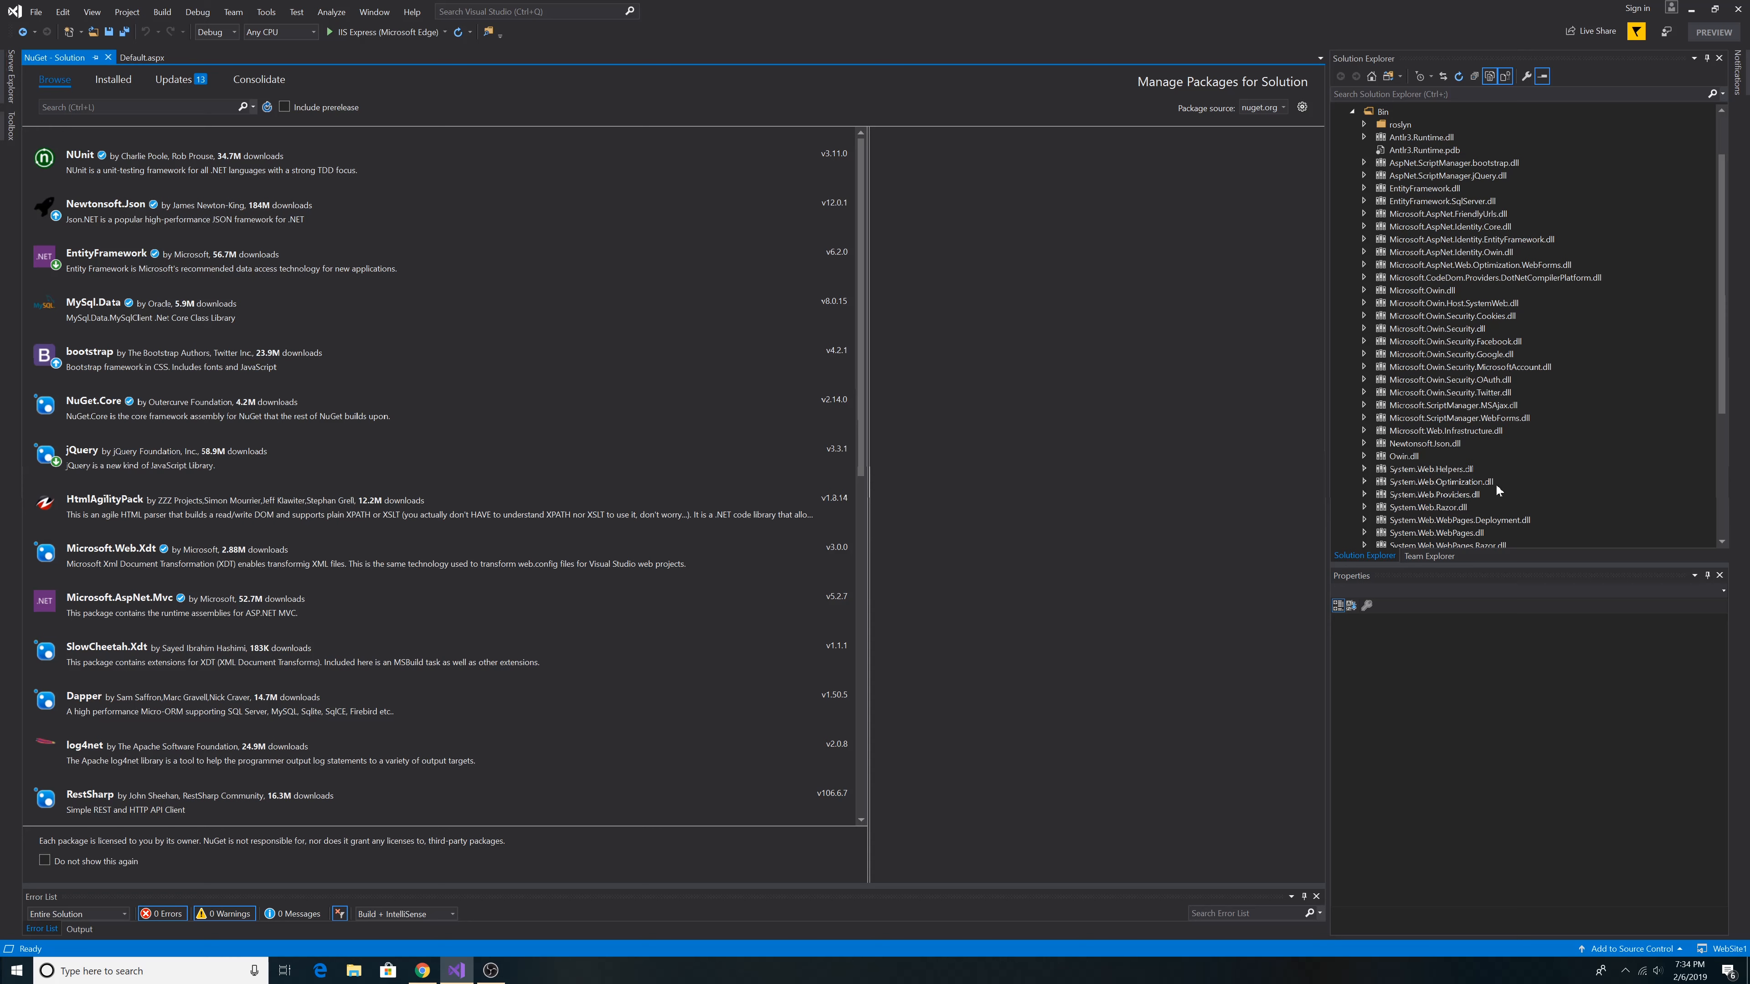
{"action": "mouse_move", "coordinate": [1486, 492]}
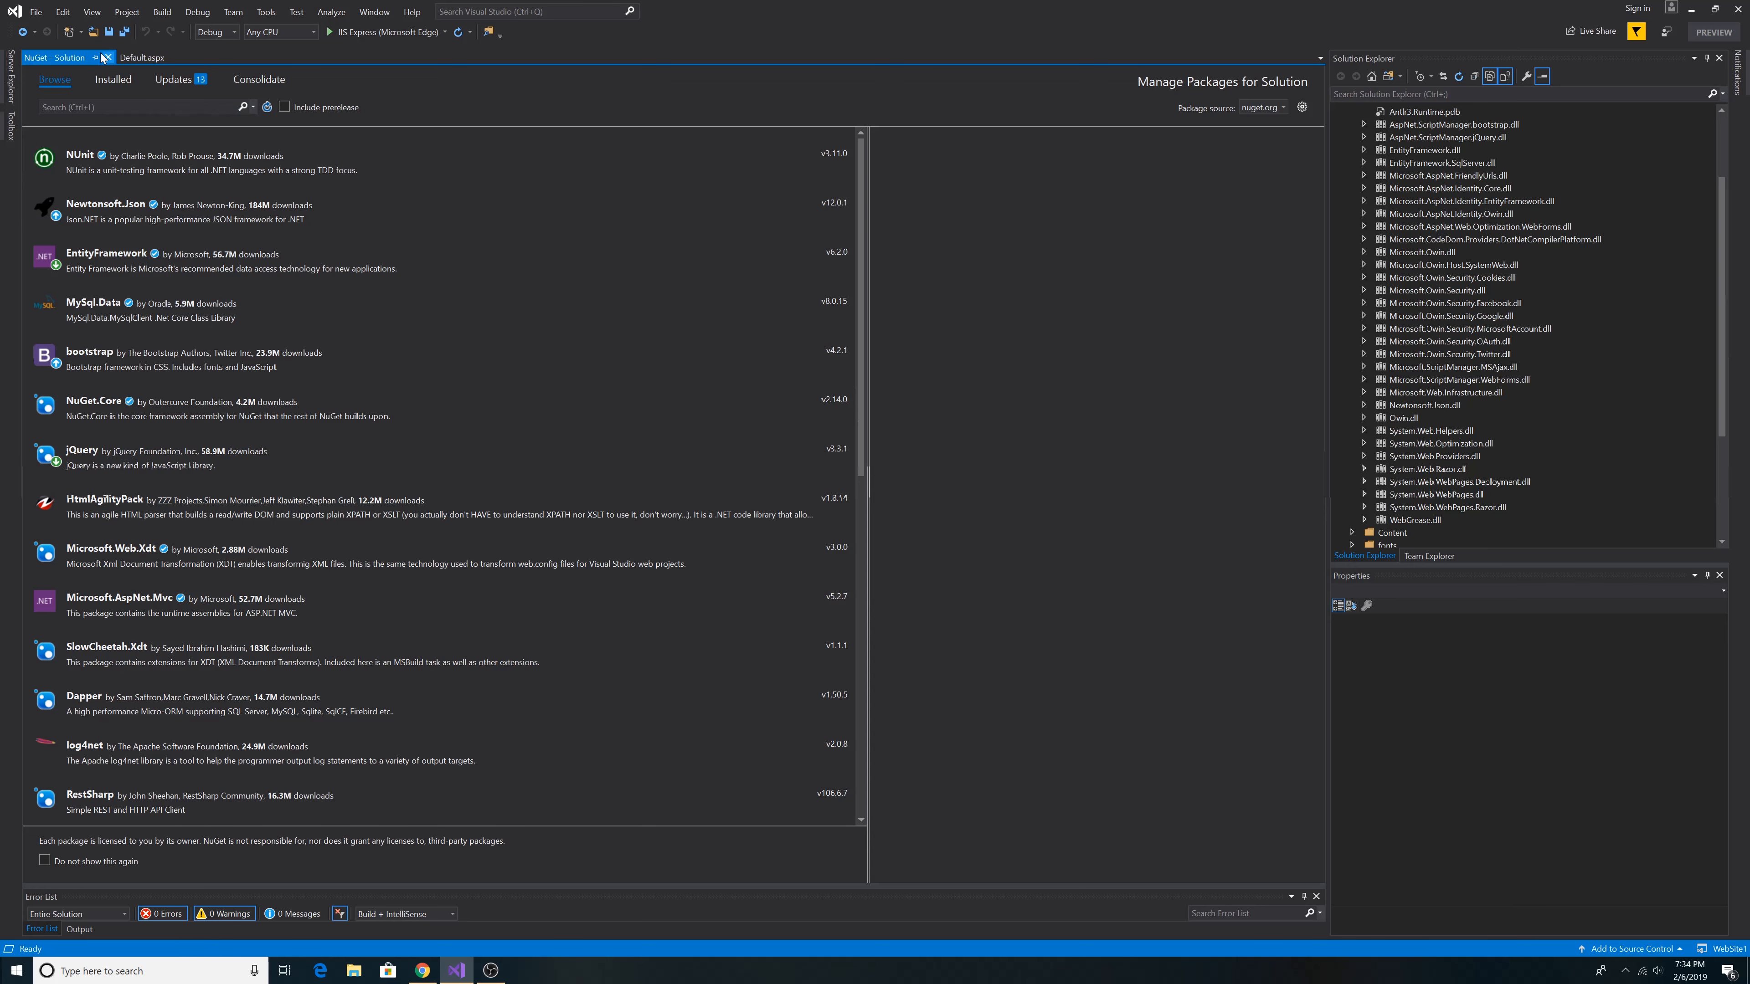
{"action": "left_click", "coordinate": [101, 56]}
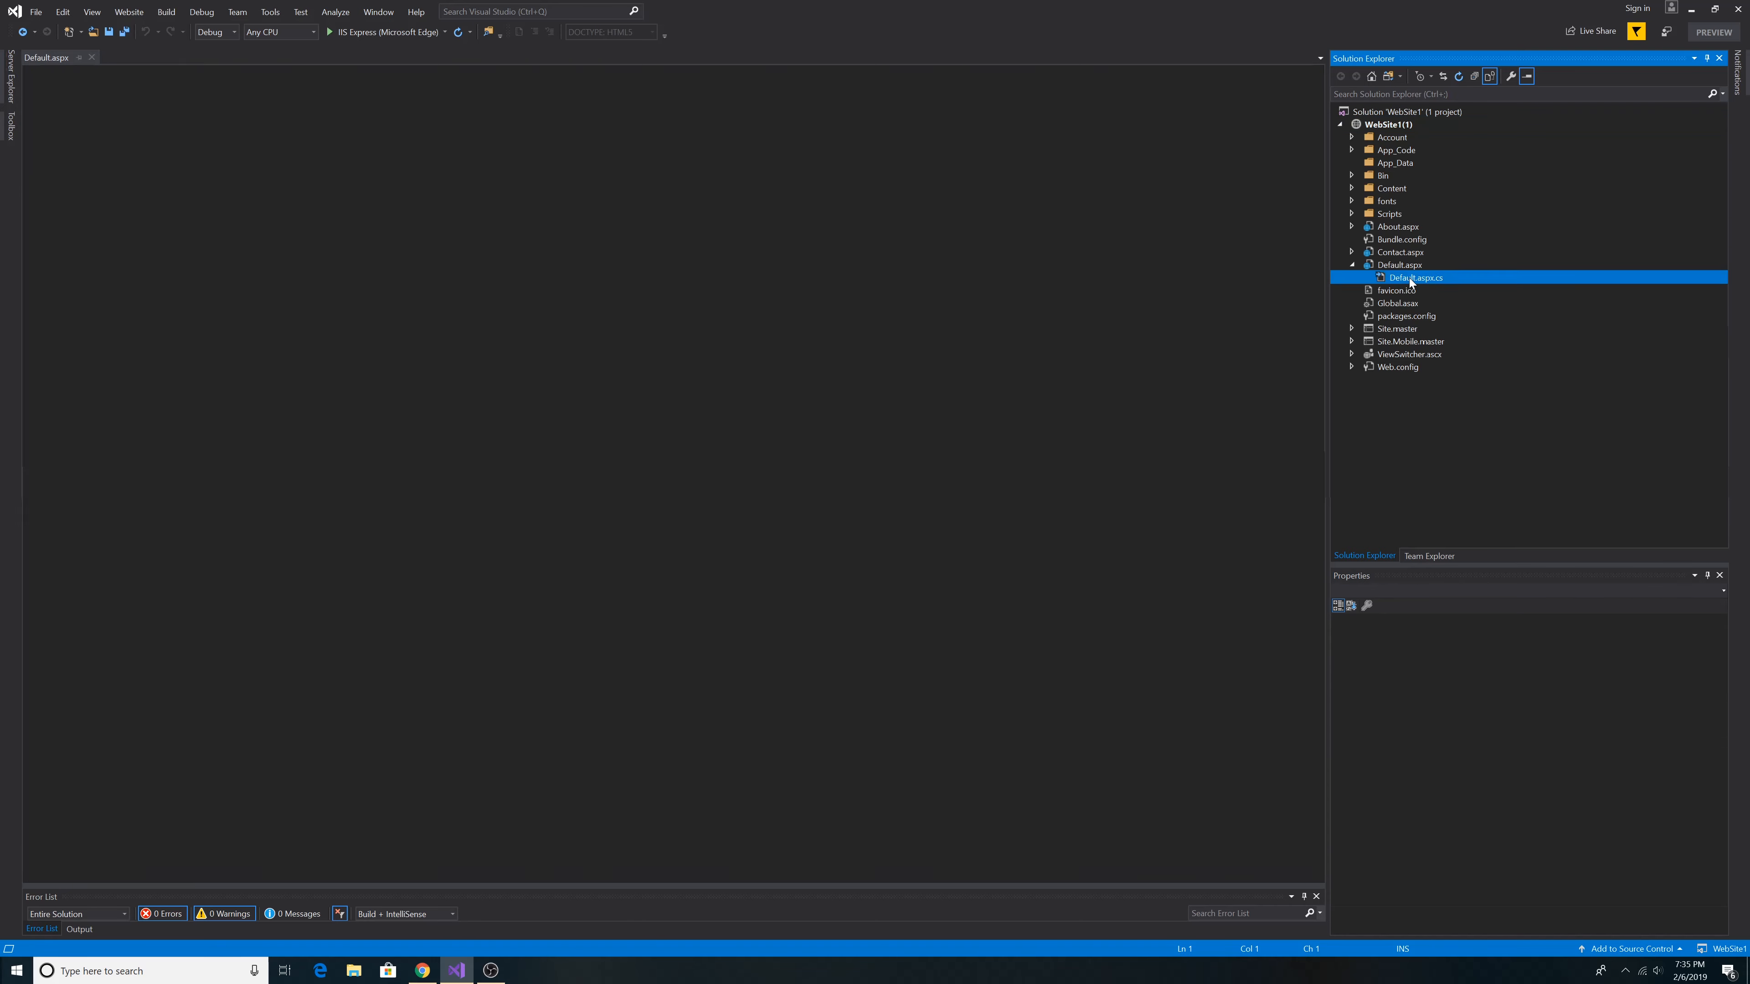
In Default.aspx.cs add using System.Web.Helpers; and call AntiForgery.GetHtml() in Page_Init
{"action": "double_click", "coordinate": [1414, 277]}
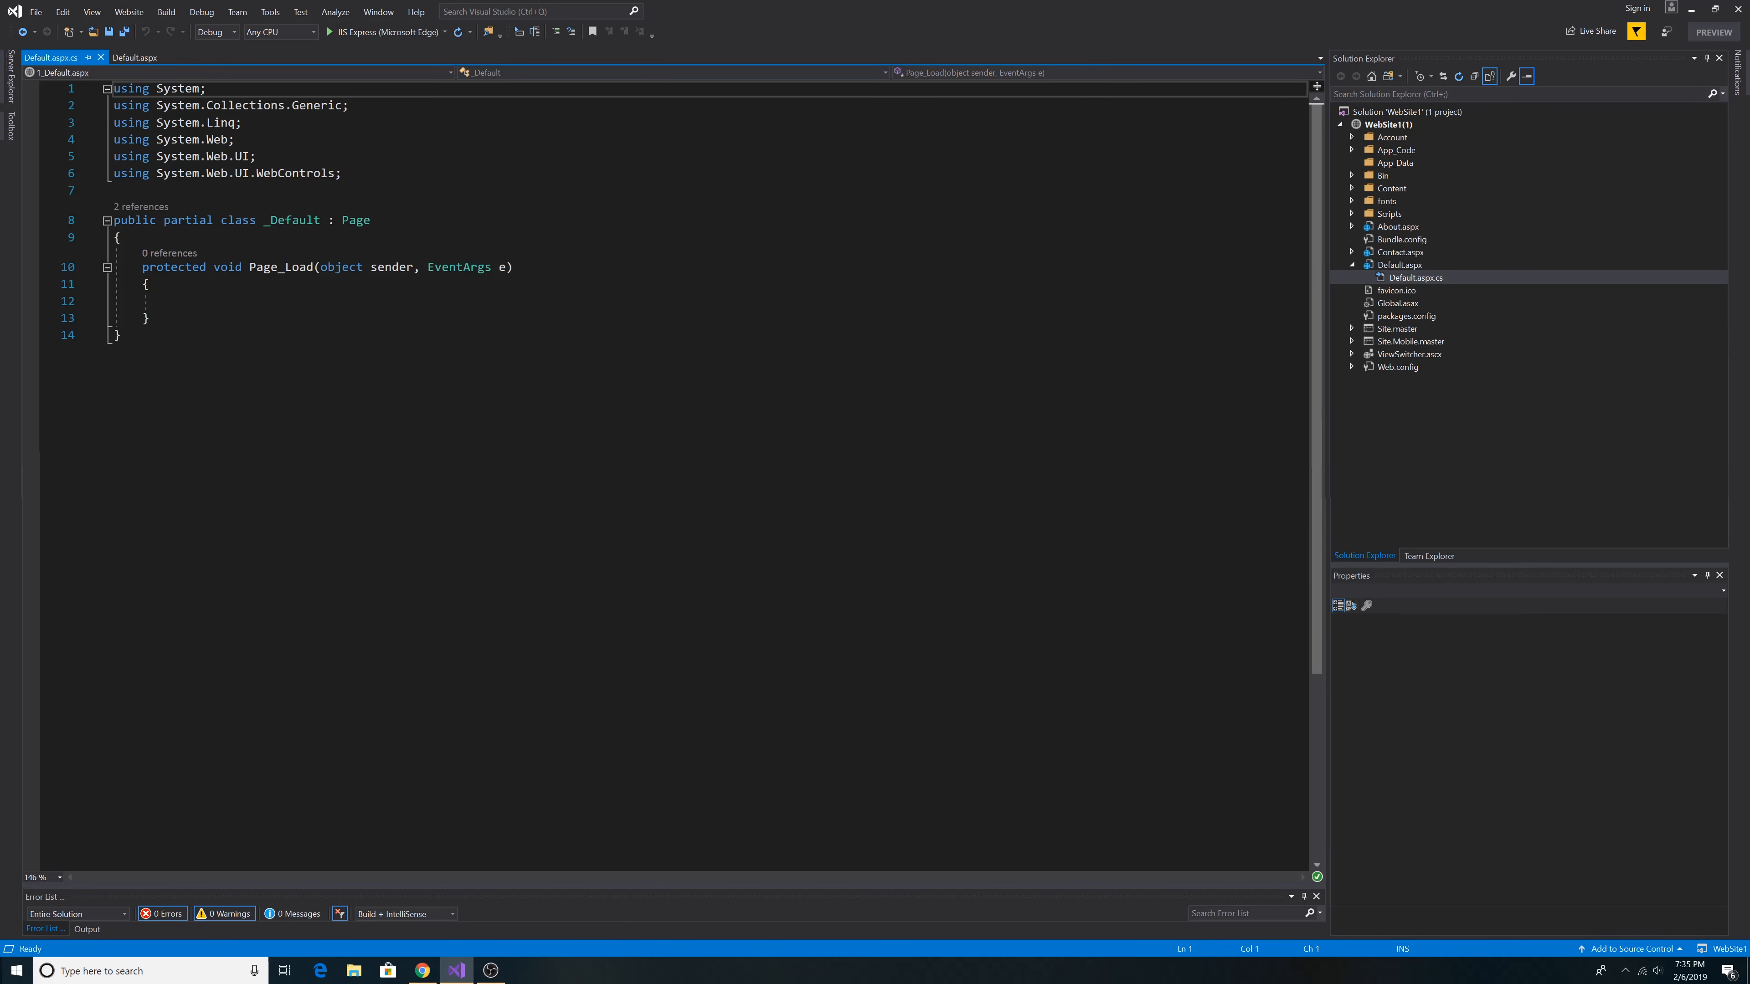
{"action": "key", "text": "enter"}
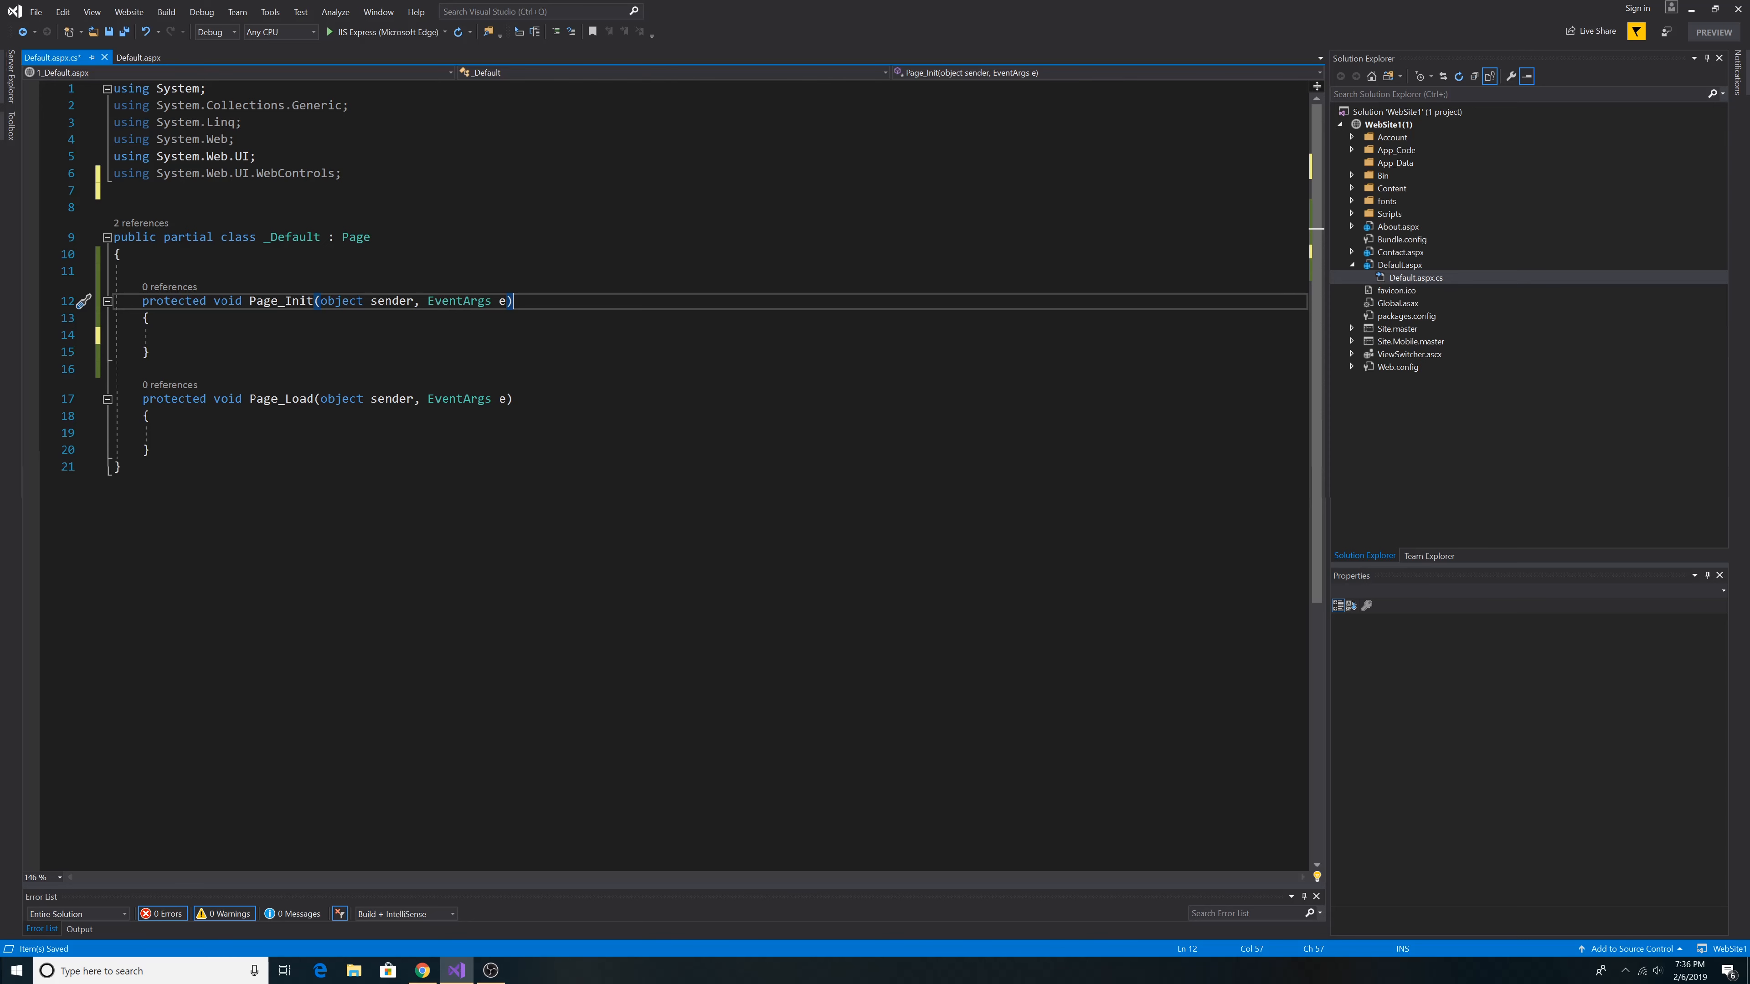
{"action": "type", "text": "using System.Web.Helpers;"}
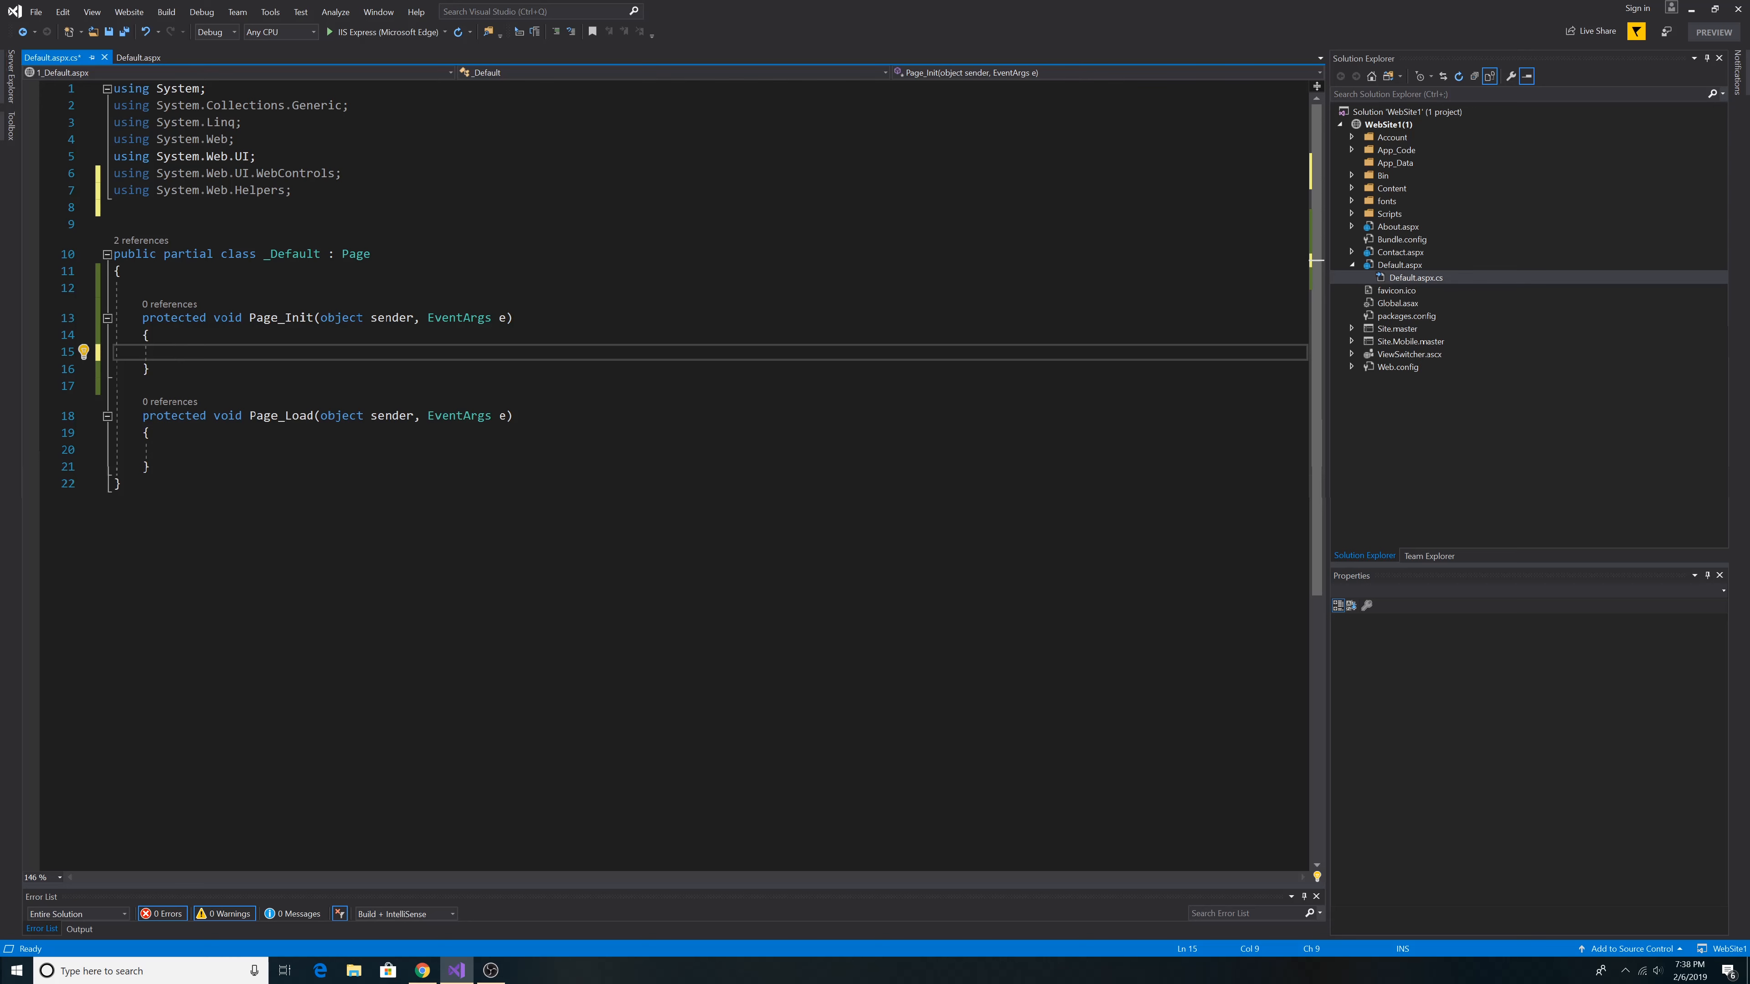
{"action": "type", "text": "AntiForgery.GetHtml"}
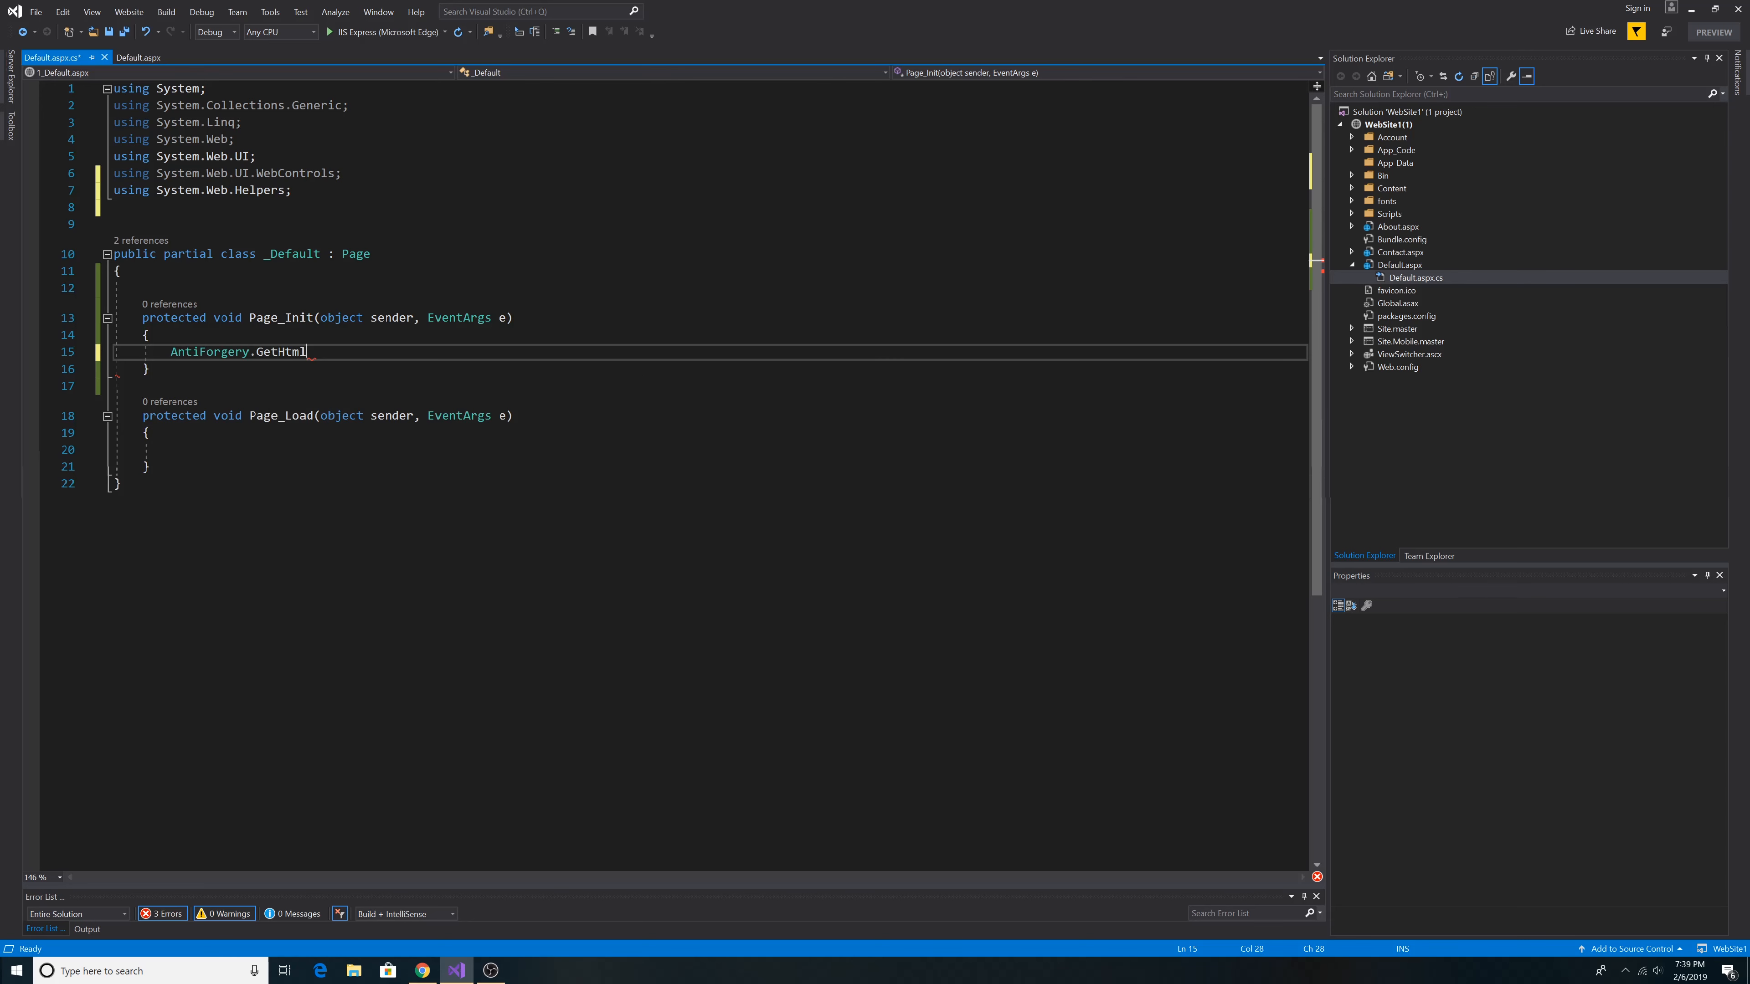
{"action": "type", "text": "()"}
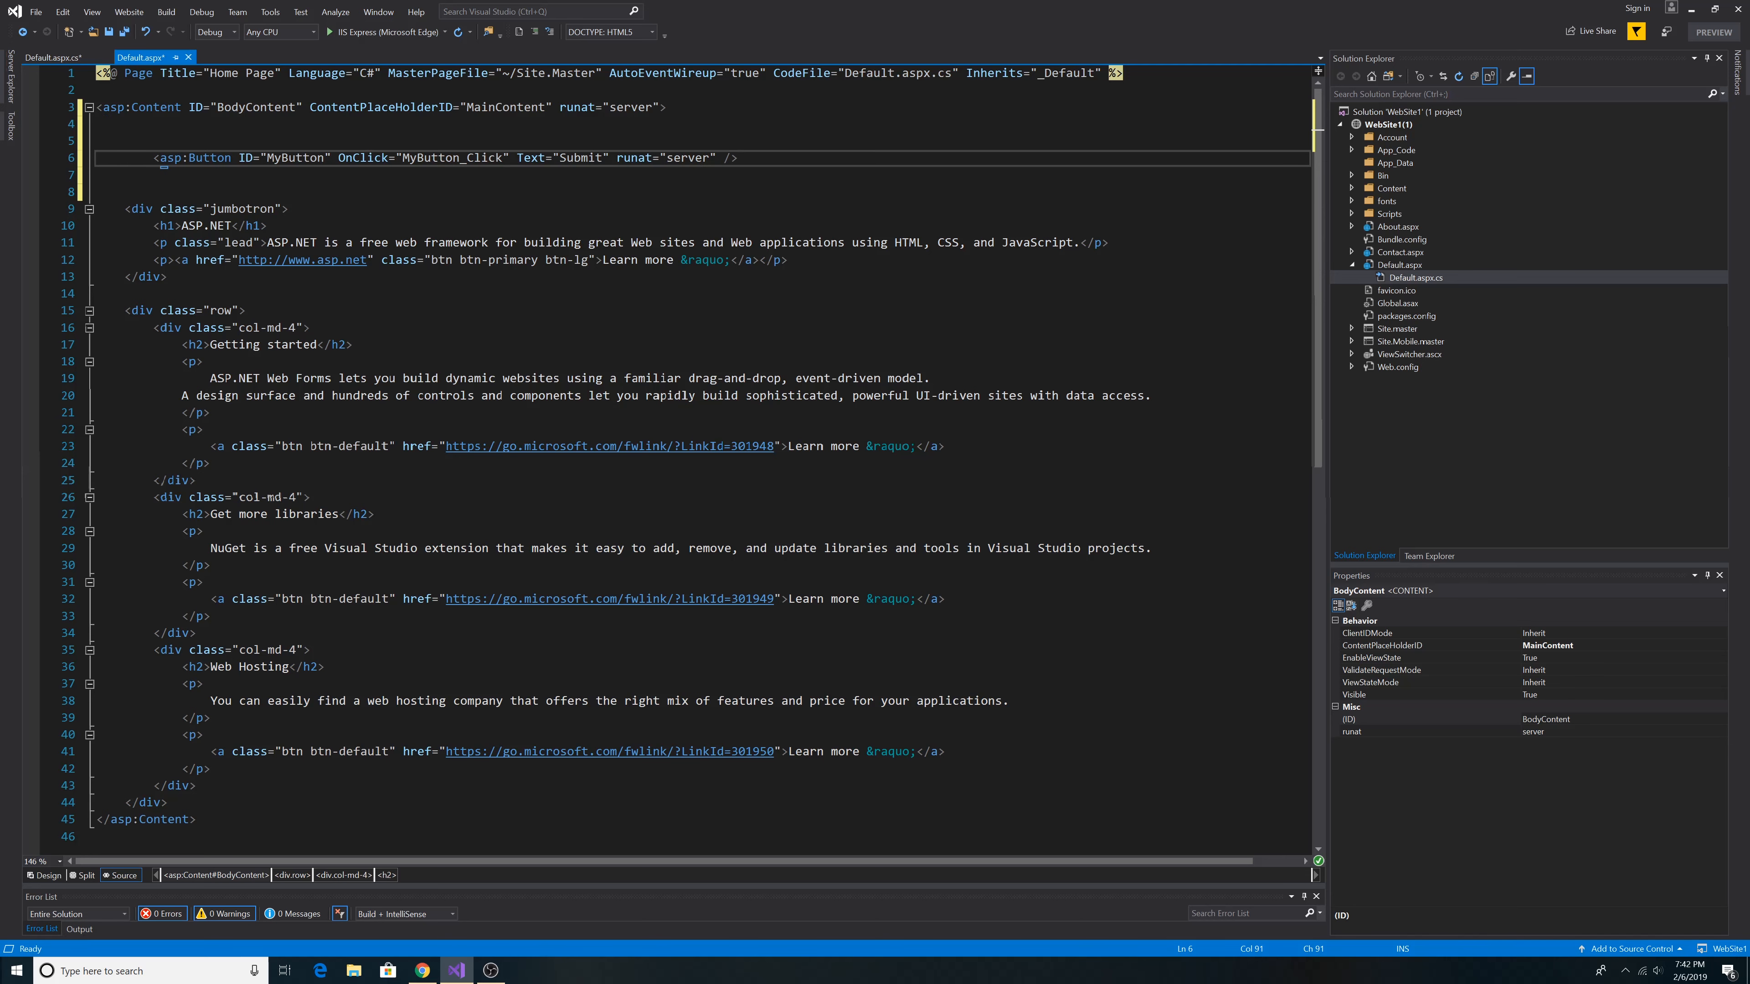
Add the Submit button MyButton wired to MyButton_Click in the Default.aspx content
{"action": "left_click", "coordinate": [739, 158]}
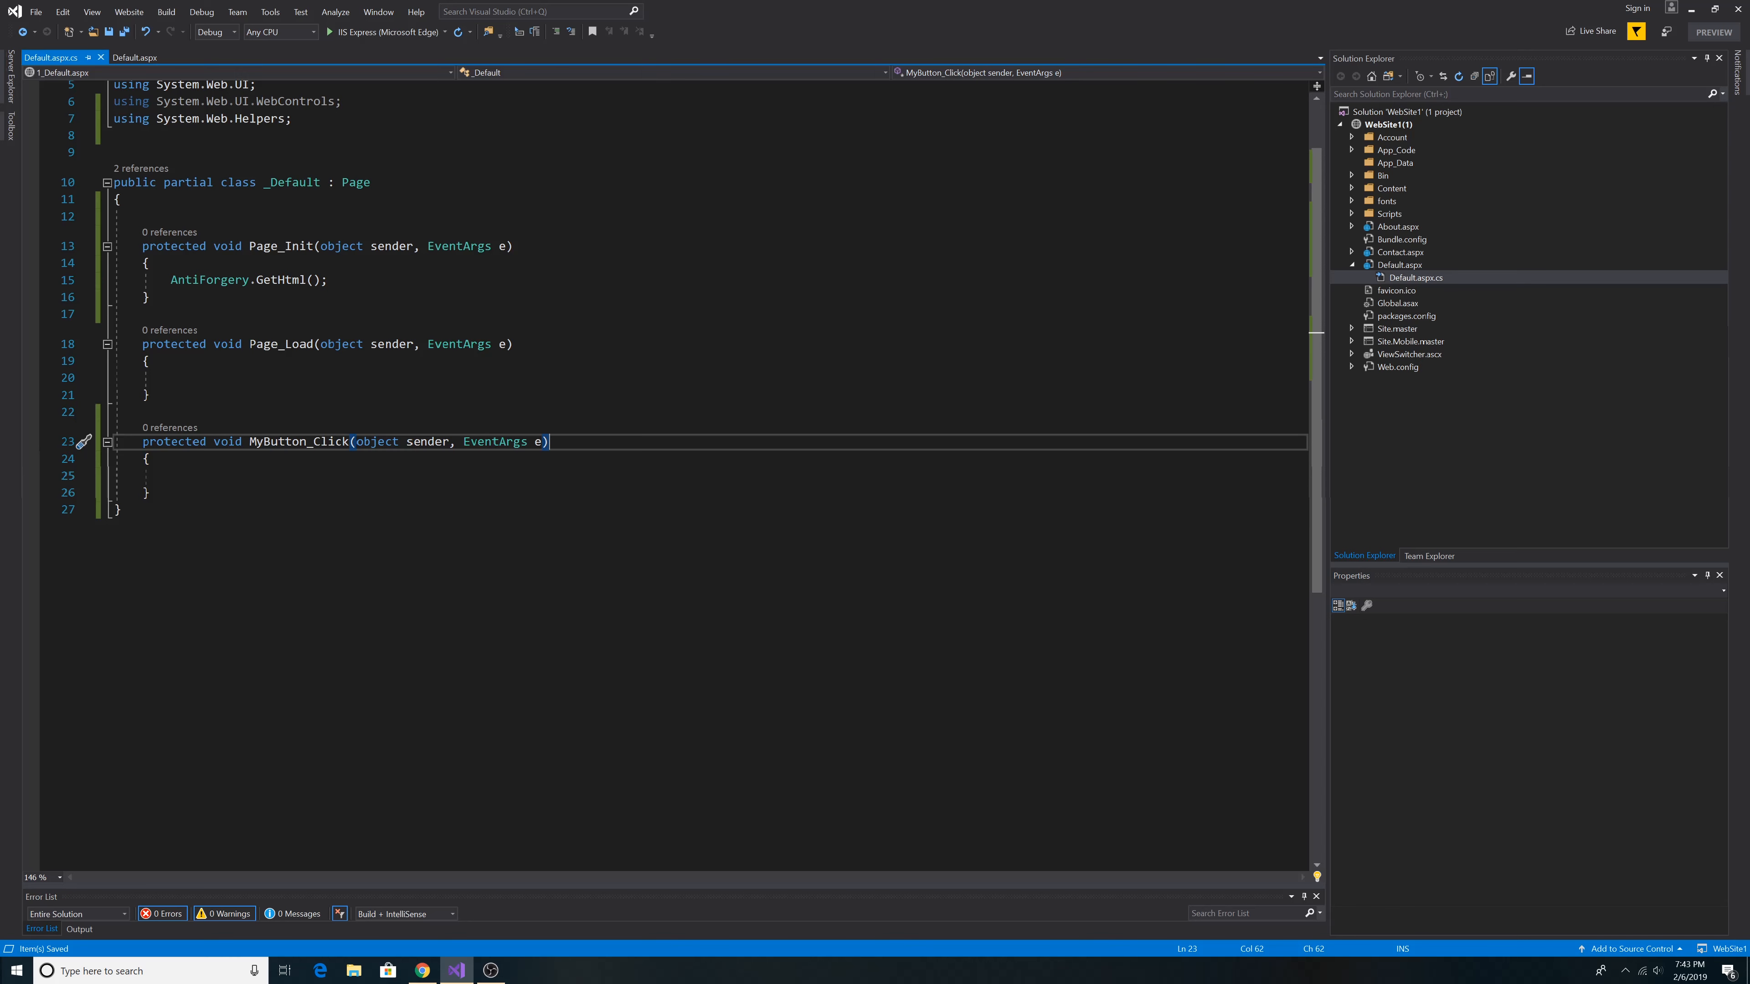
Call AntiForgery.Validate inside the MyButton_Click handler
{"action": "type", "text": "AntiForgery."}
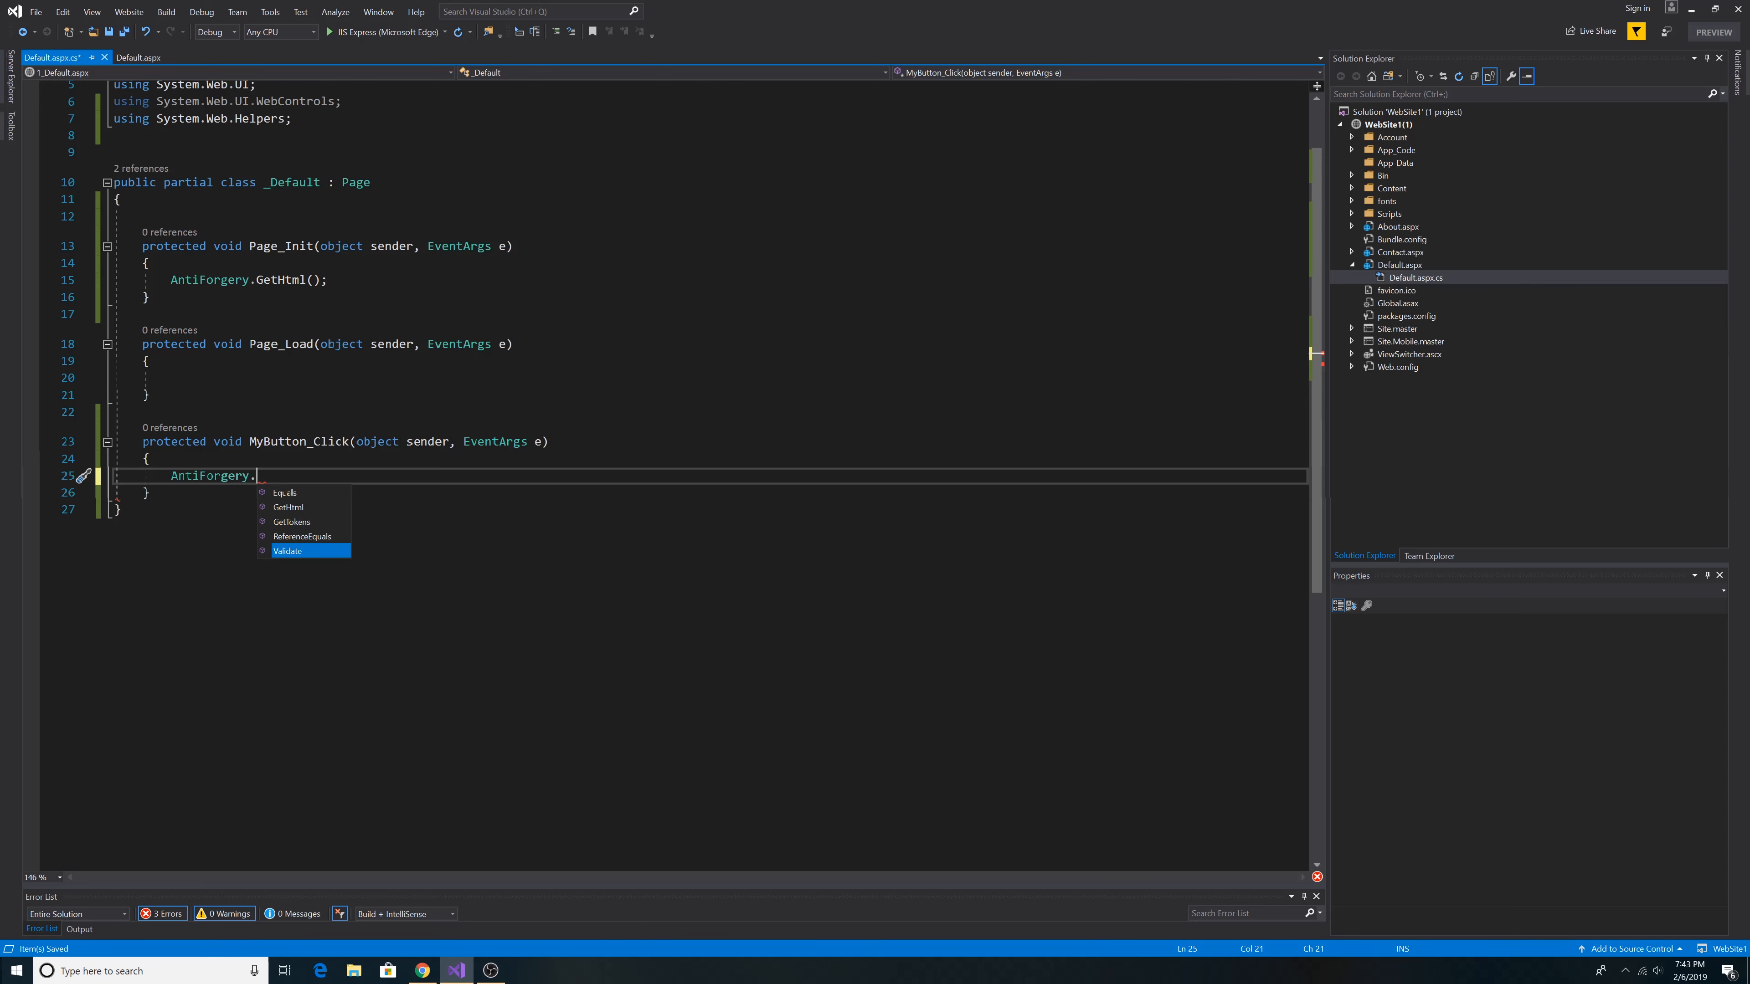
{"action": "left_click", "coordinate": [136, 57]}
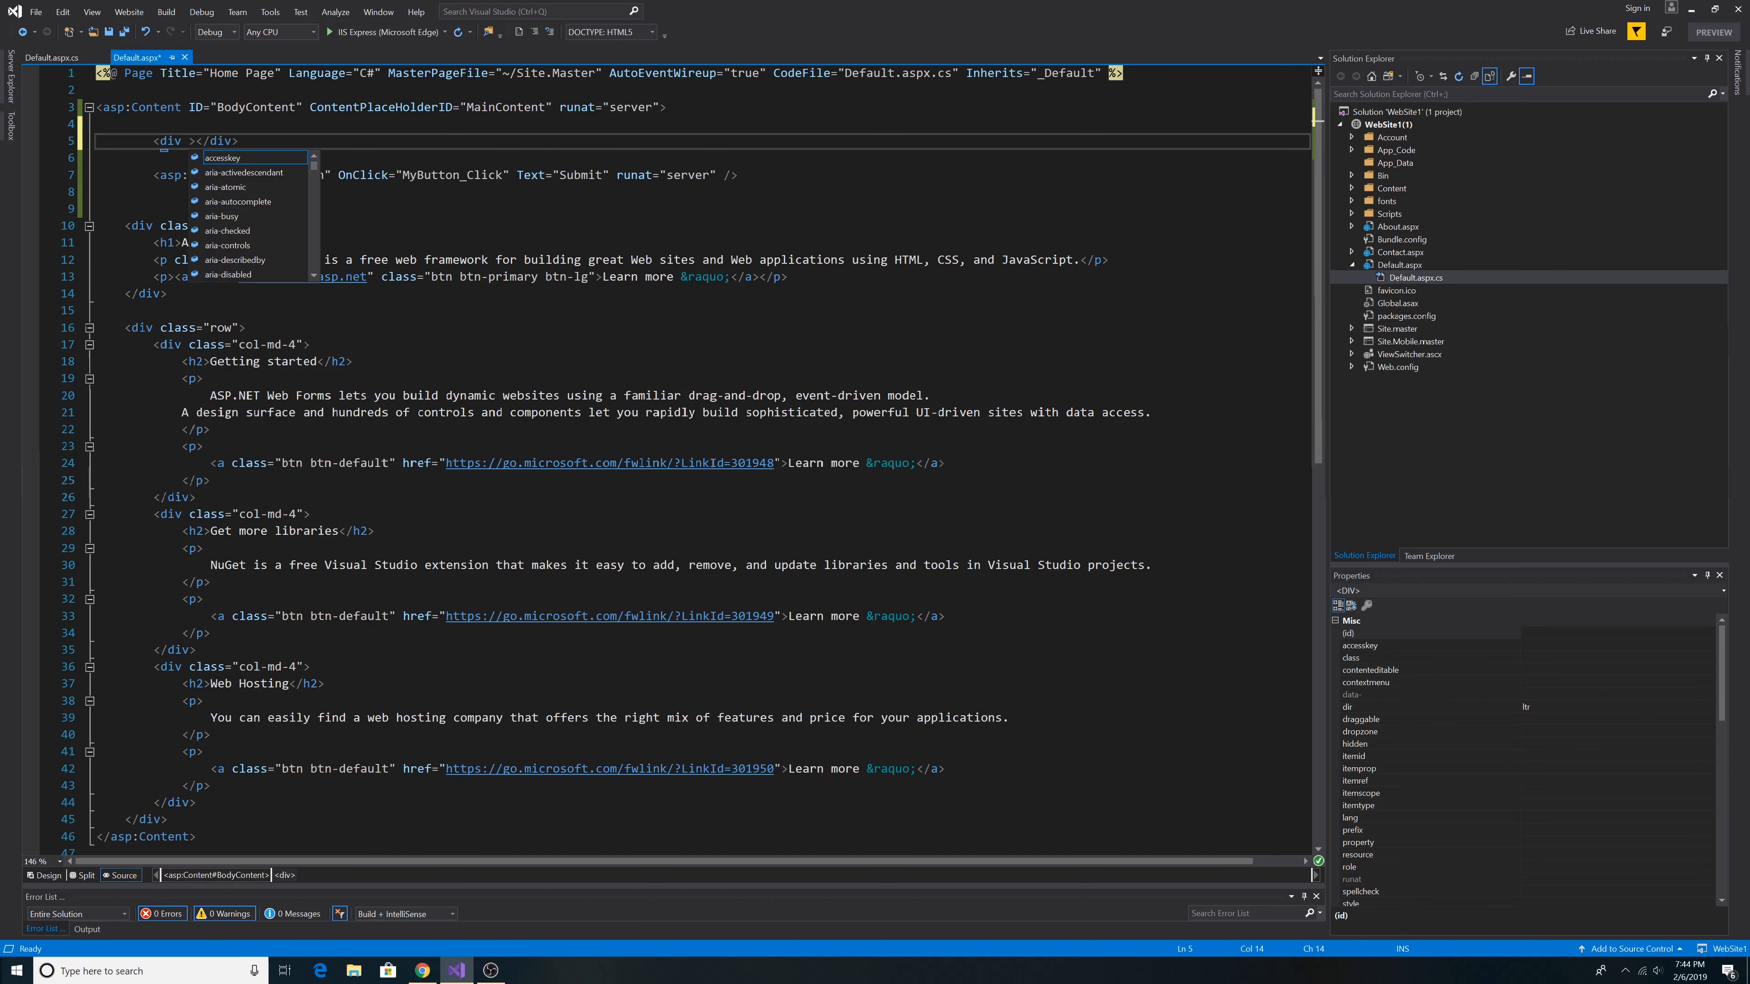
Give the empty div id="MyDiv" with runat="server" above the Submit button
{"action": "type", "text": "id=\"MyDiv\" runat=\"server"}
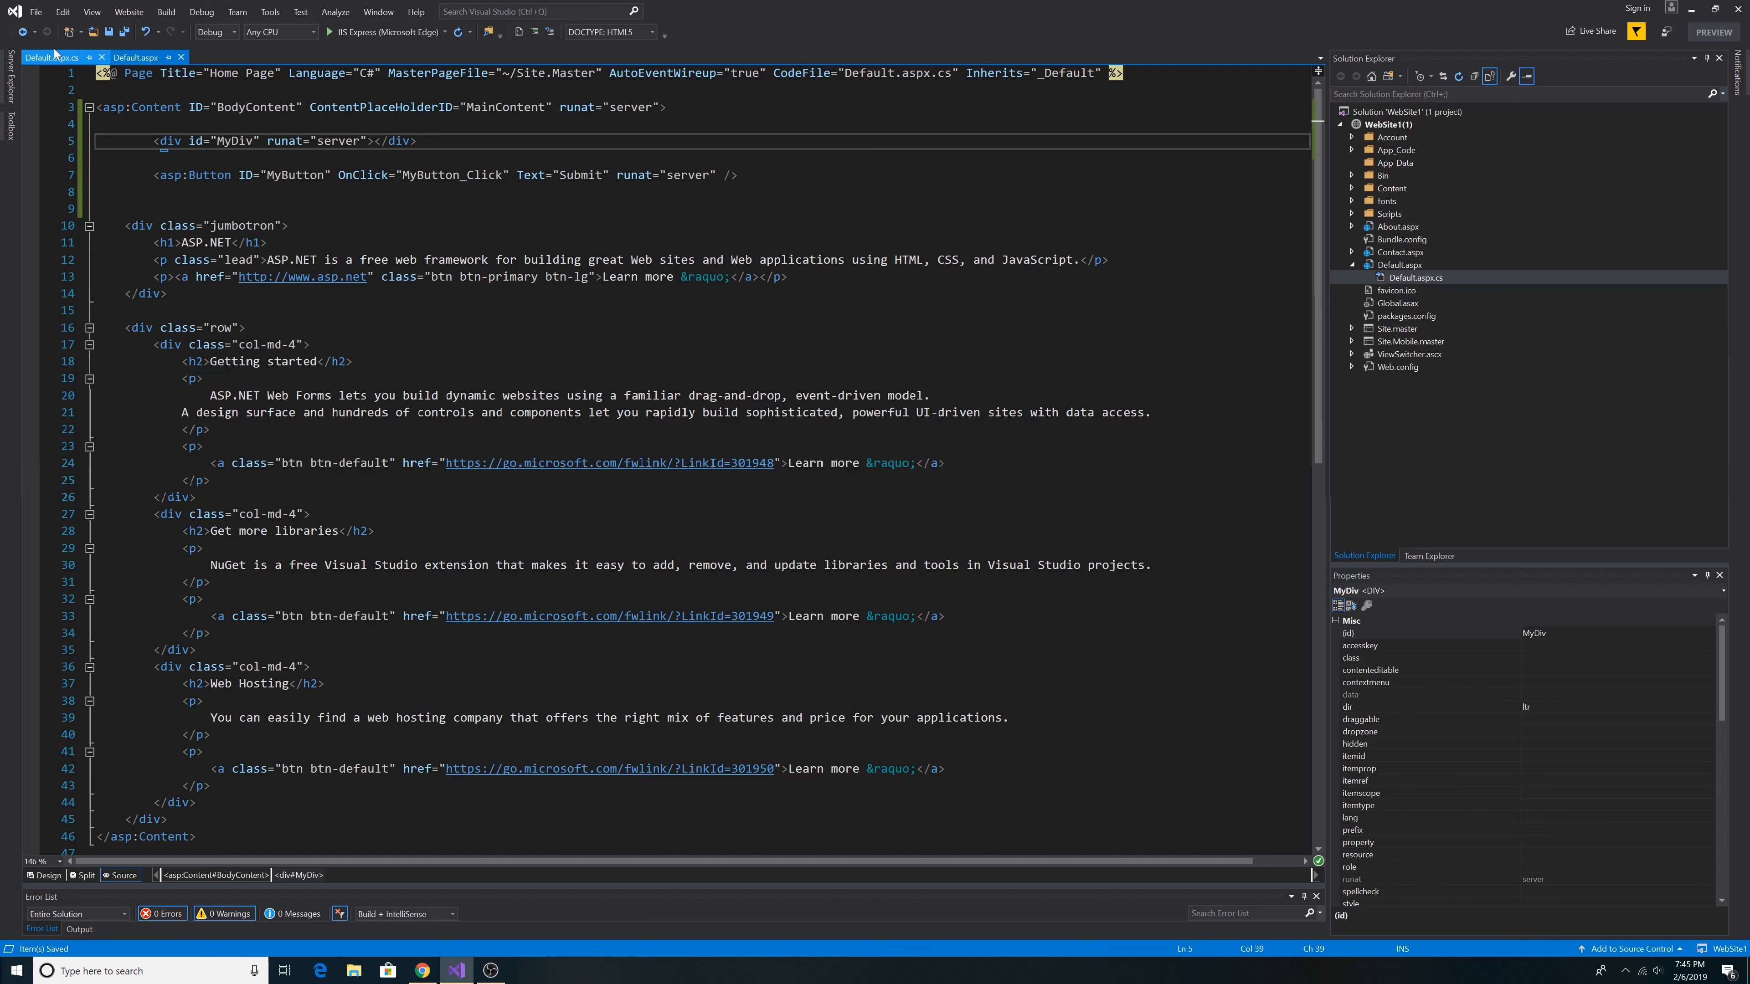
{"action": "mouse_move", "coordinate": [51, 57]}
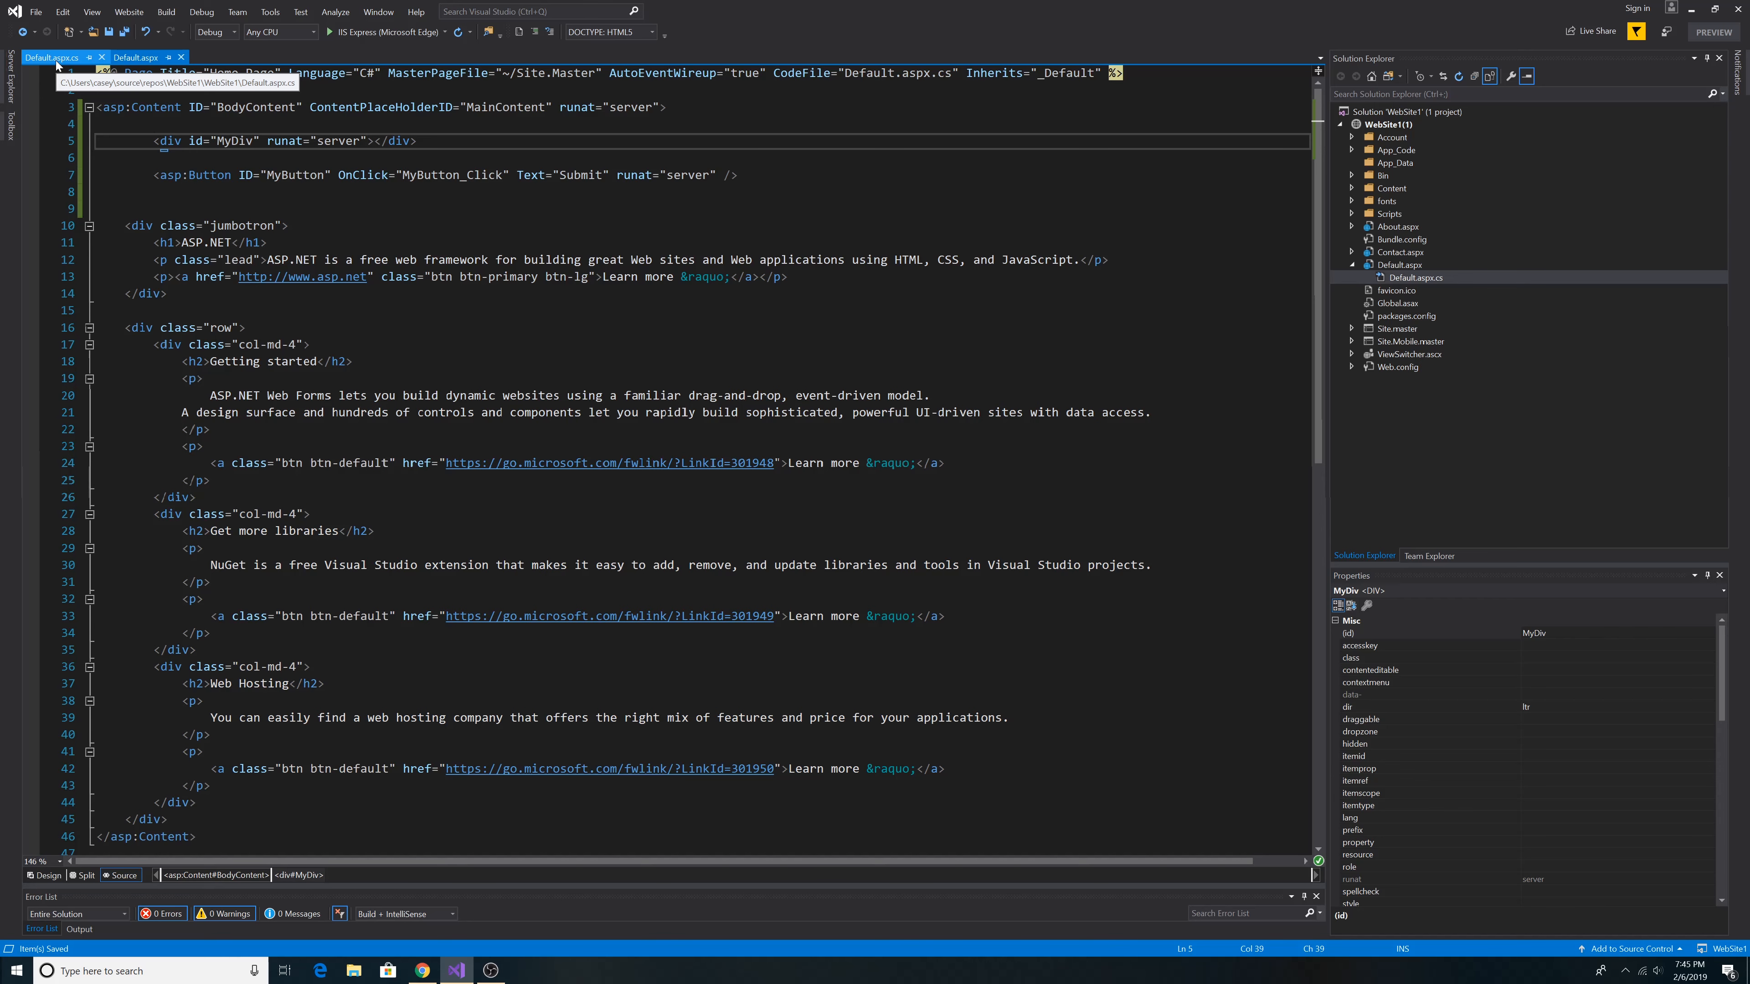
Set MyDiv.InnerHtml = AntiForgery.GetHtml().ToString(); in Page_Init and run under the debugger
{"action": "left_click", "coordinate": [53, 56]}
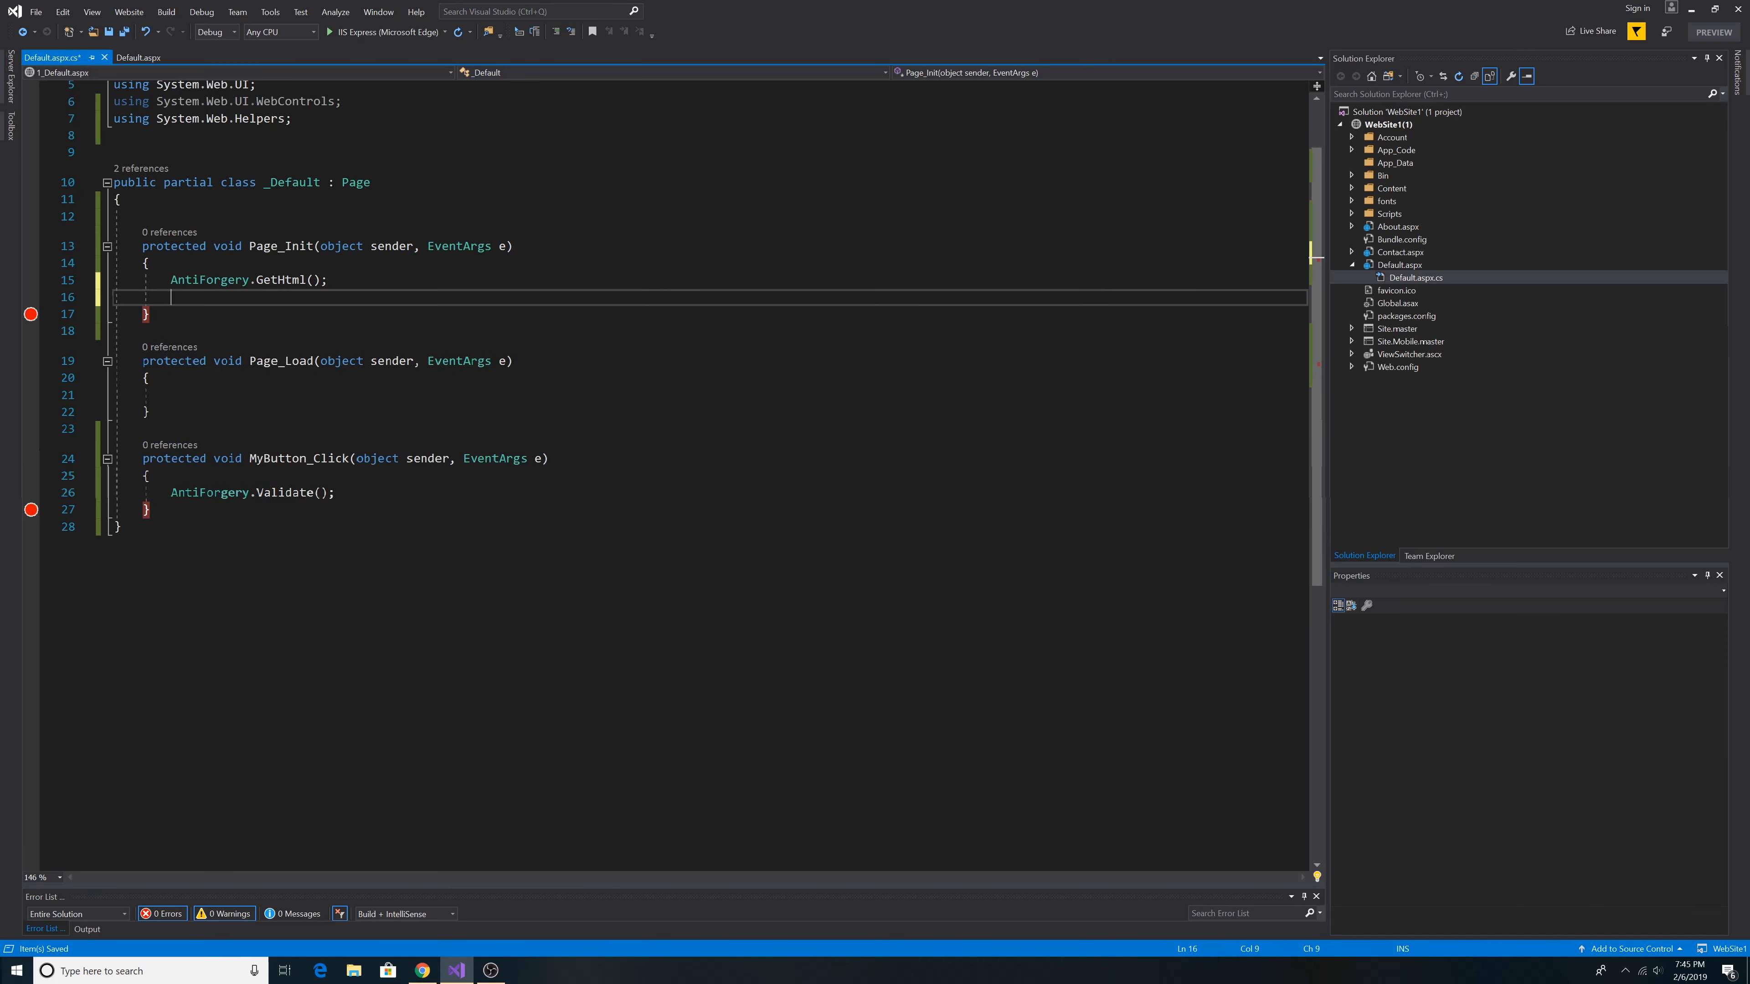
{"action": "type", "text": "MyDiv.InnerHtml ="}
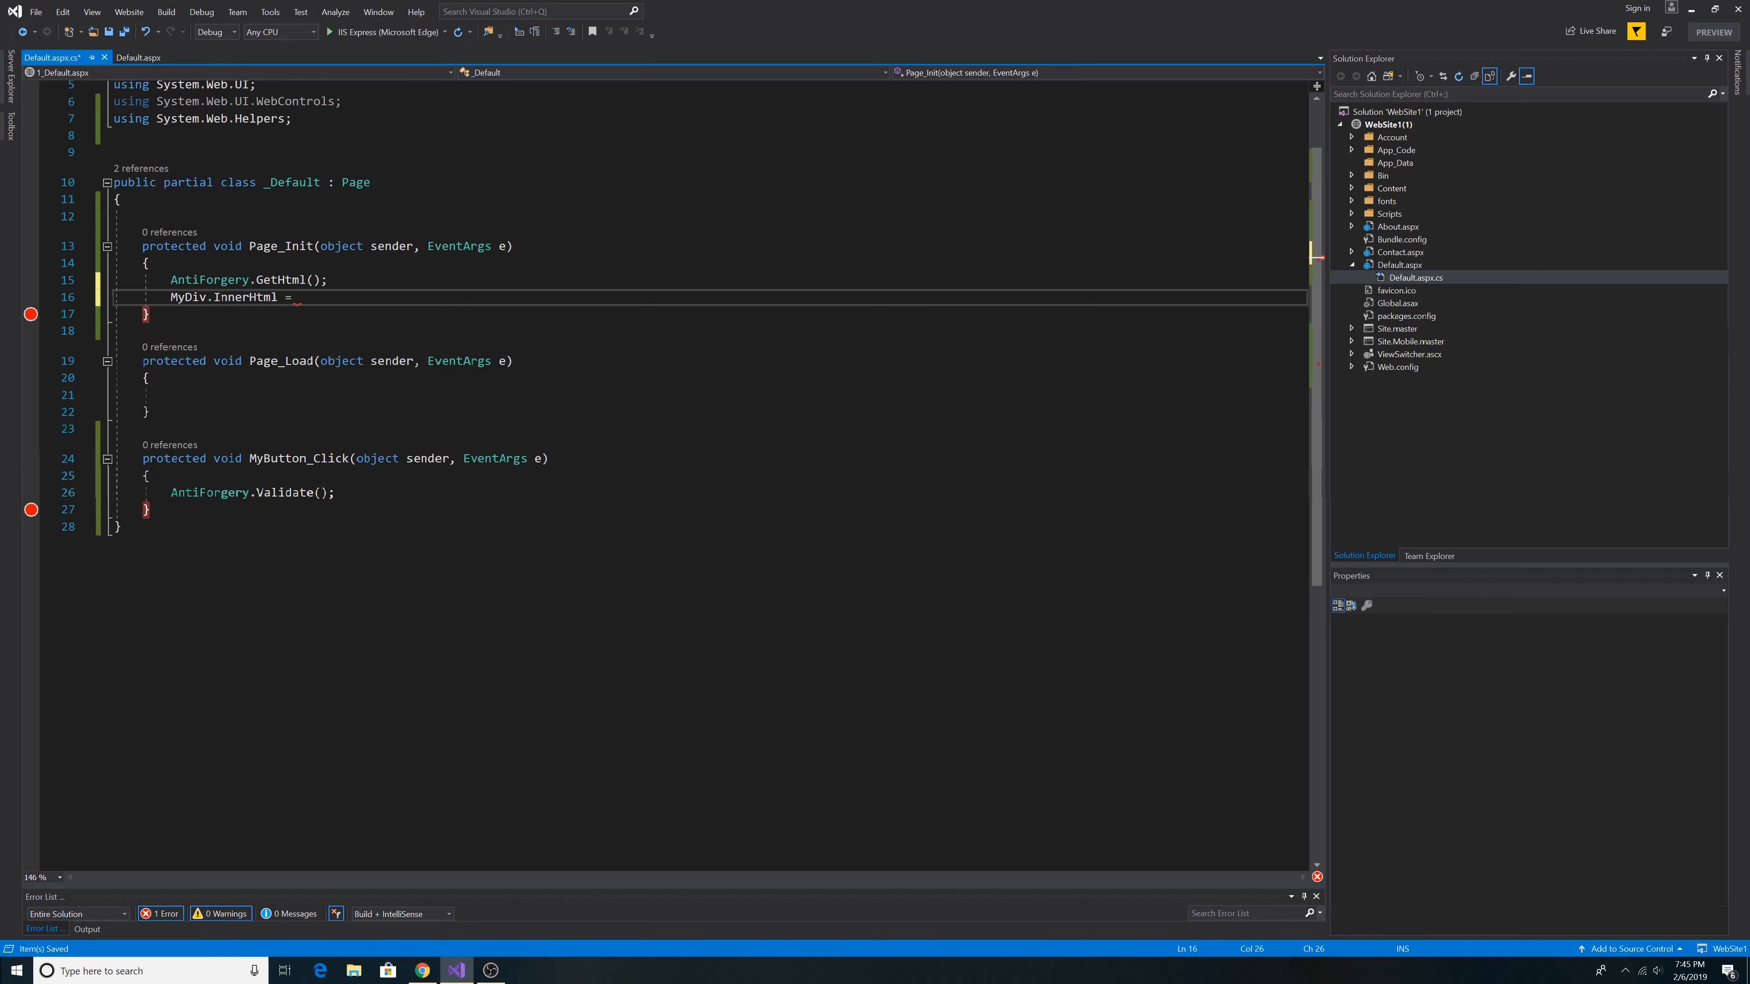
{"action": "type", "text": "AntiForgery.GetHtml().ToString();"}
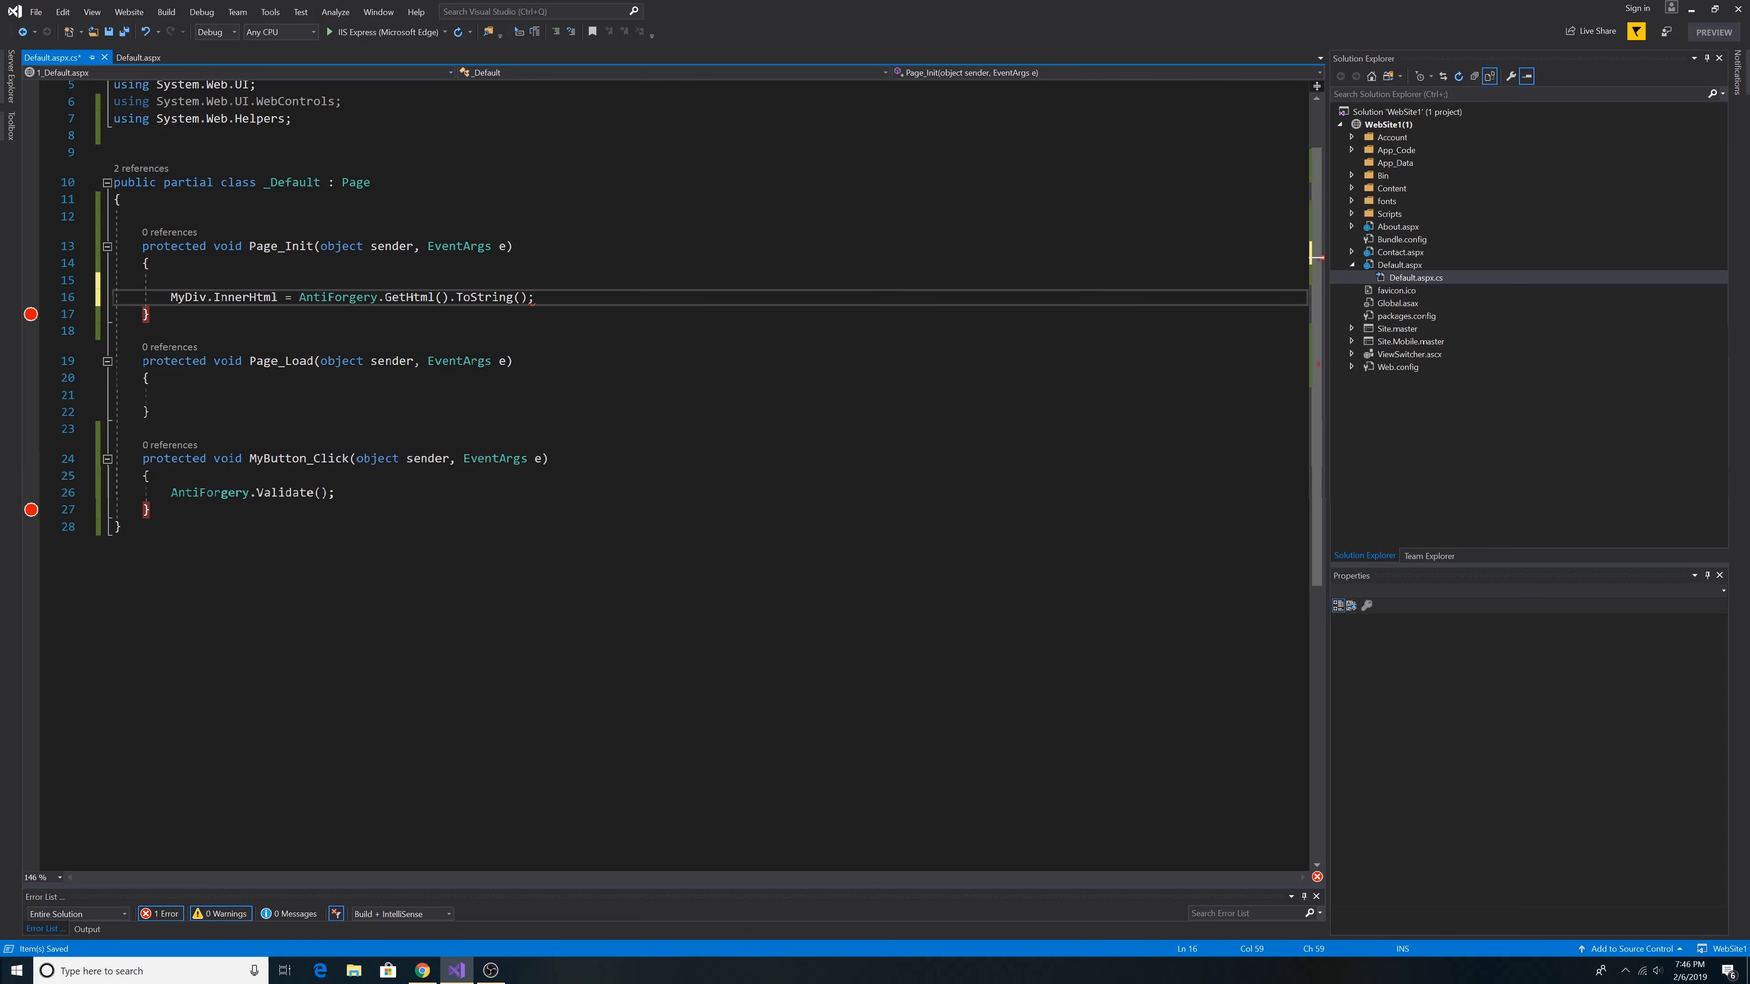
{"action": "key", "text": "Backspace"}
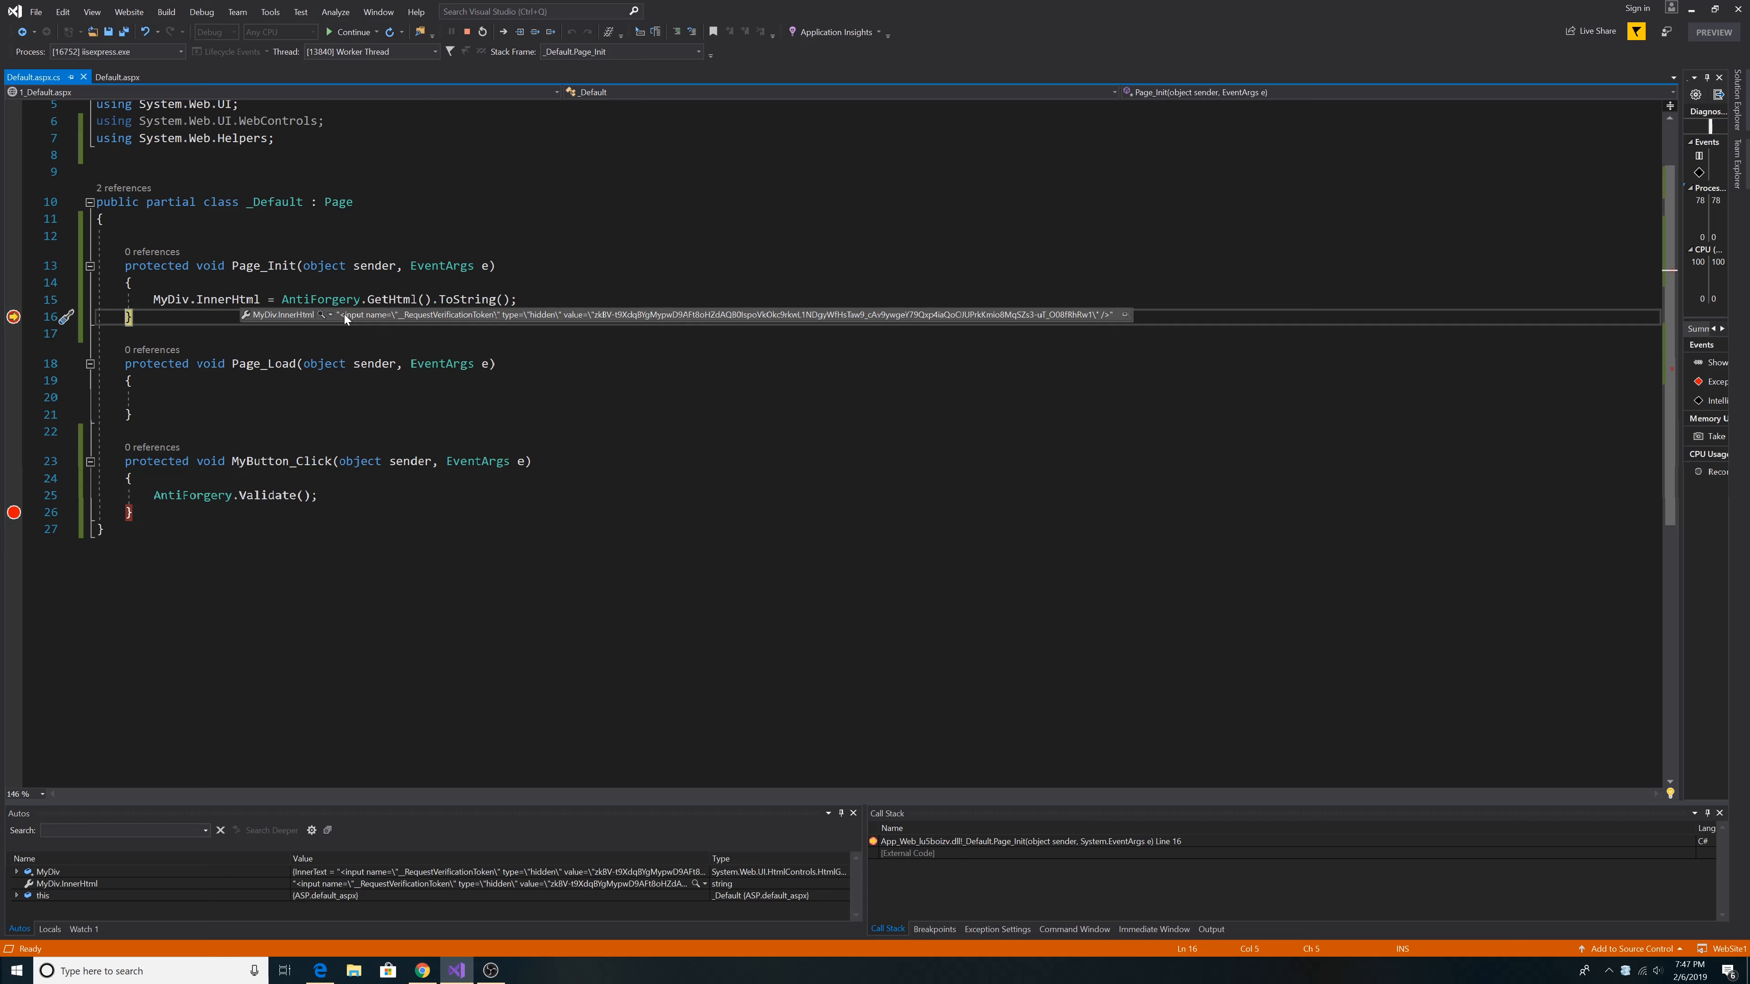
{"action": "mouse_move", "coordinate": [389, 323]}
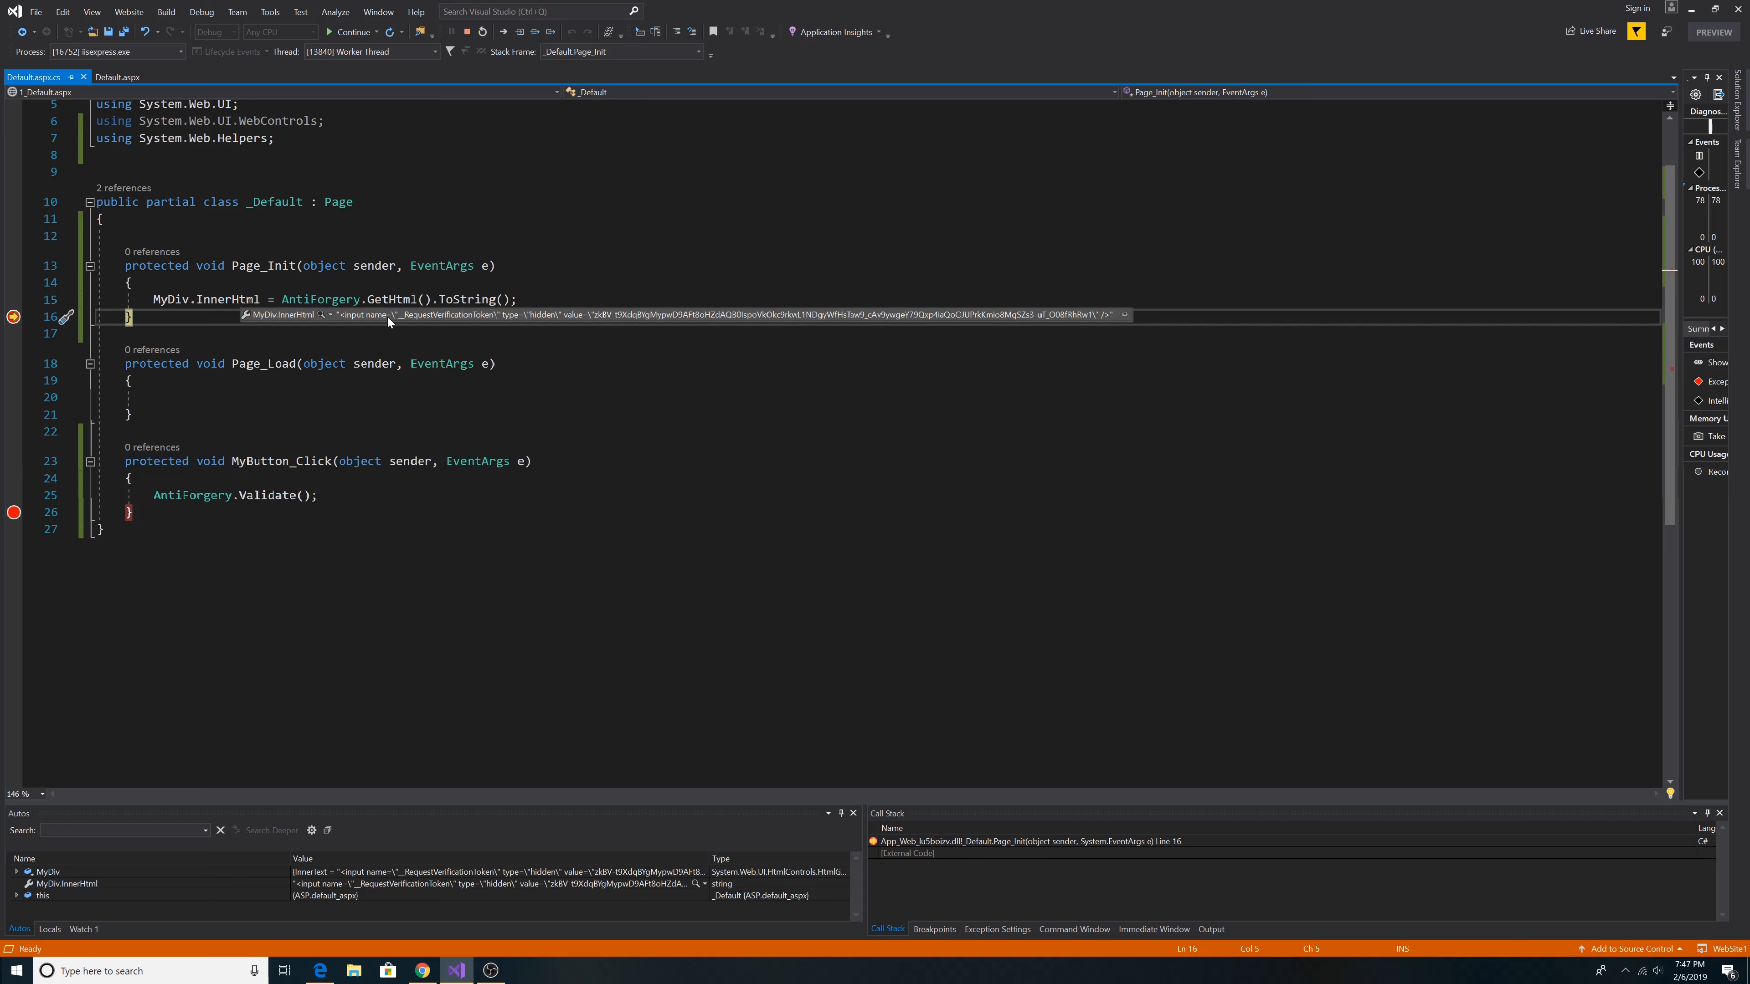
{"action": "mouse_move", "coordinate": [411, 325]}
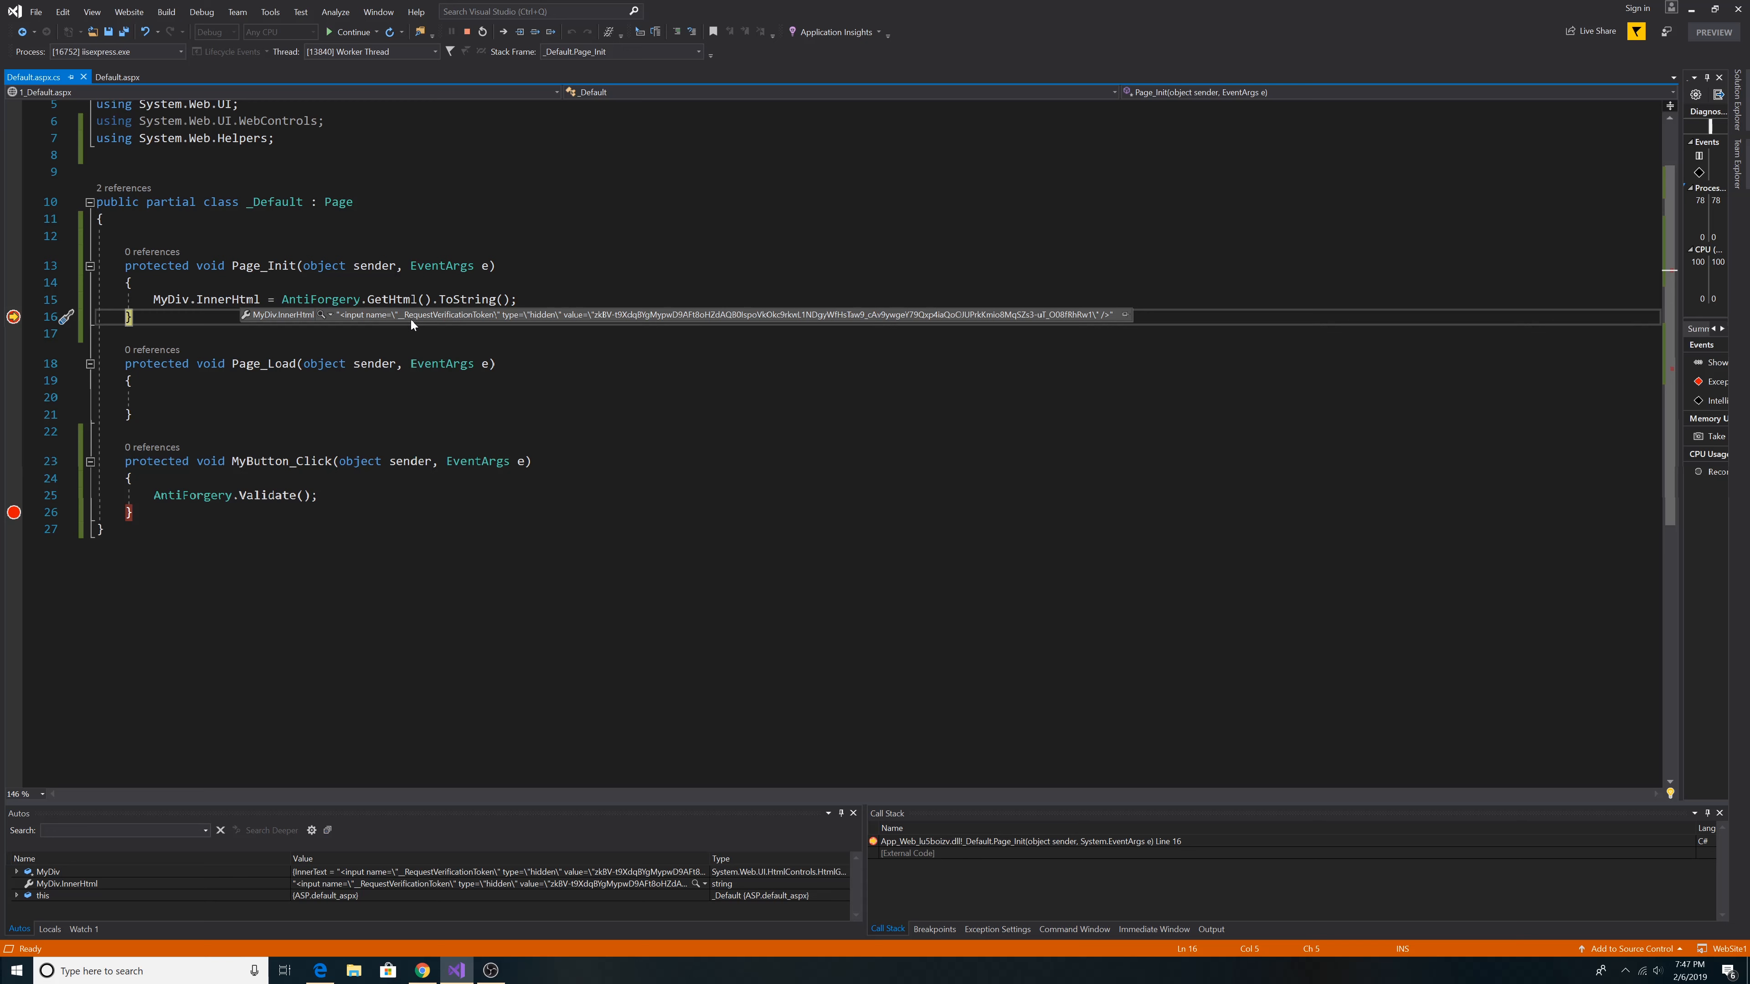
{"action": "mouse_move", "coordinate": [591, 322]}
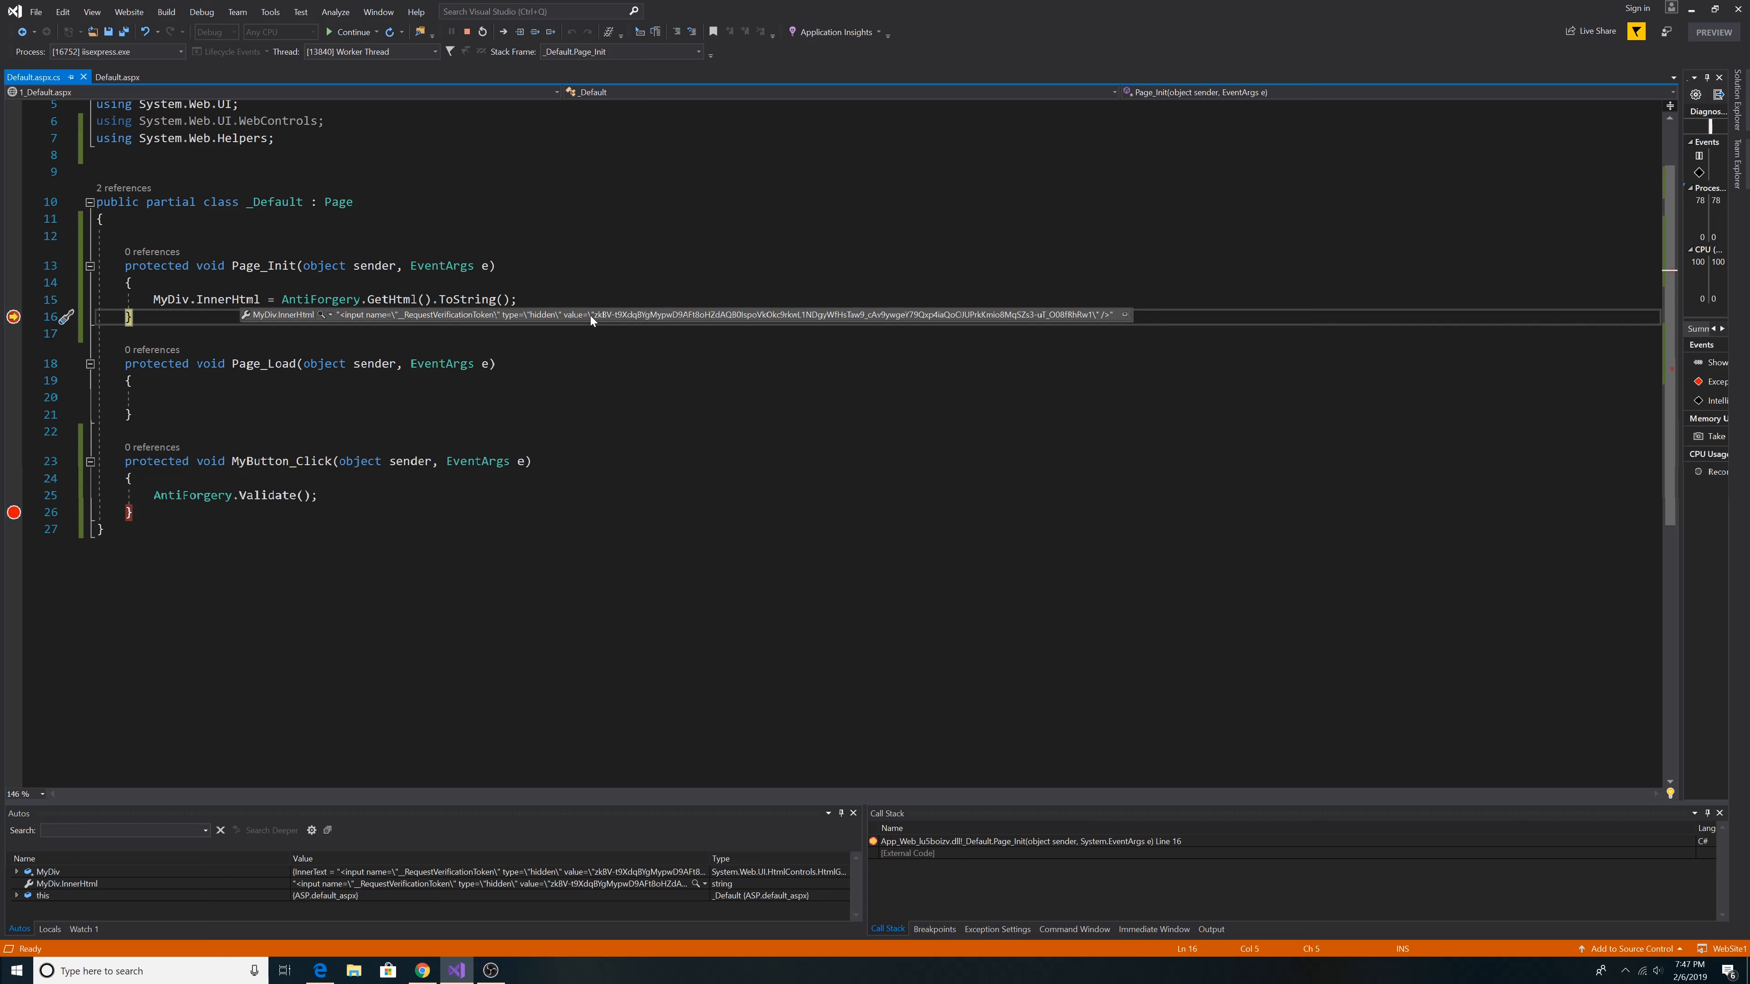
{"action": "mouse_move", "coordinate": [602, 324]}
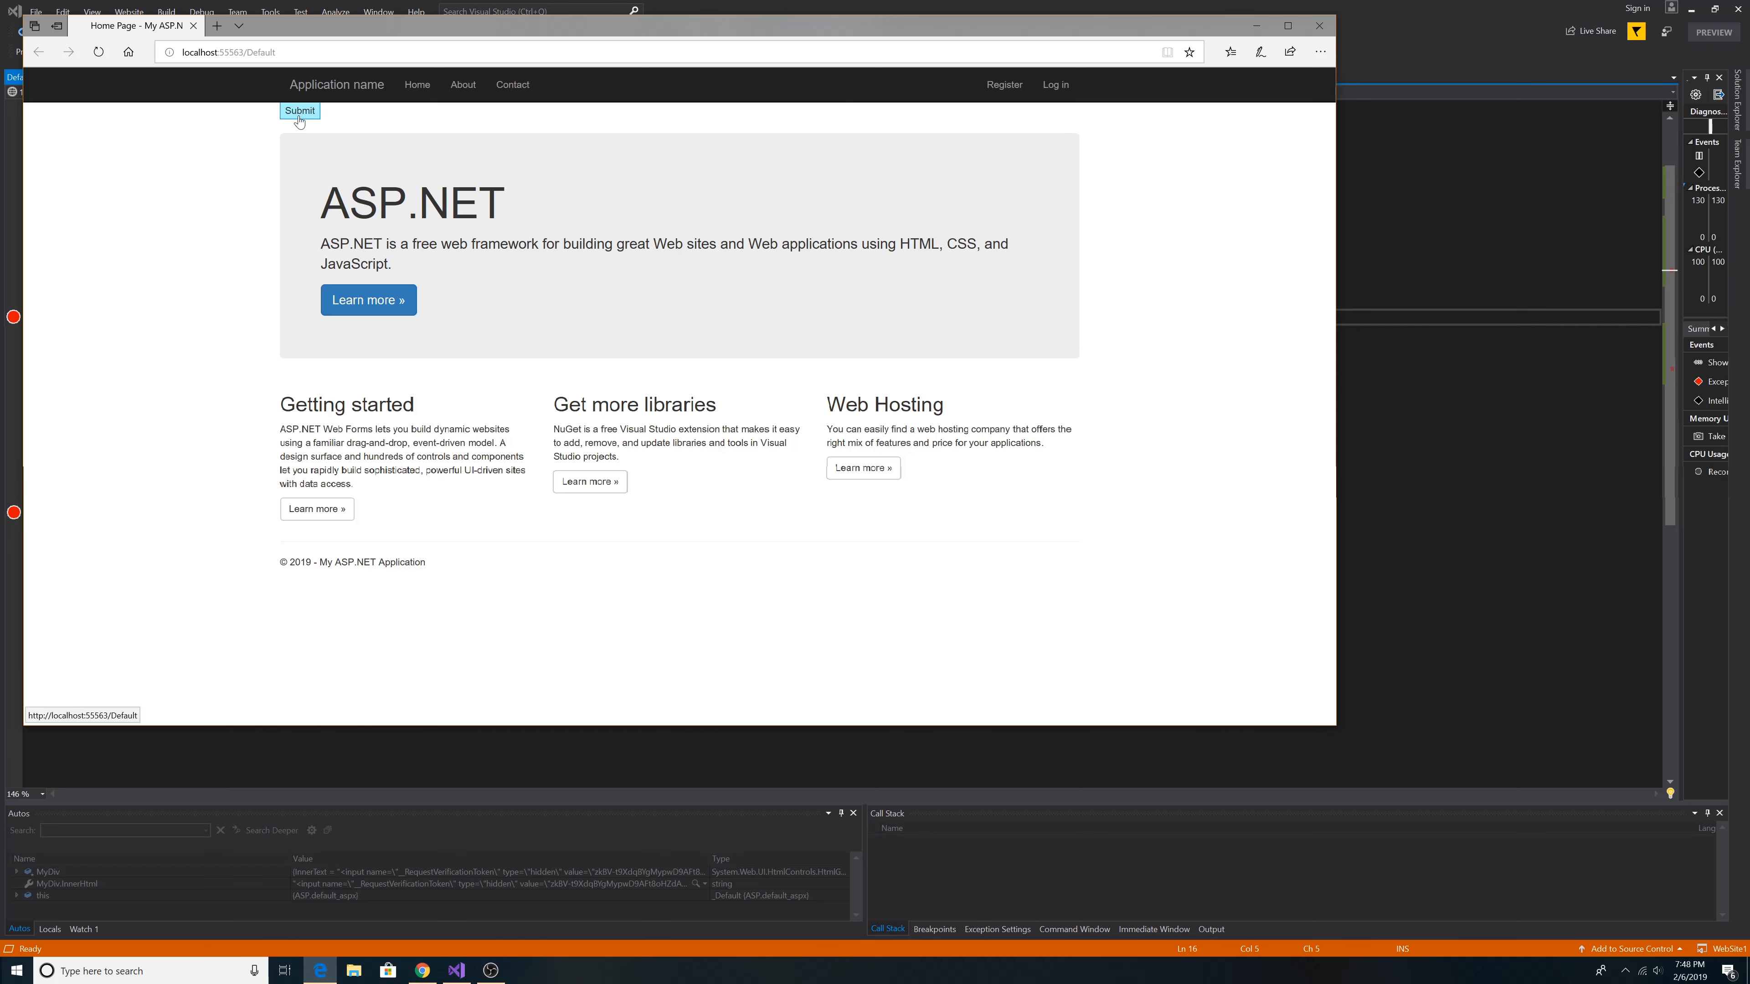
Submit the form in Edge and step past AntiForgery.Validate in MyButton_Click without error
{"action": "left_click", "coordinate": [299, 109]}
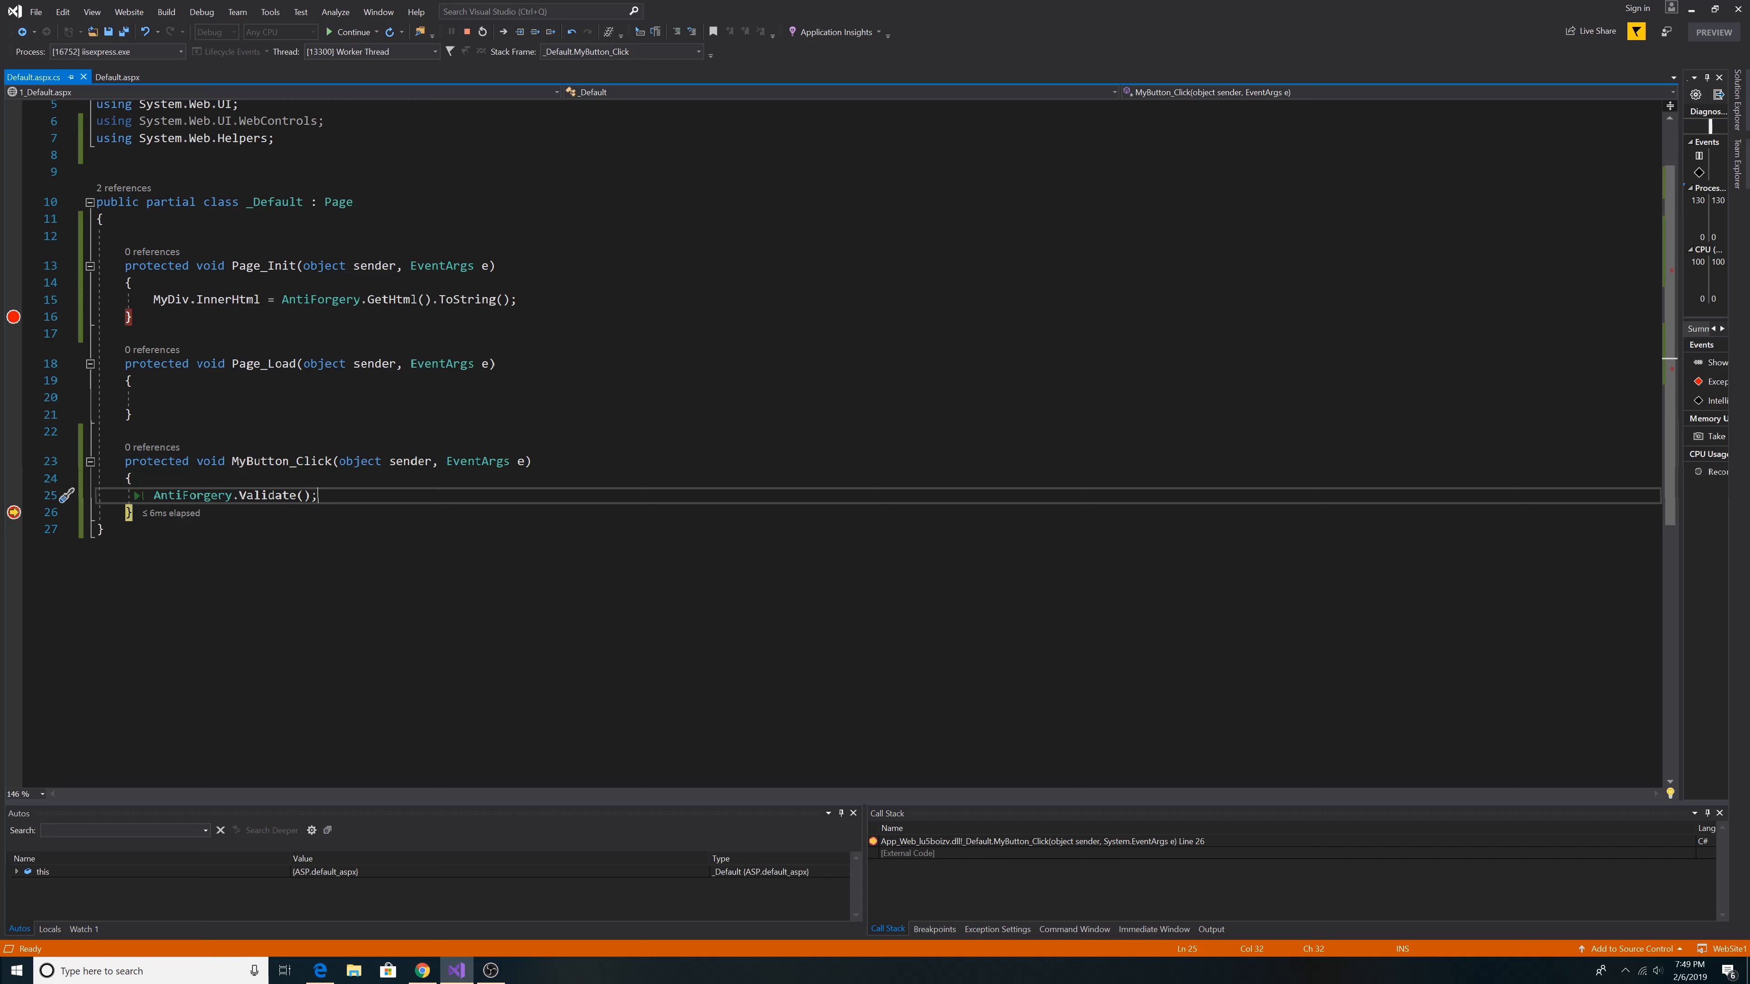
{"action": "key", "text": "F10"}
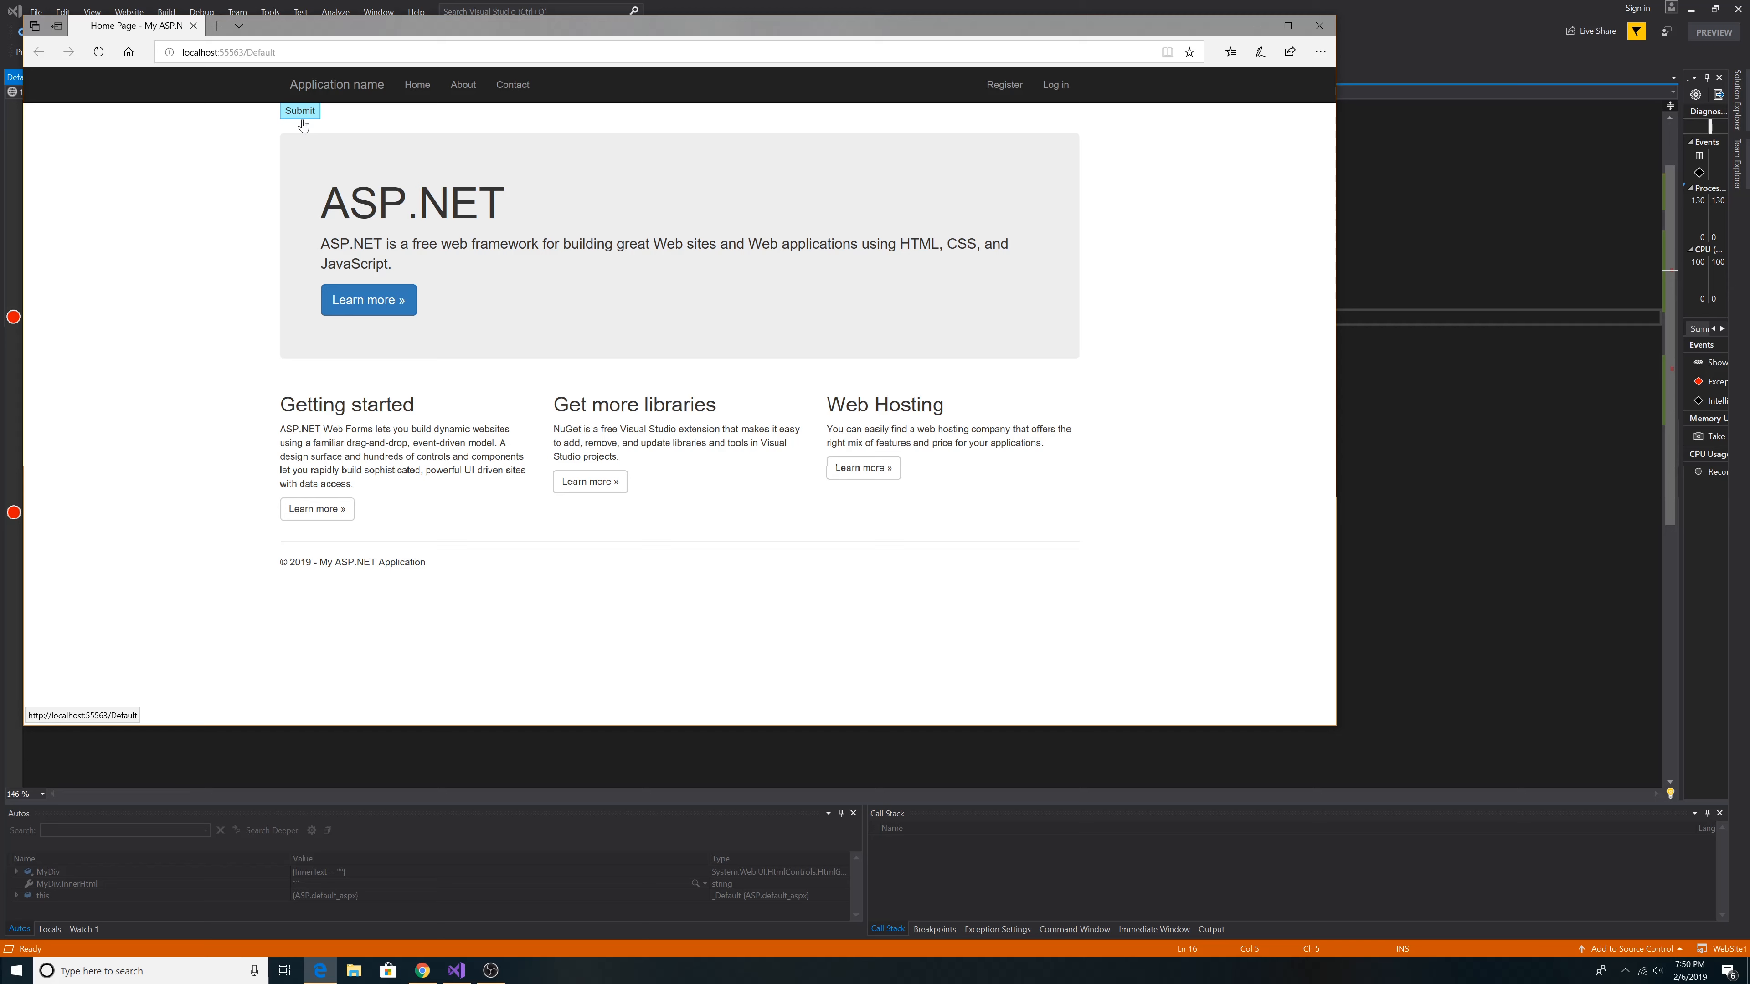
Submit without the token so Validate throws HttpAntiForgeryException, then dismiss the popup
{"action": "left_click", "coordinate": [299, 109]}
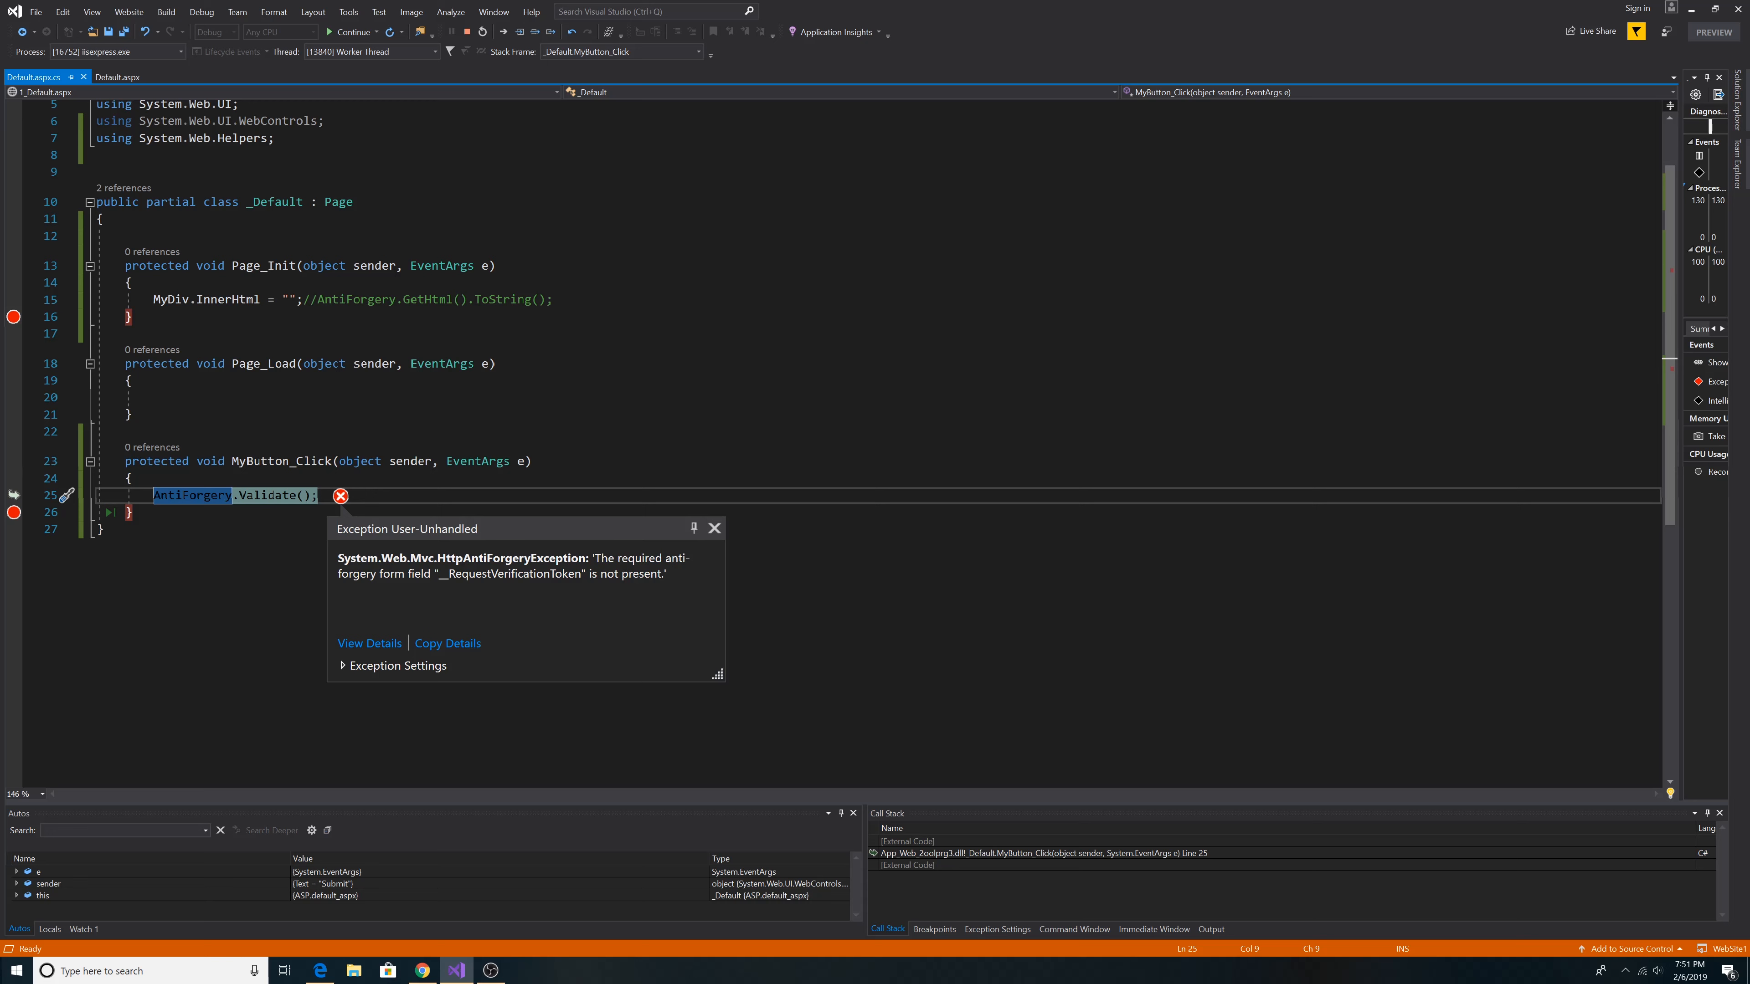
{"action": "mouse_move", "coordinate": [459, 597]}
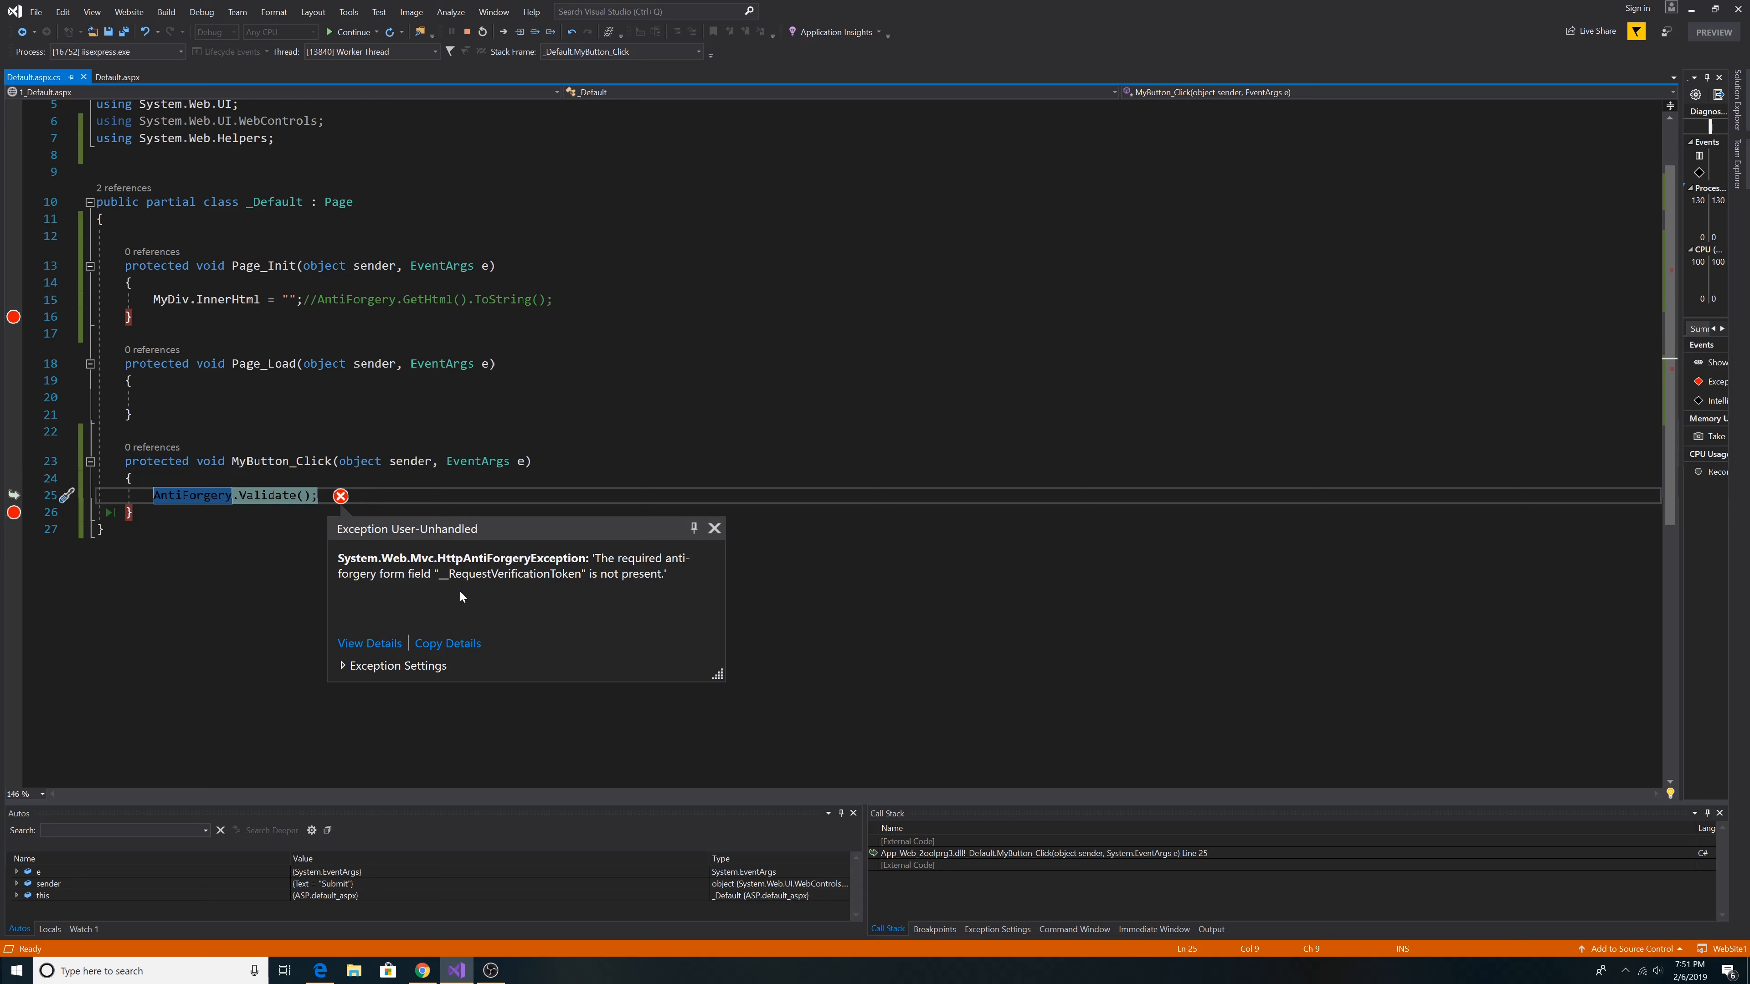
{"action": "mouse_move", "coordinate": [526, 592]}
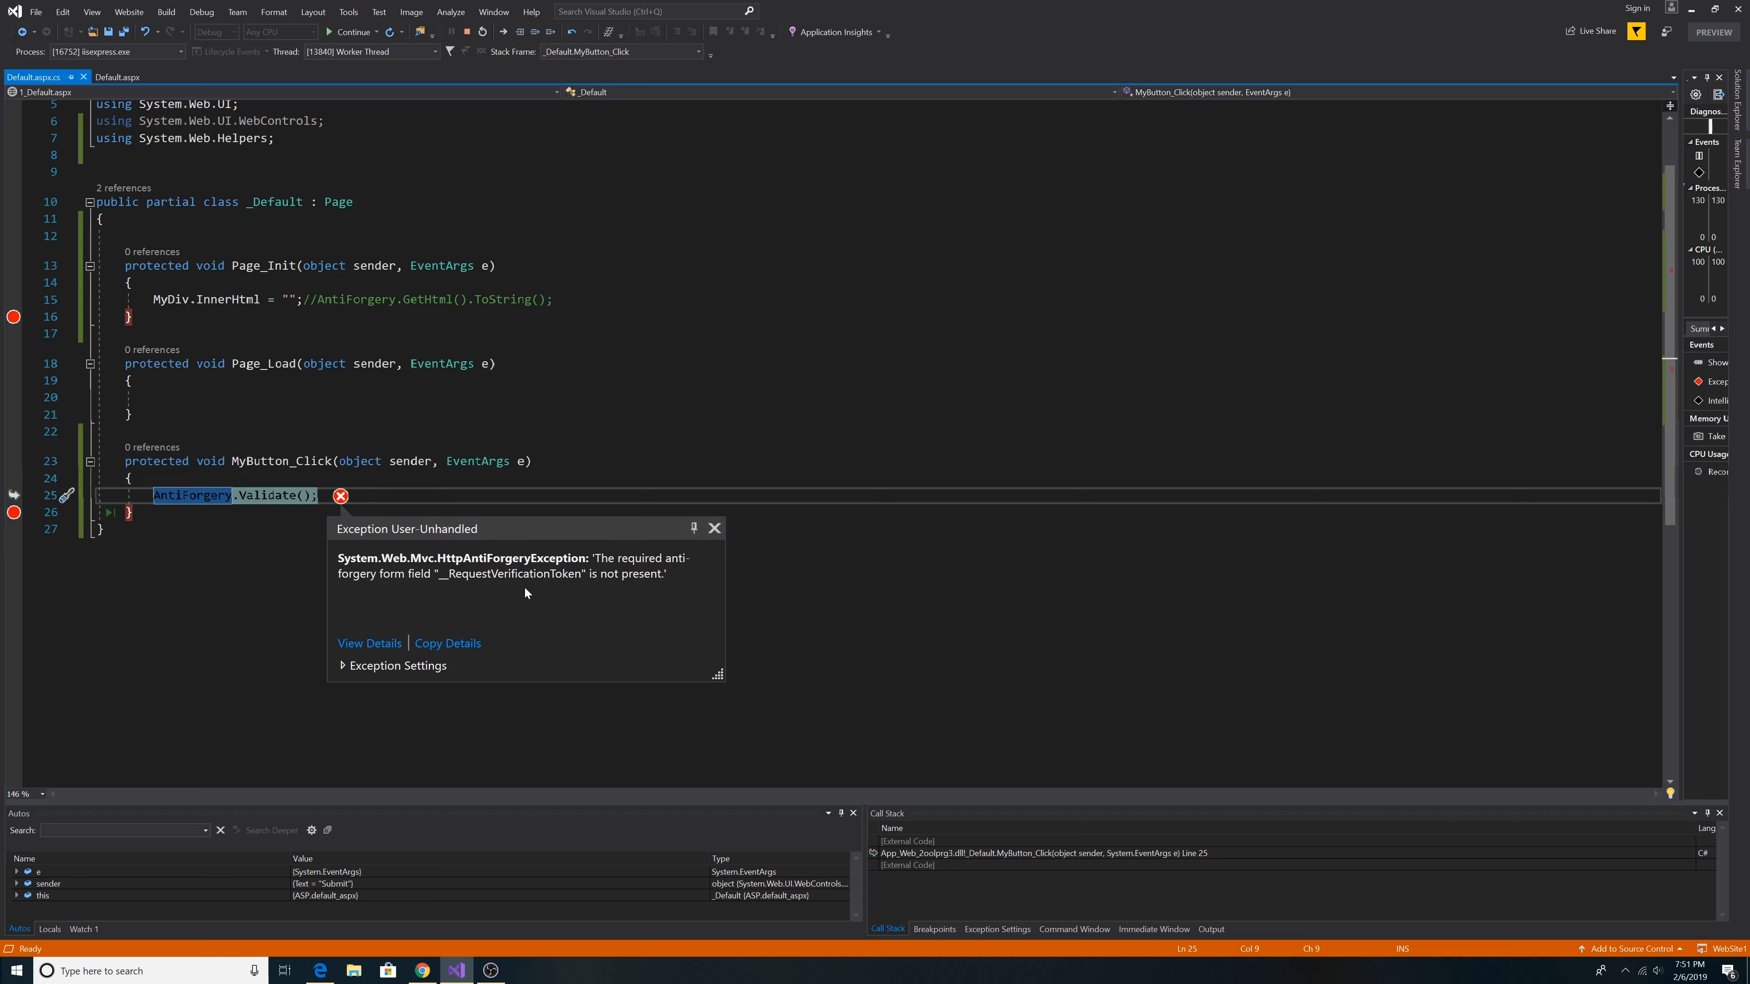
{"action": "mouse_move", "coordinate": [565, 592]}
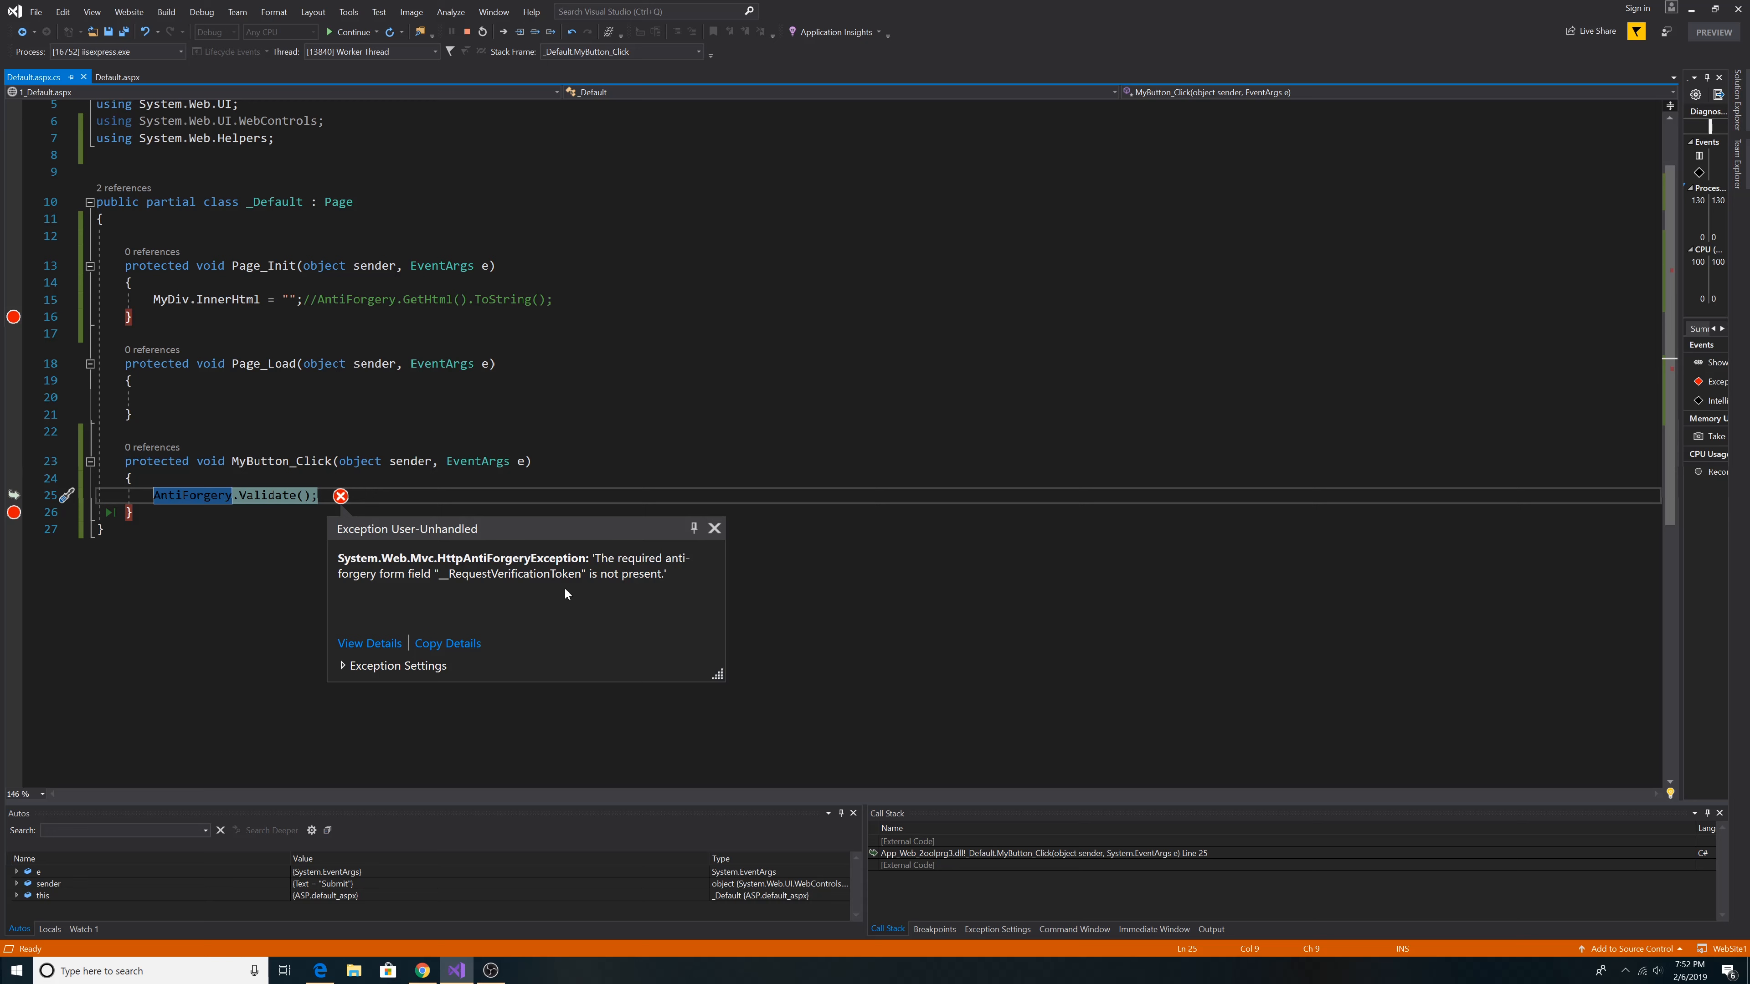
{"action": "left_click", "coordinate": [712, 528]}
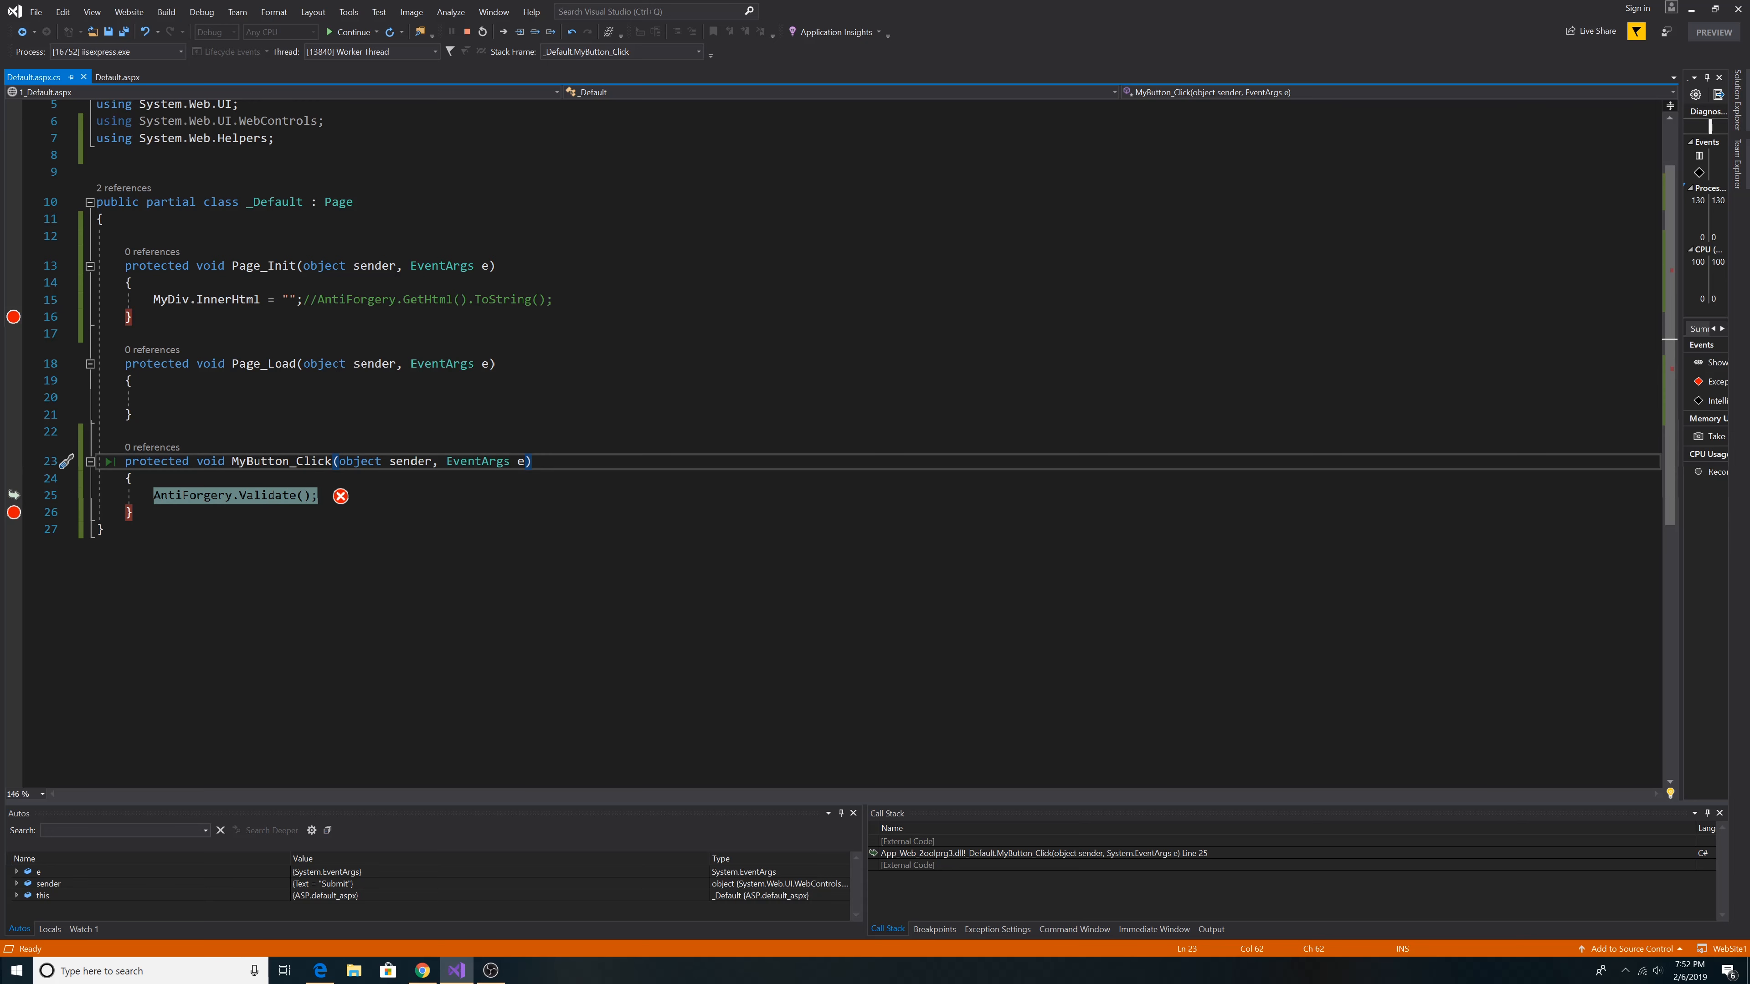